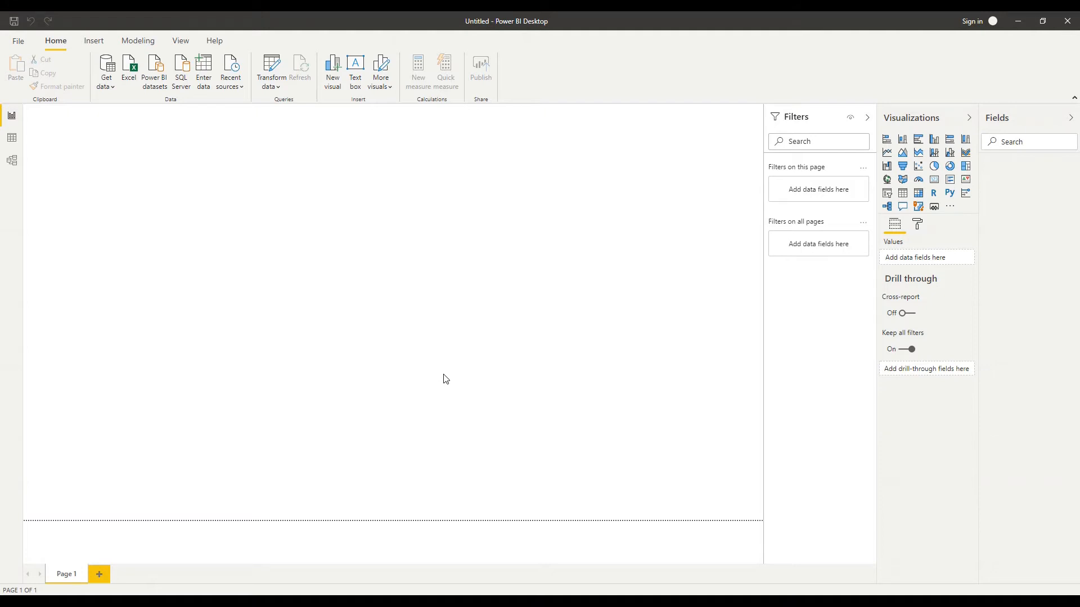
{"action": "mouse_move", "coordinate": [284, 289]}
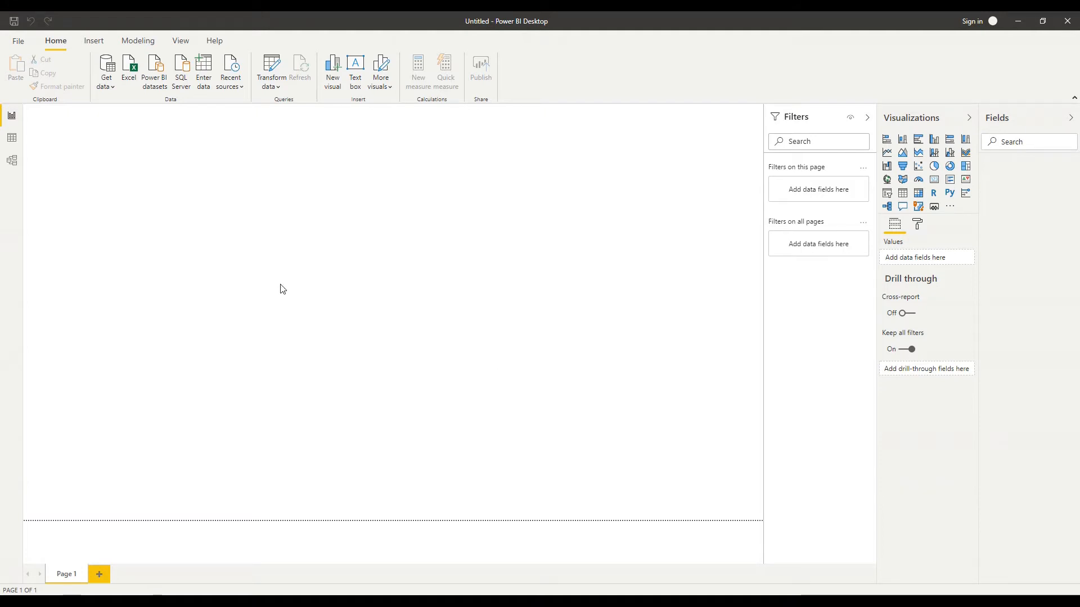
{"action": "mouse_move", "coordinate": [139, 160]}
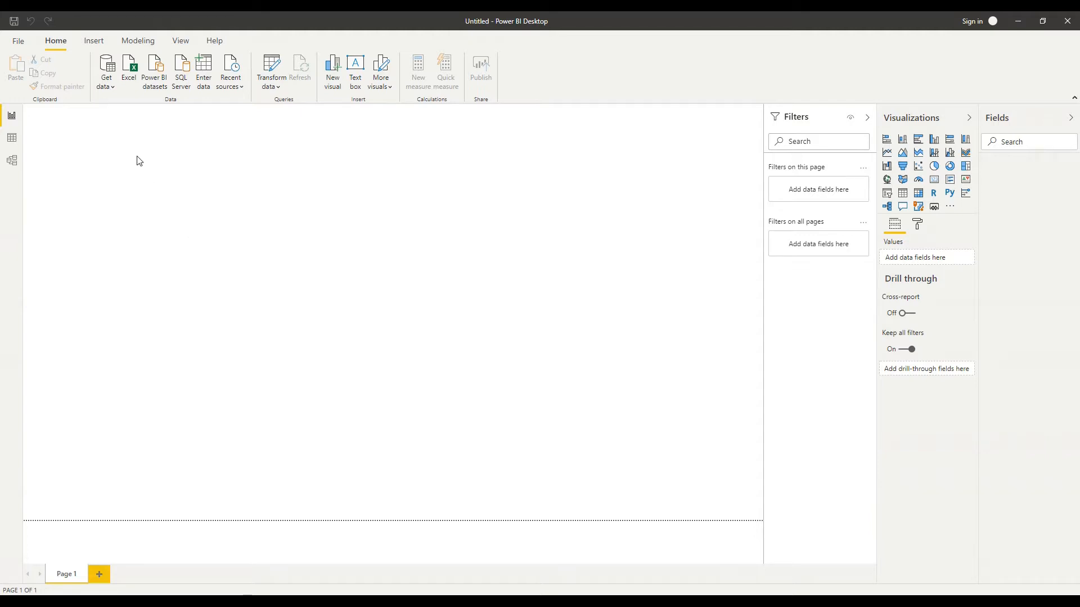
{"action": "mouse_move", "coordinate": [124, 105]}
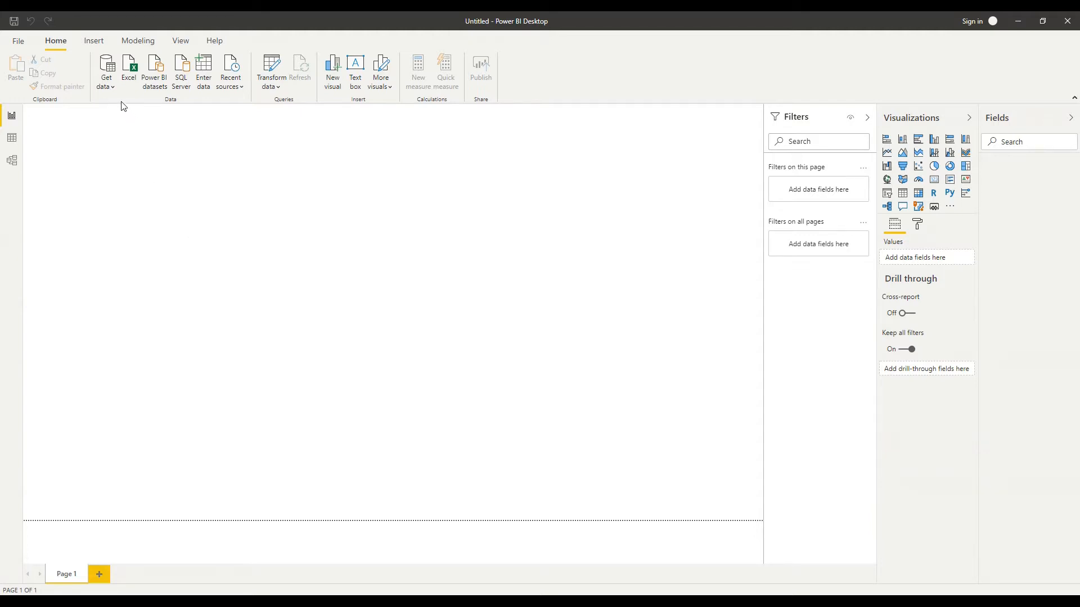
{"action": "mouse_move", "coordinate": [83, 72]}
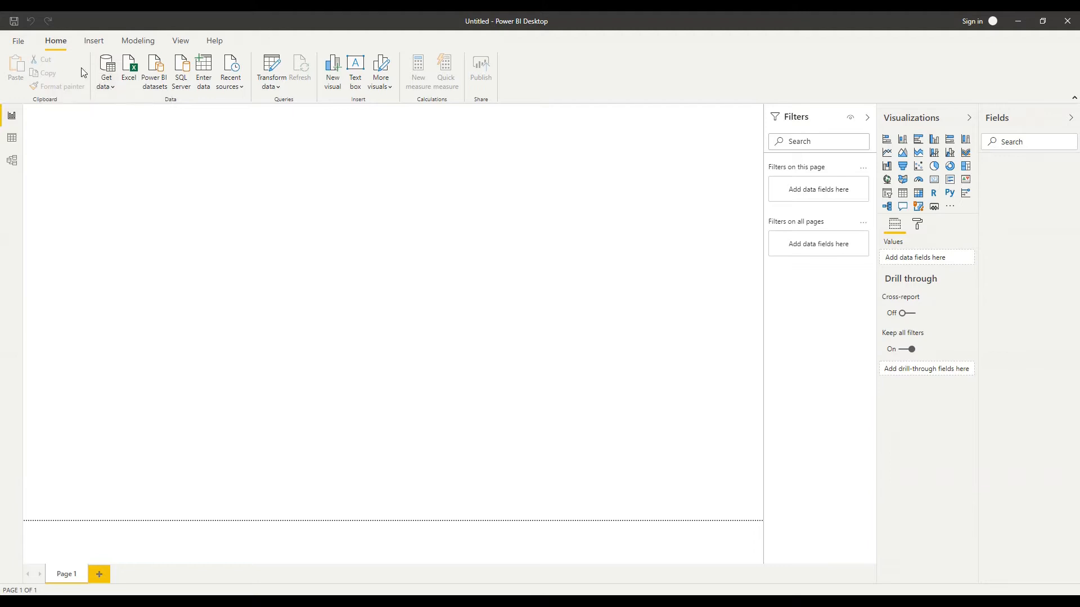
{"action": "mouse_move", "coordinate": [115, 100]}
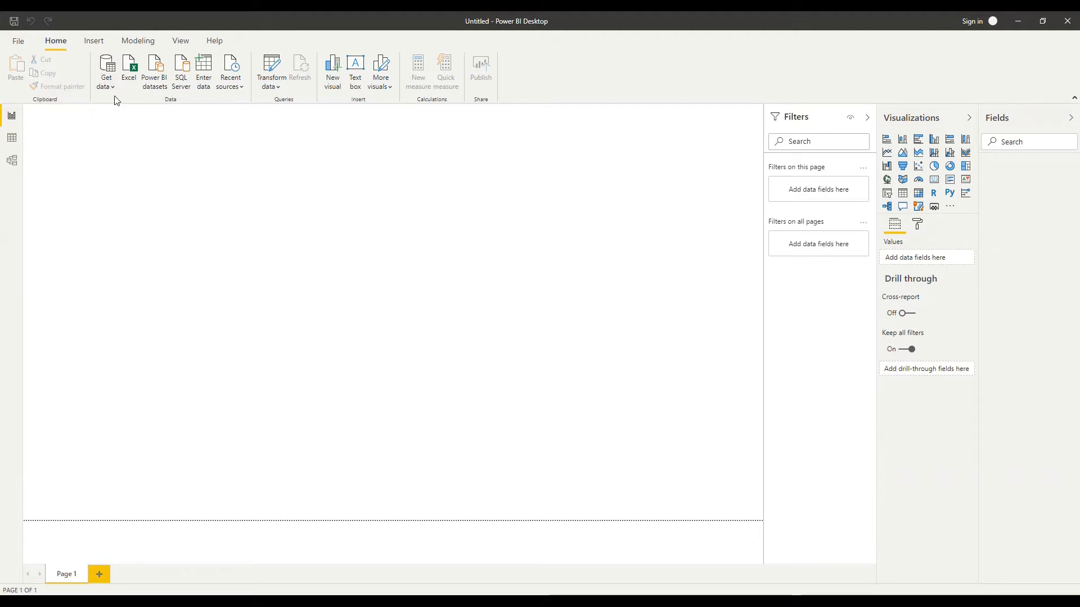
{"action": "mouse_move", "coordinate": [107, 73]}
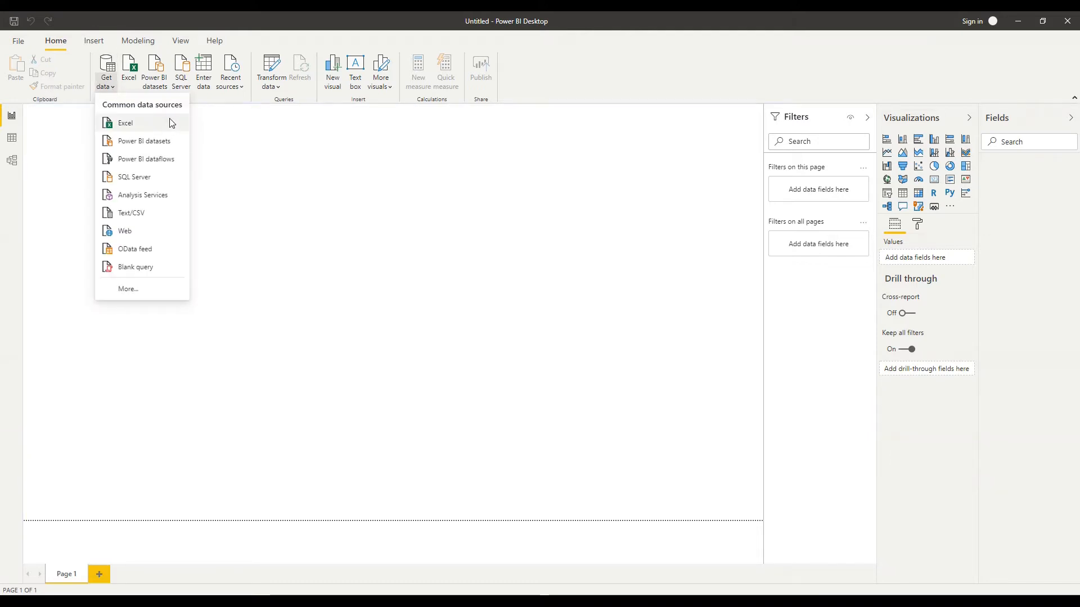
{"action": "mouse_move", "coordinate": [160, 270]}
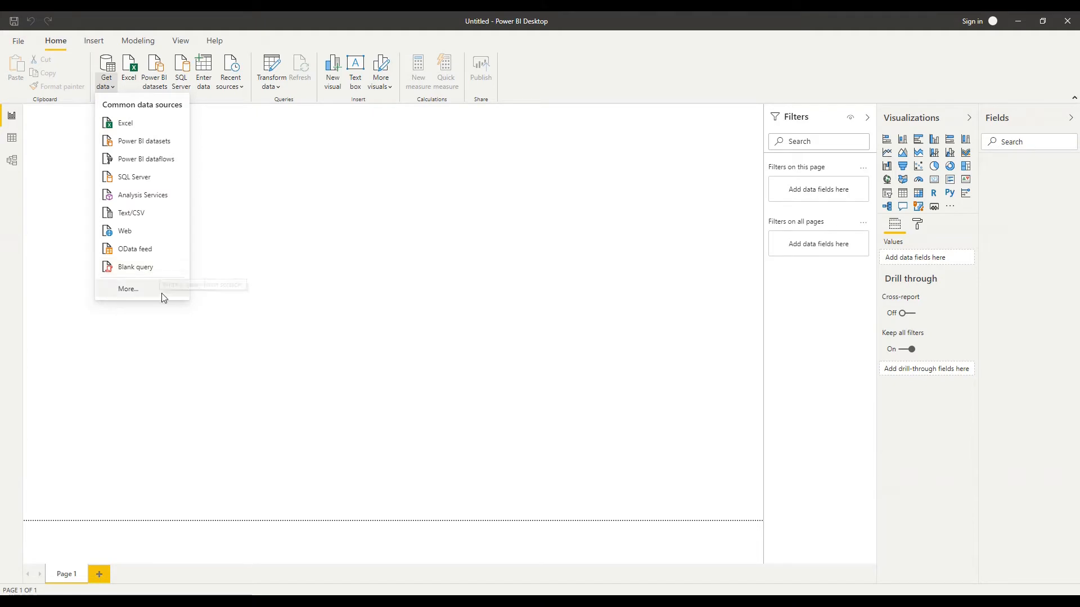
Bring up the full Get Data connector catalogue with Excel selected in the All list.
{"action": "left_click", "coordinate": [469, 274]}
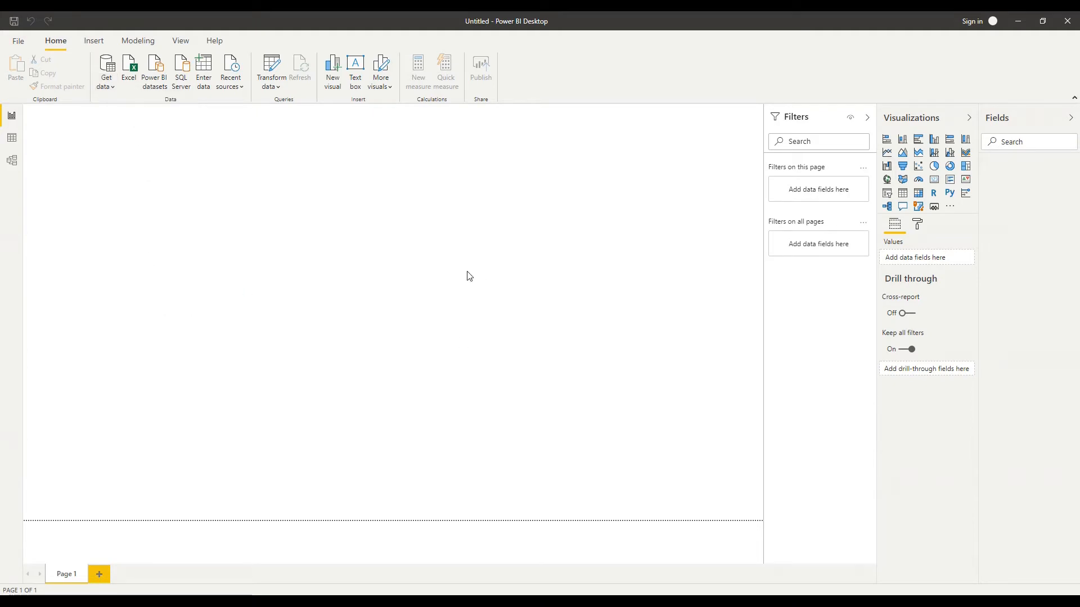
{"action": "mouse_move", "coordinate": [435, 302]}
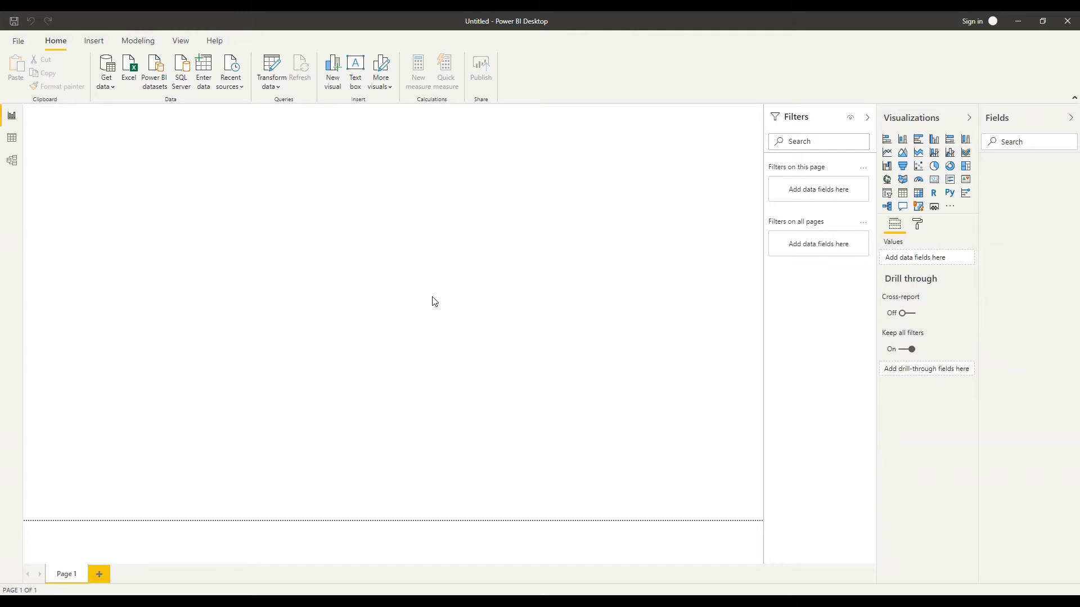
{"action": "mouse_move", "coordinate": [419, 302]}
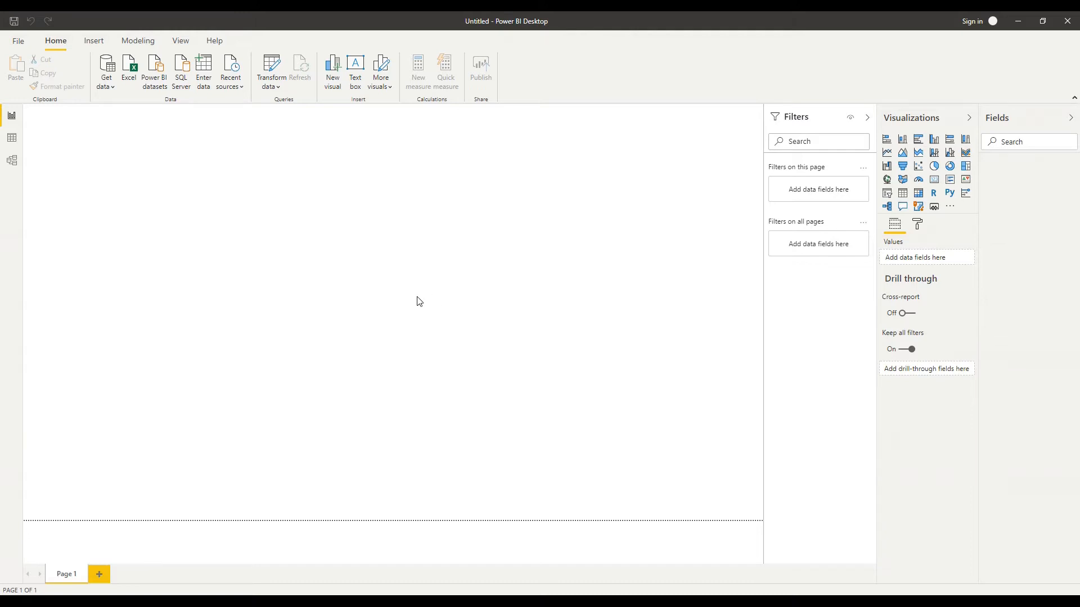
{"action": "left_click", "coordinate": [106, 67]}
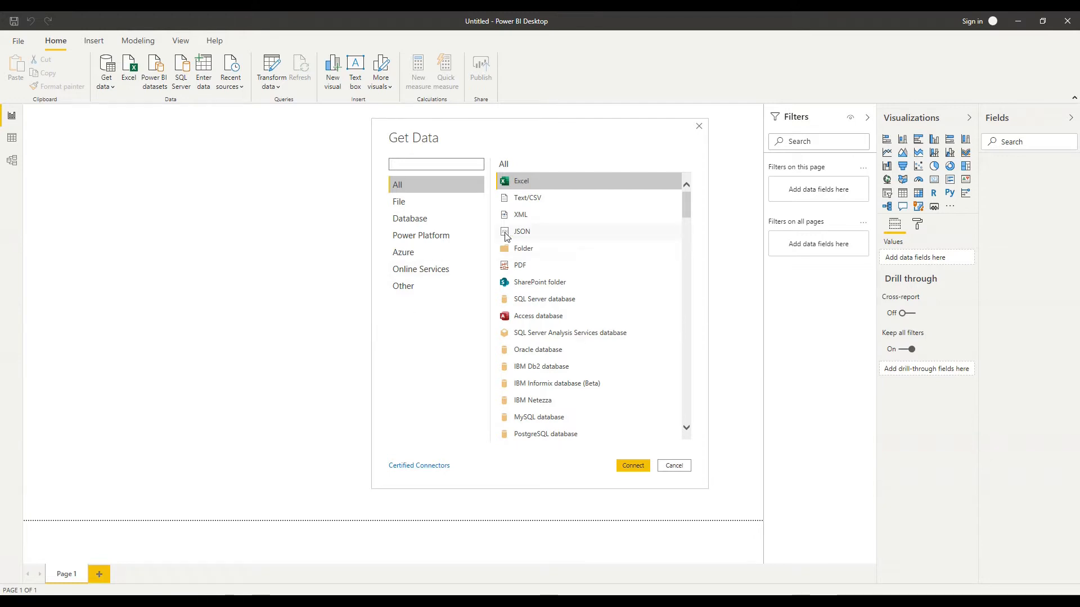
{"action": "scroll", "scroll_direction": "down", "scroll_amount": 3}
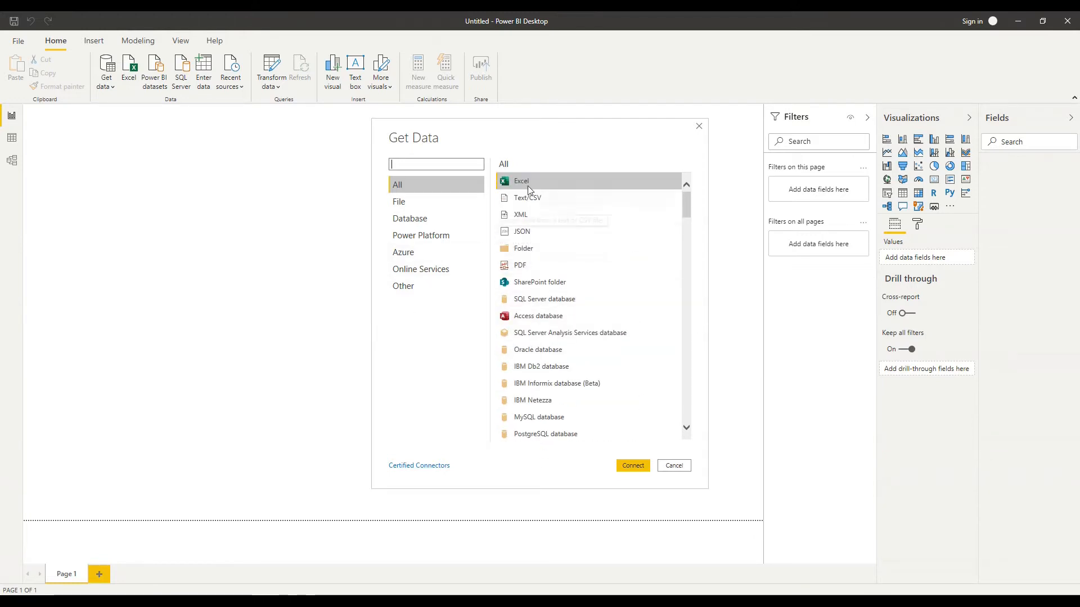
{"action": "mouse_move", "coordinate": [534, 187]}
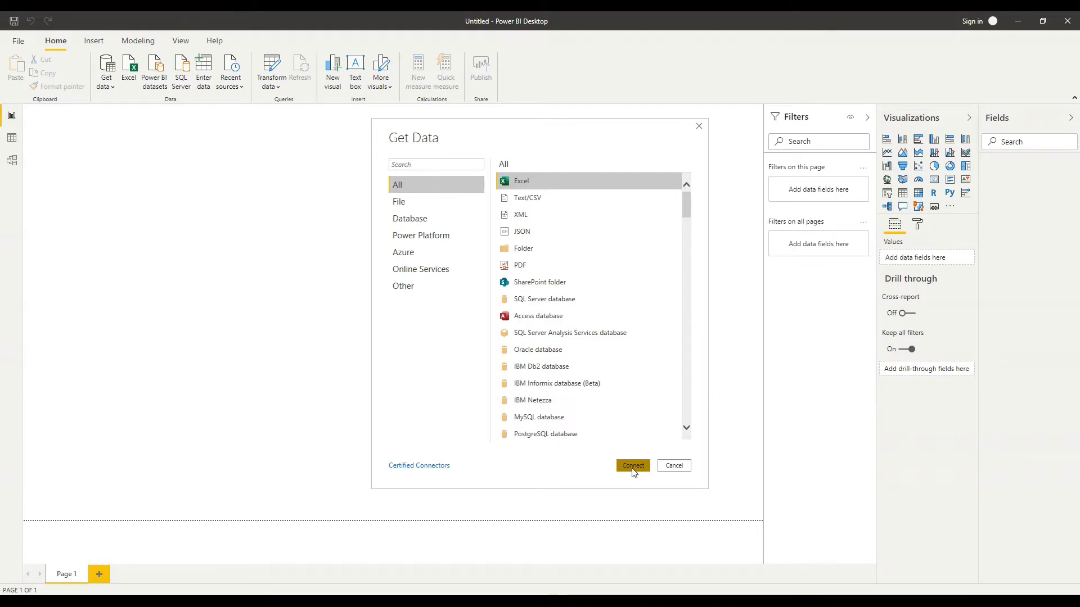
{"action": "mouse_move", "coordinate": [646, 501]}
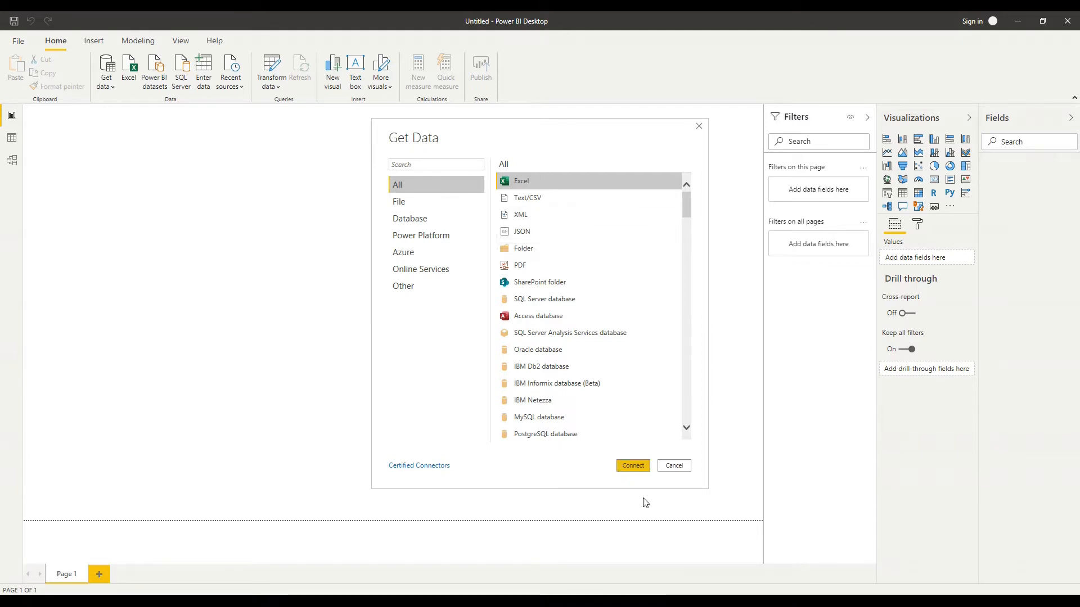
Connect to the Sales Excel workbook so the Navigator lists its Data sheet.
{"action": "left_click", "coordinate": [632, 466]}
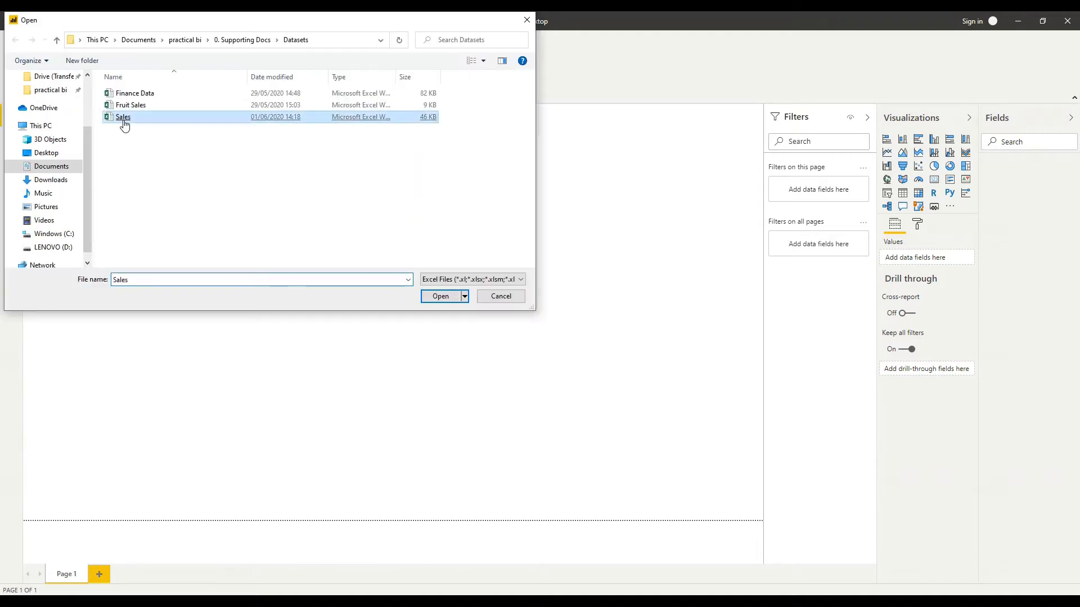
{"action": "left_click", "coordinate": [440, 295]}
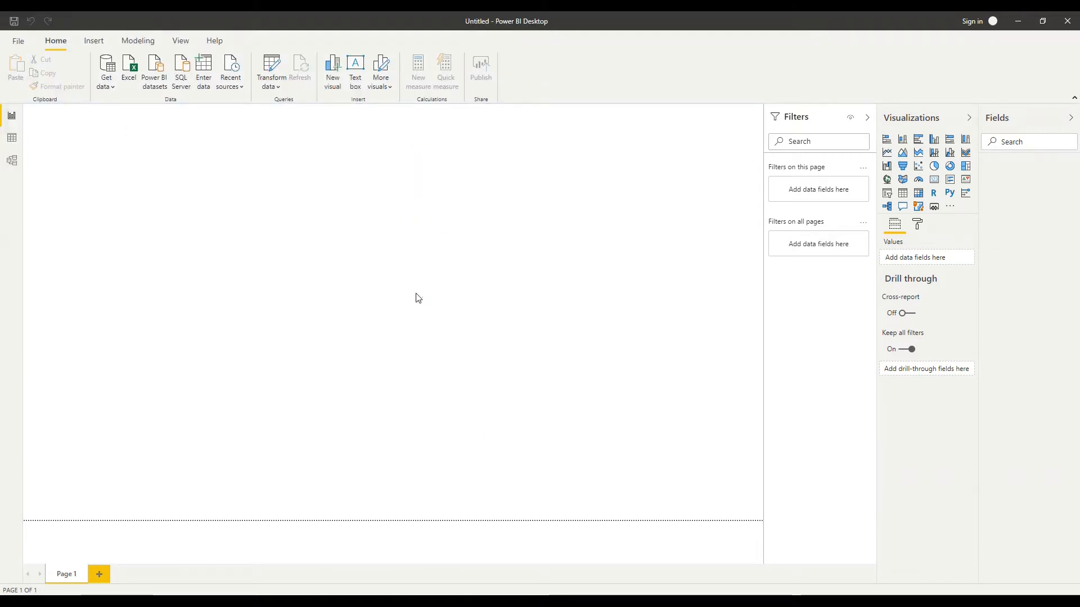
{"action": "left_click", "coordinate": [128, 67]}
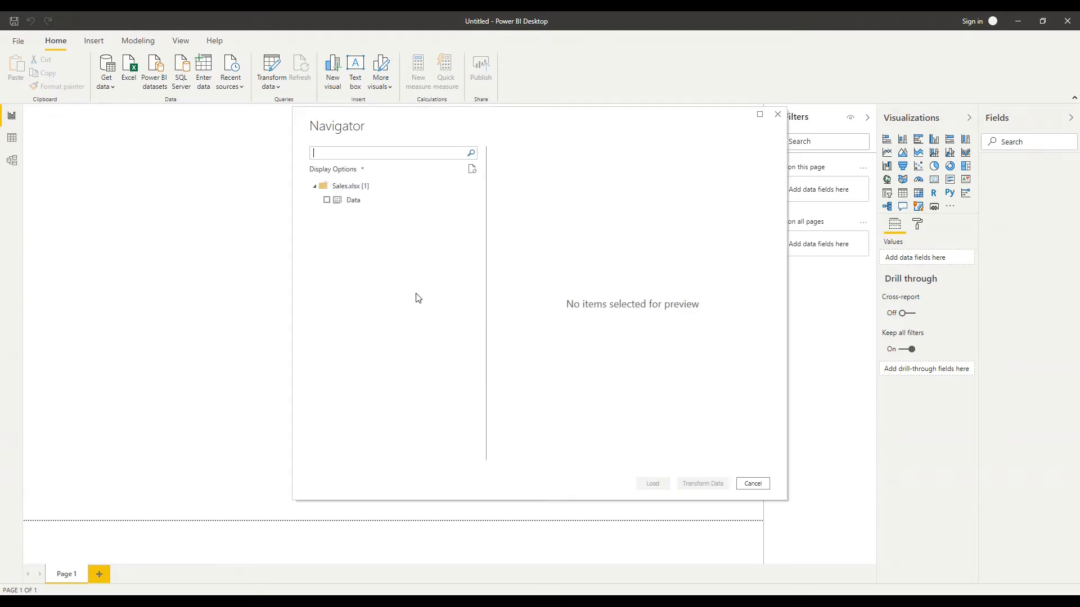
{"action": "mouse_move", "coordinate": [336, 249]}
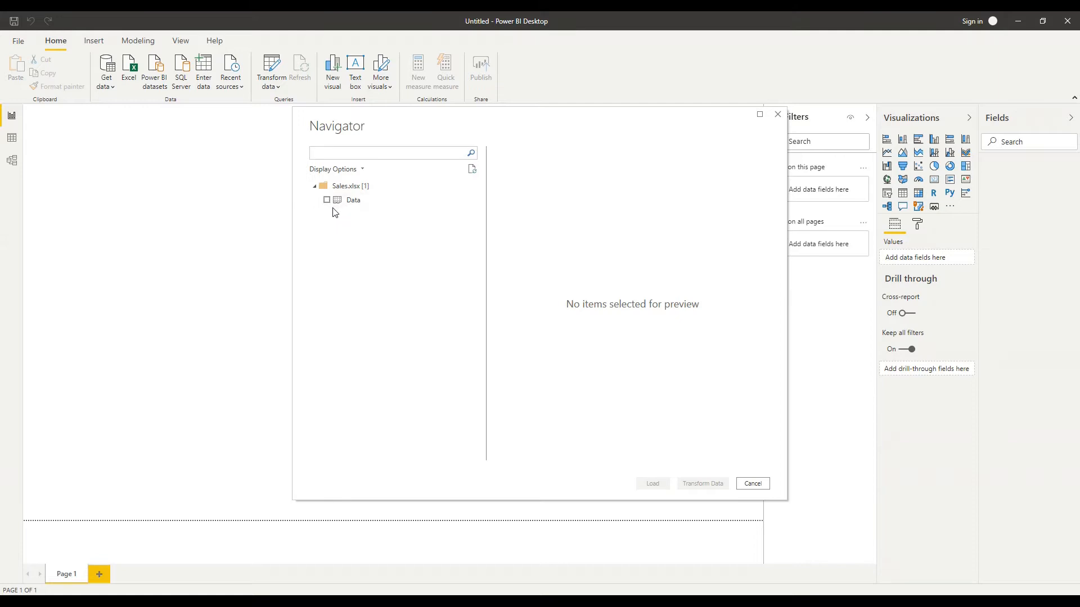
{"action": "mouse_move", "coordinate": [340, 202]}
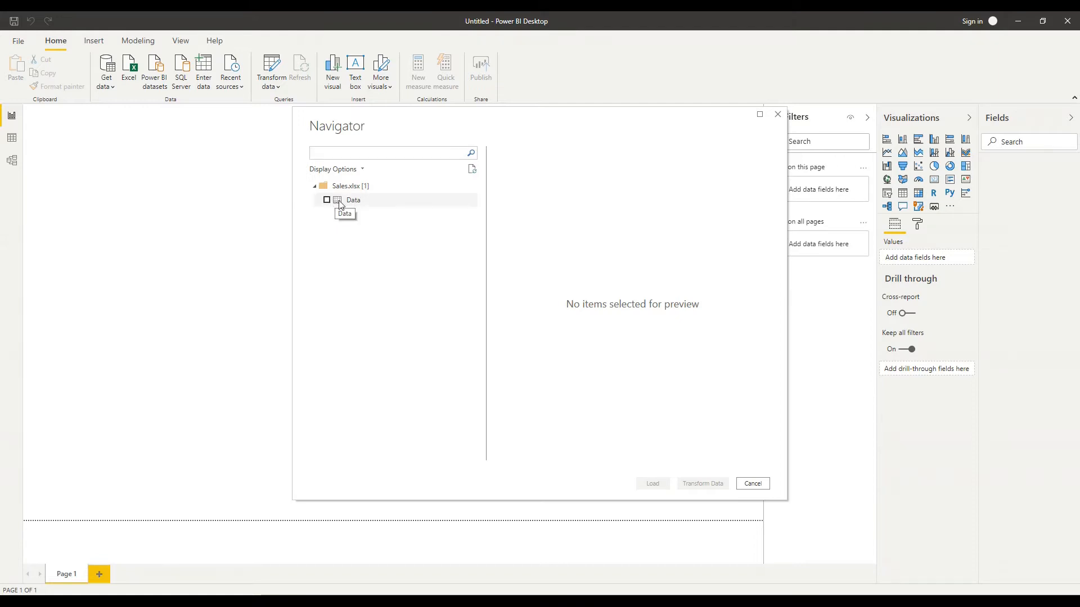
Preview the Data sheet's sales rows in Navigator and tick it for loading.
{"action": "left_click", "coordinate": [353, 200]}
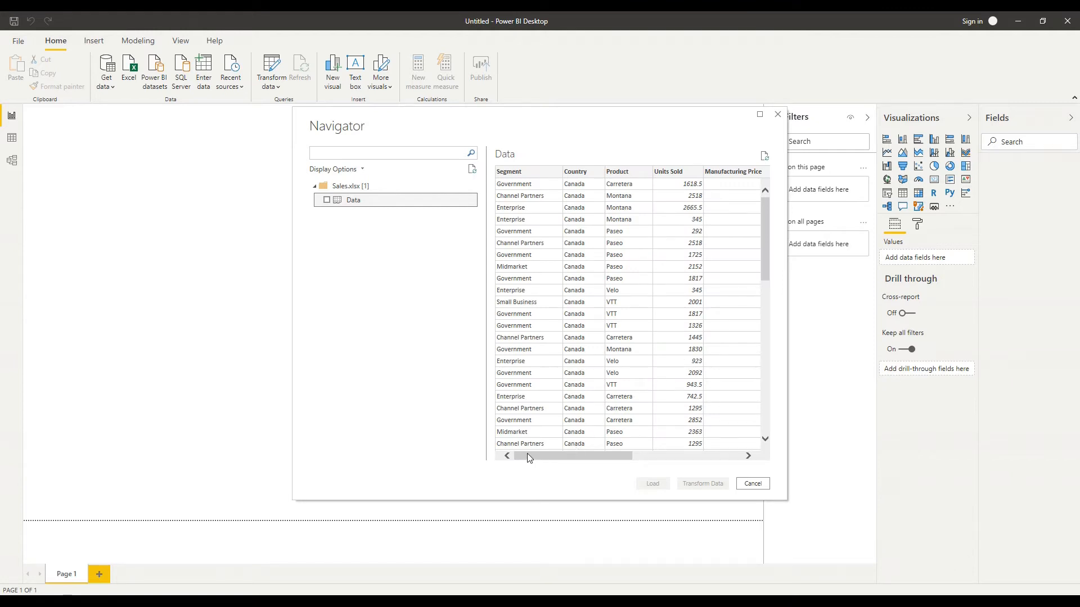
{"action": "mouse_move", "coordinate": [540, 459]}
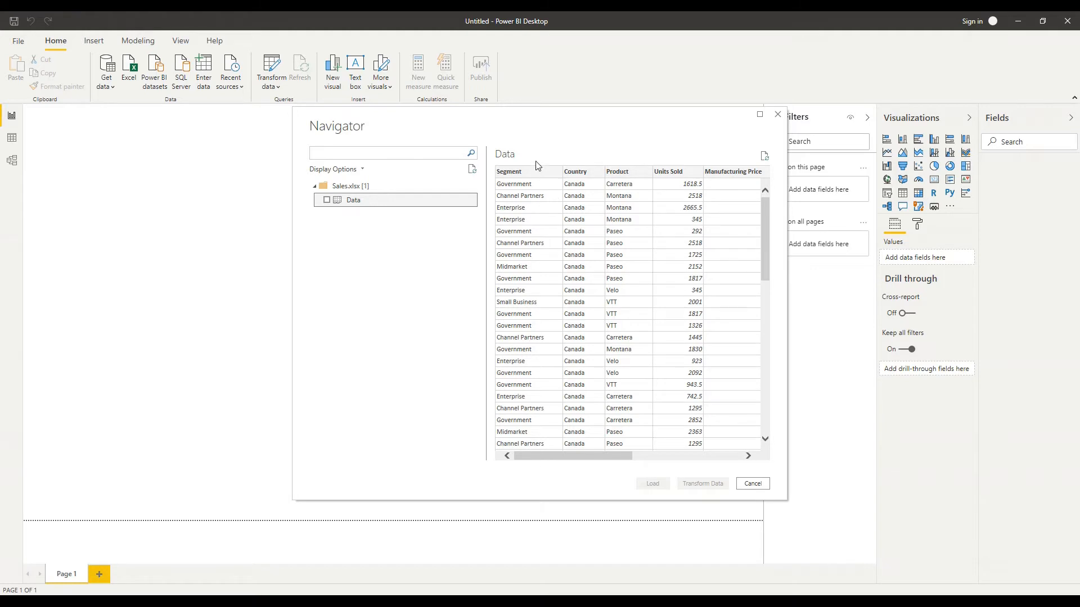
{"action": "mouse_move", "coordinate": [687, 176]}
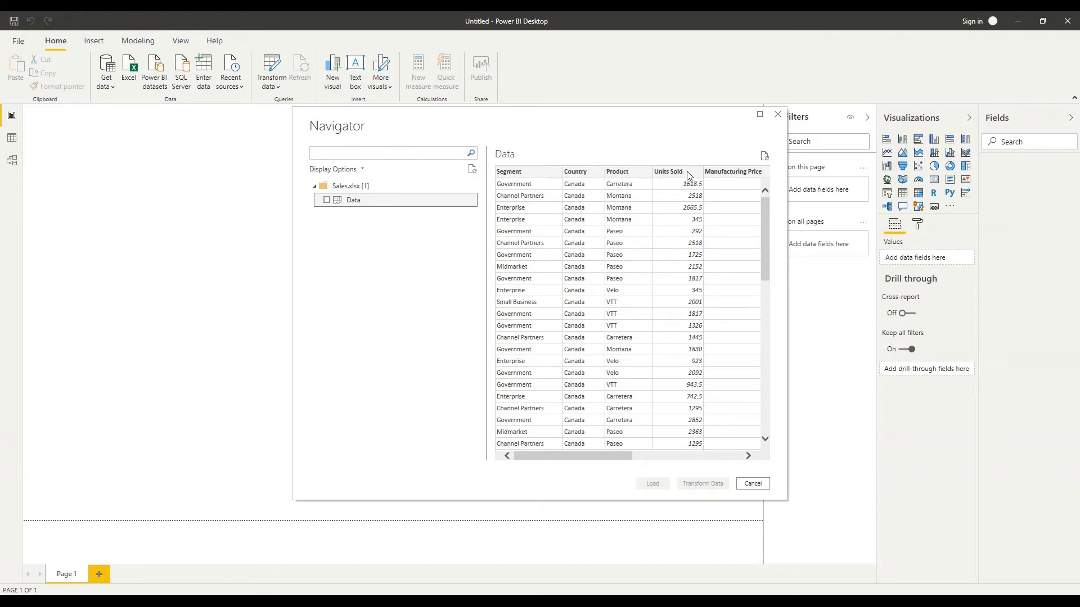
{"action": "left_click_drag", "start_coordinate": [571, 456], "coordinate": [634, 455]}
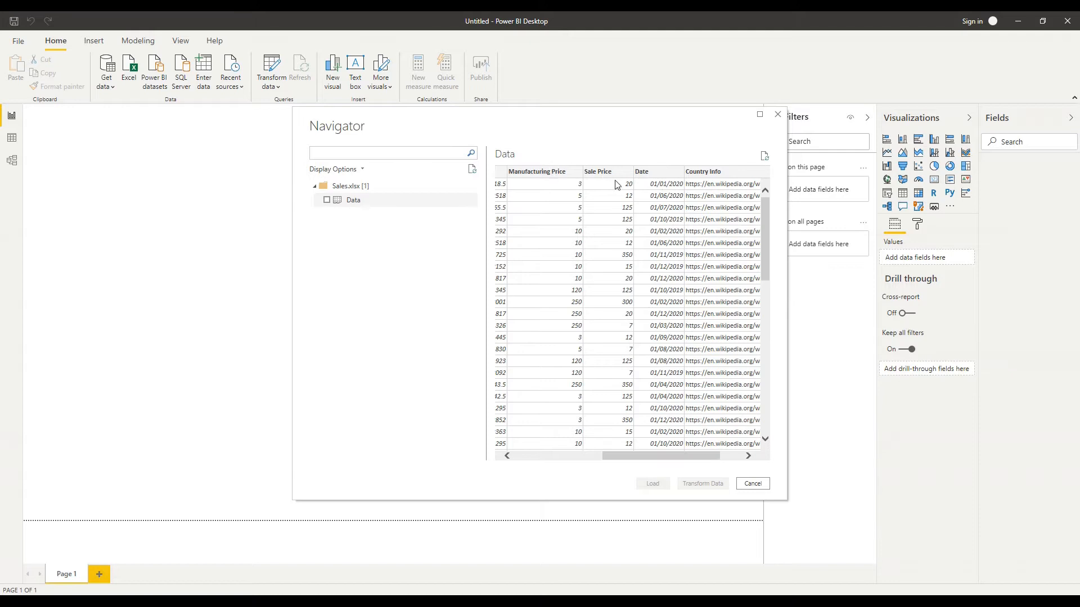
{"action": "mouse_move", "coordinate": [727, 513]}
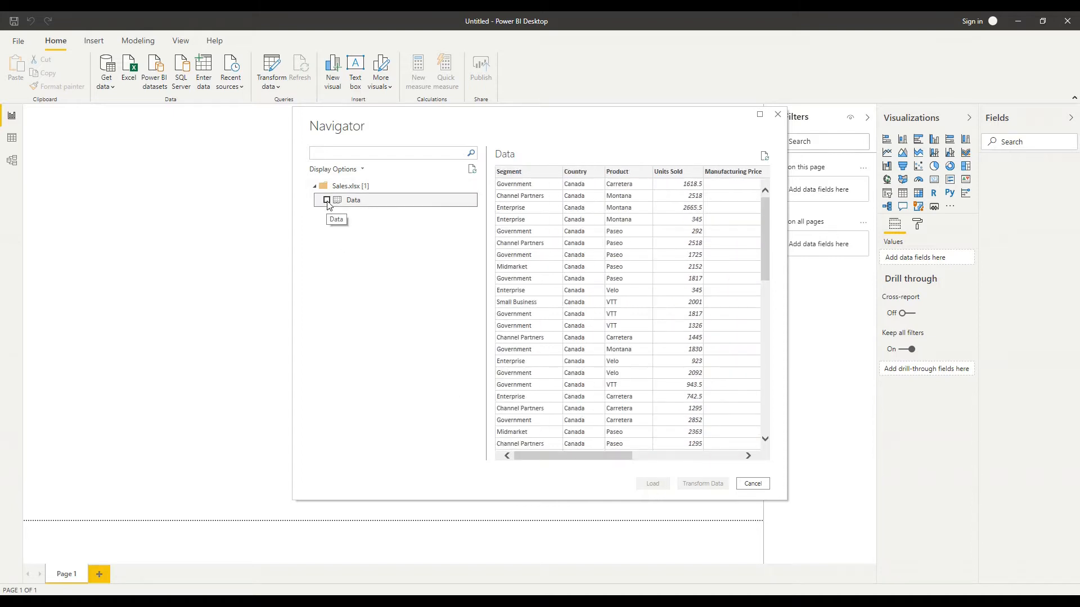
{"action": "left_click", "coordinate": [325, 200]}
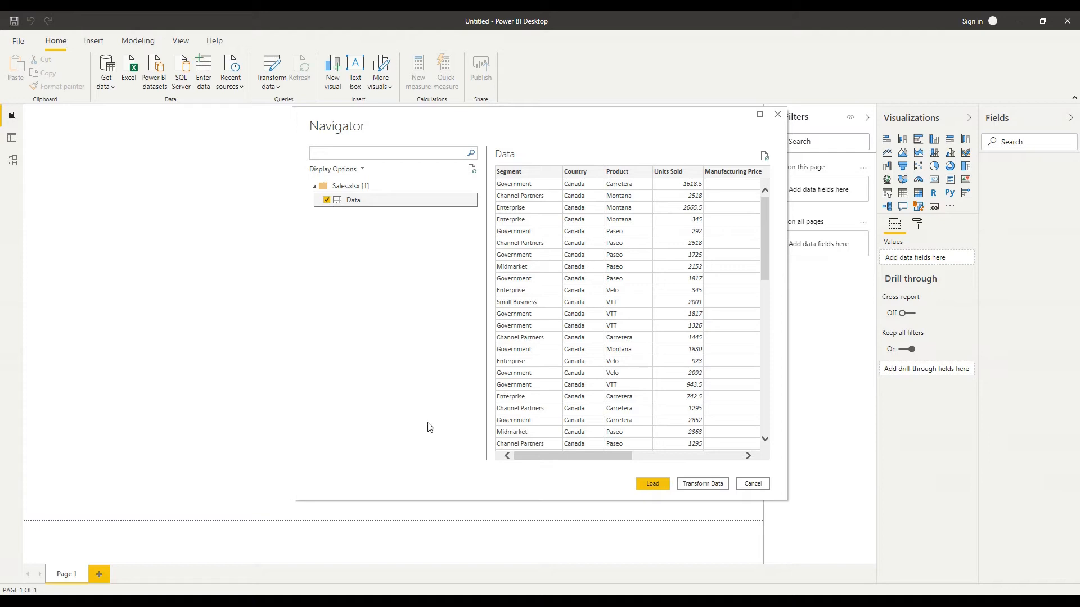
{"action": "mouse_move", "coordinate": [713, 498]}
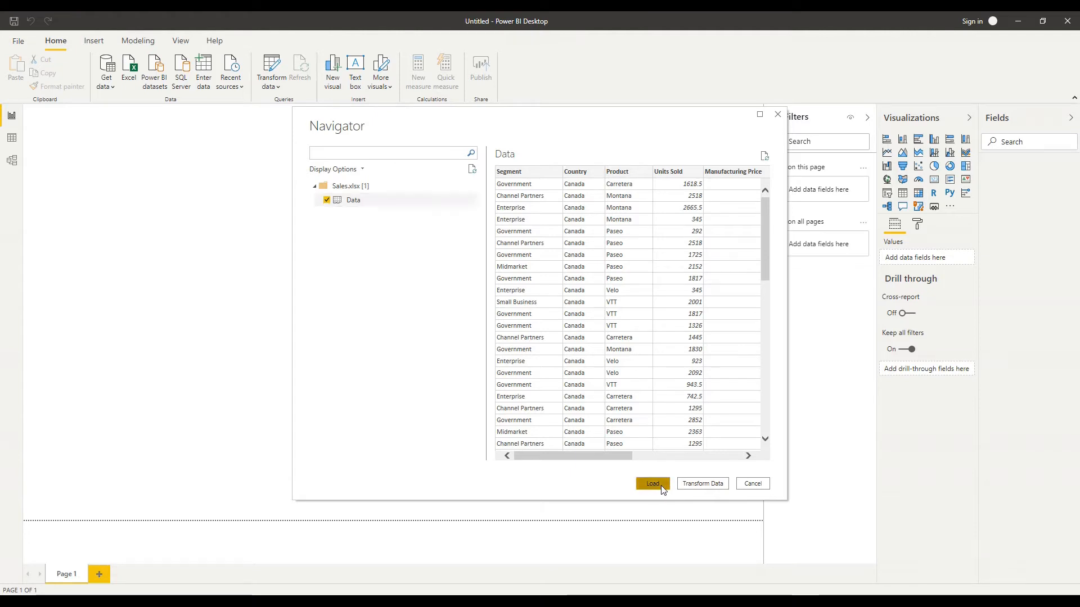
{"action": "left_click", "coordinate": [653, 483]}
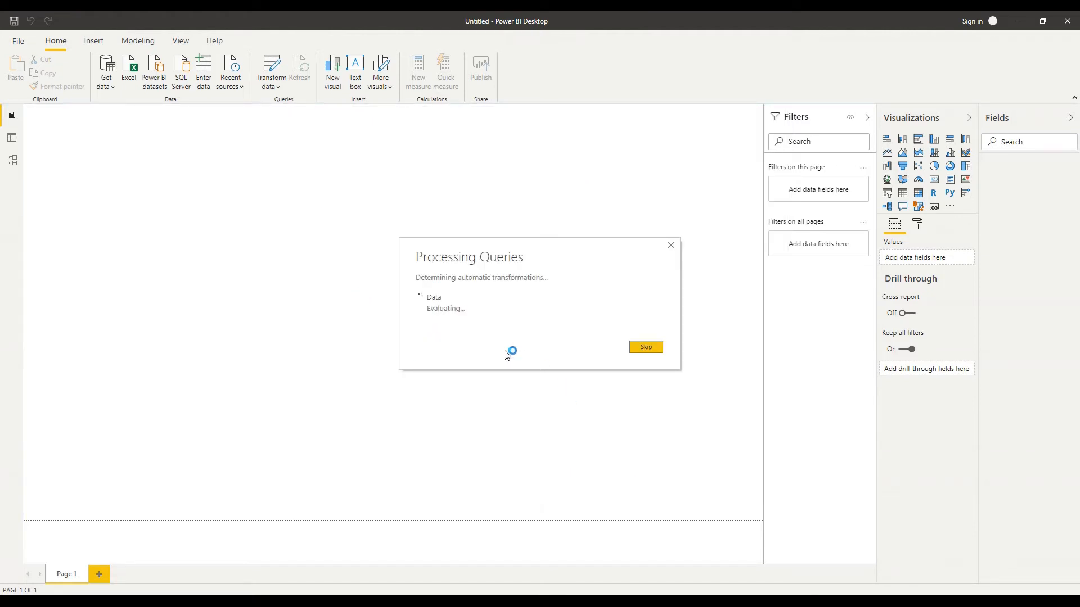
{"action": "left_click", "coordinate": [645, 346]}
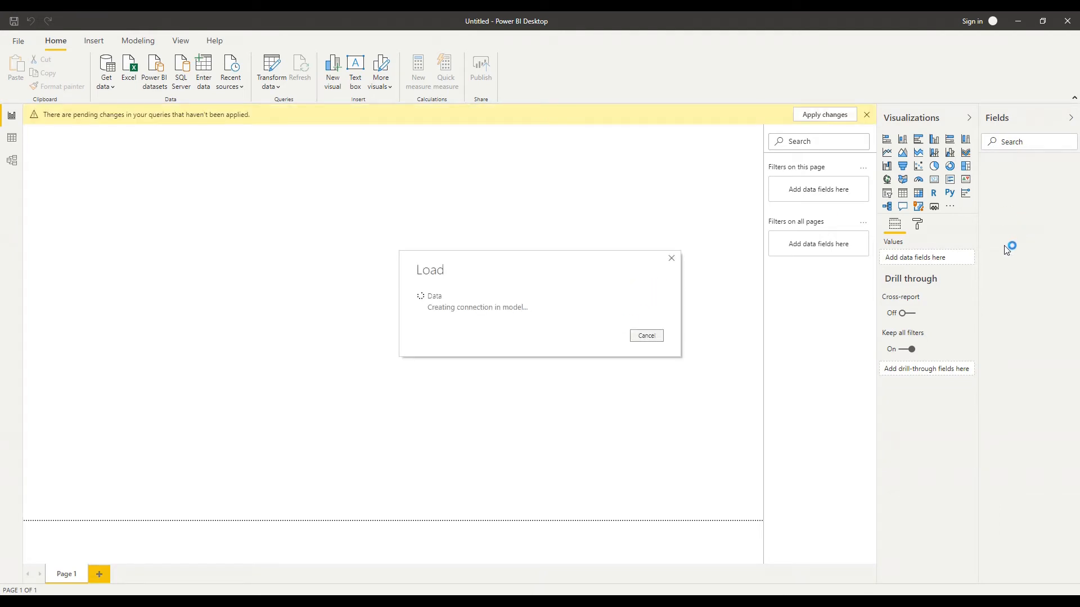
{"action": "mouse_move", "coordinate": [994, 130]}
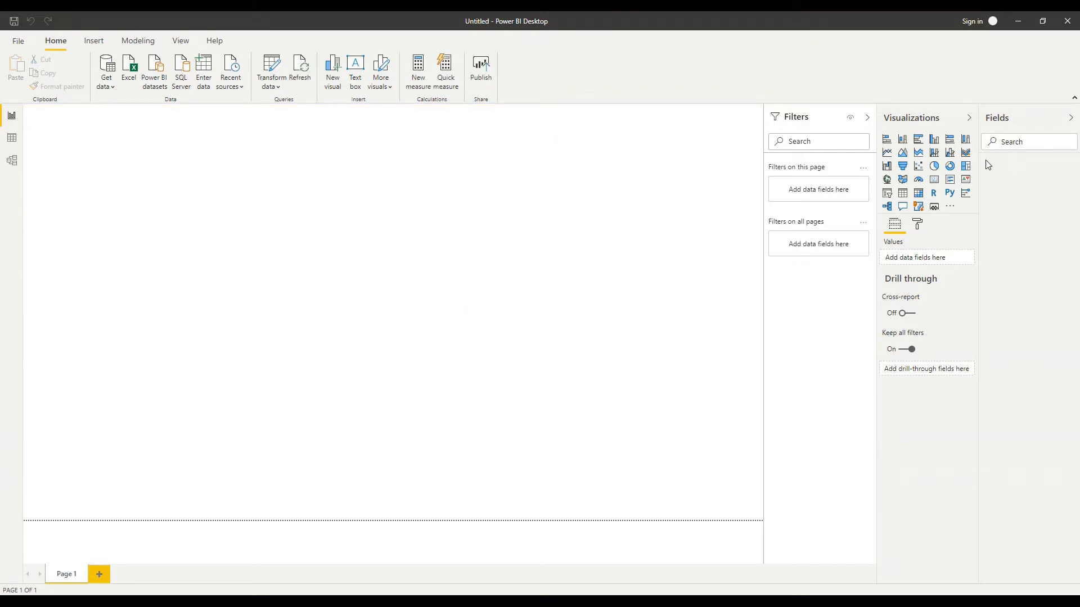
{"action": "left_click", "coordinate": [992, 167]}
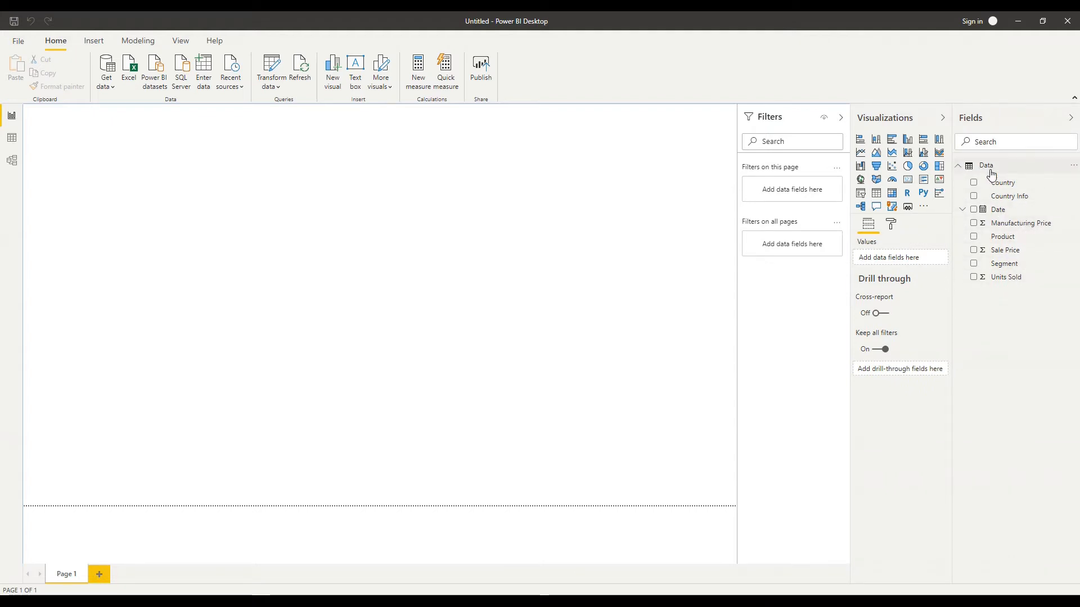
{"action": "mouse_move", "coordinate": [994, 171]}
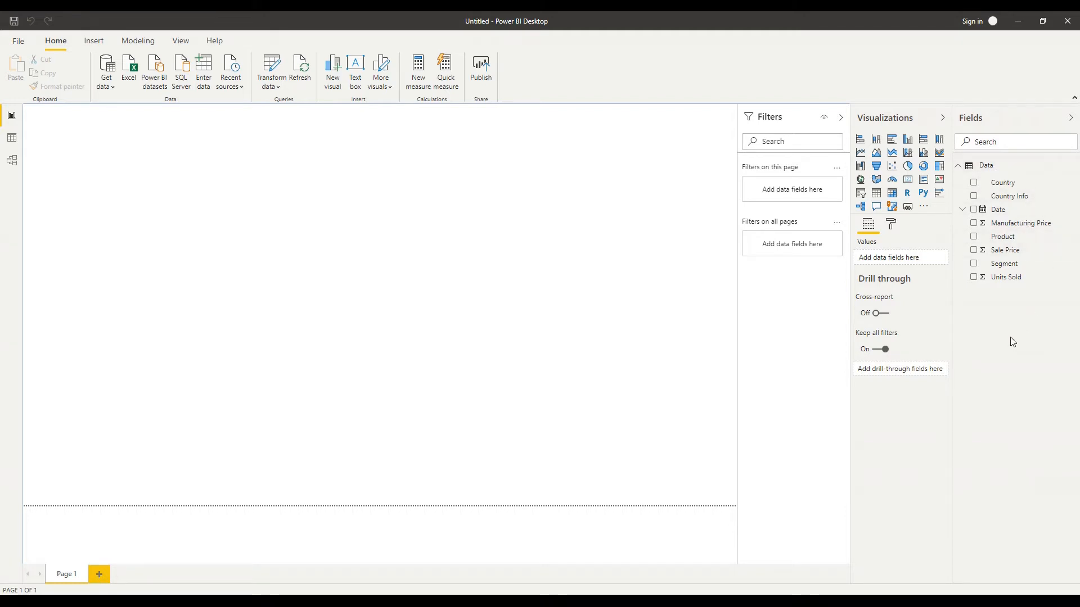
{"action": "mouse_move", "coordinate": [998, 286]}
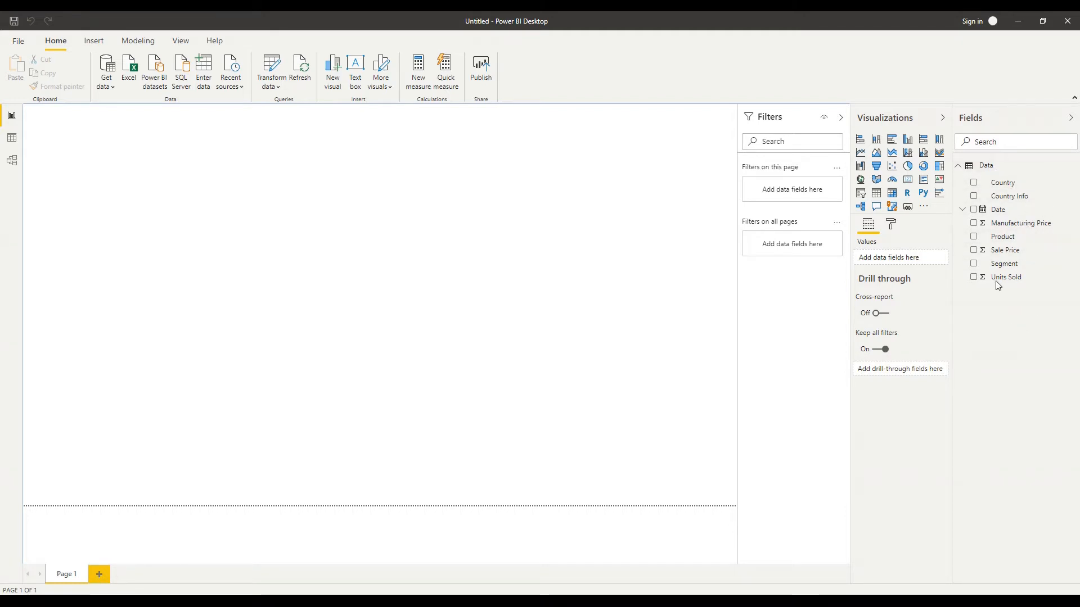
{"action": "left_click", "coordinate": [1014, 142]}
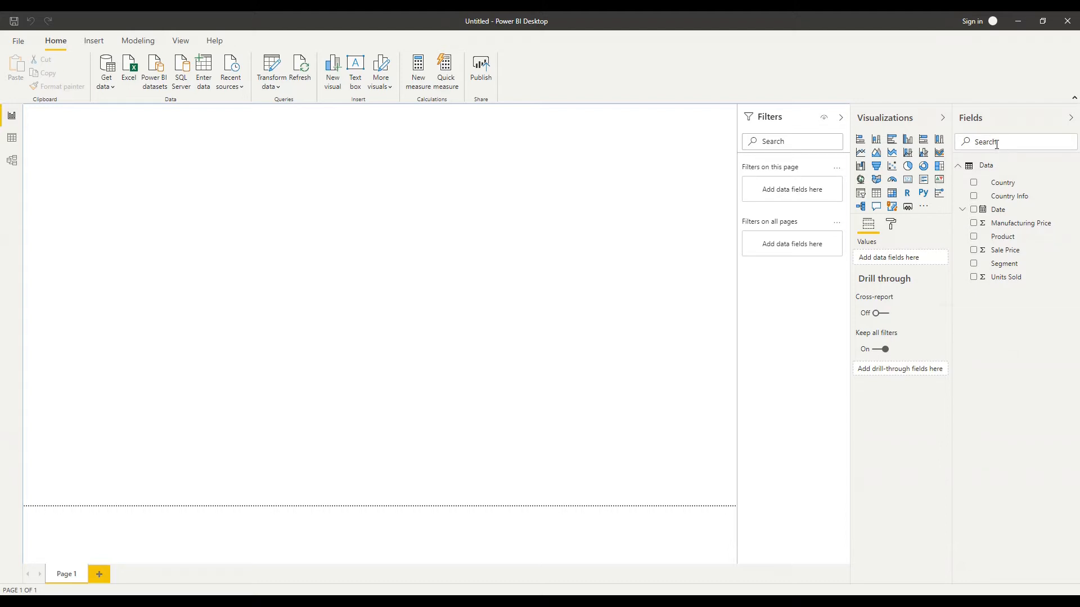
{"action": "mouse_move", "coordinate": [1021, 338]}
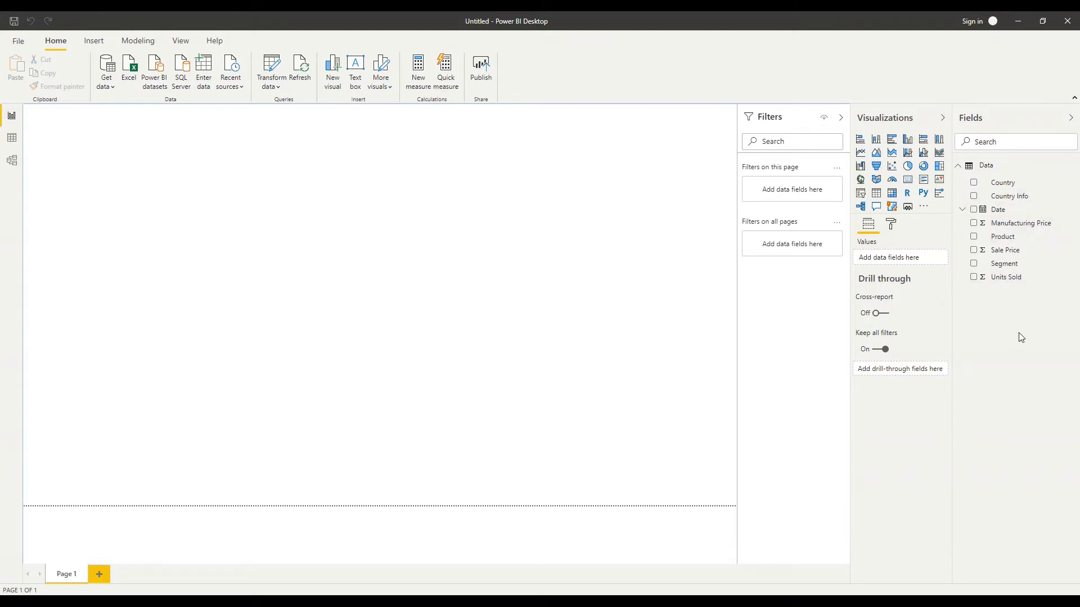
{"action": "mouse_move", "coordinate": [1017, 280]}
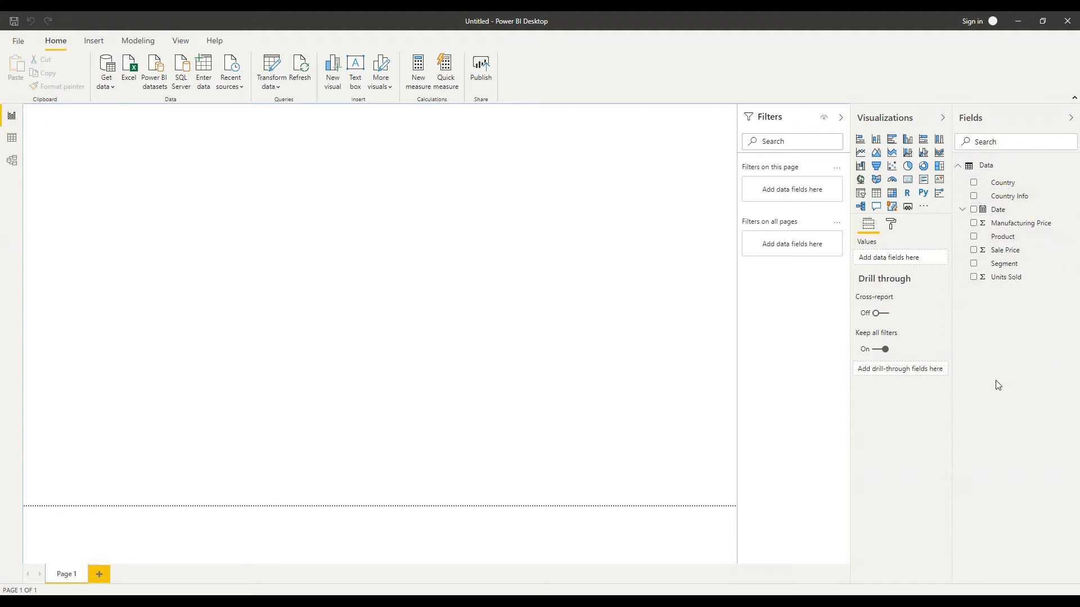
{"action": "mouse_move", "coordinate": [495, 249]}
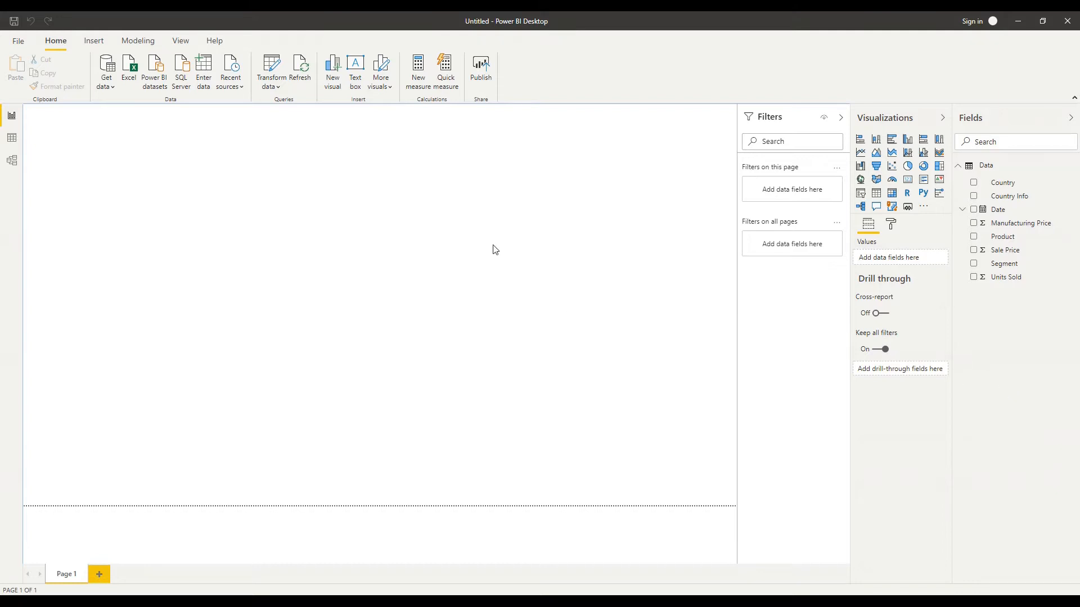
{"action": "mouse_move", "coordinate": [469, 228]}
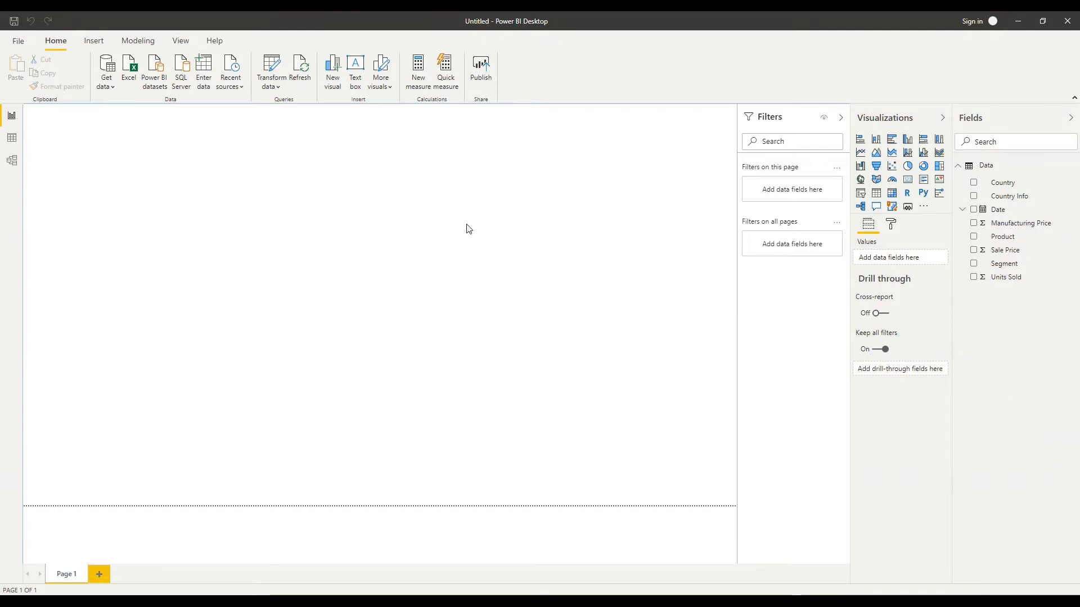
{"action": "mouse_move", "coordinate": [963, 122]}
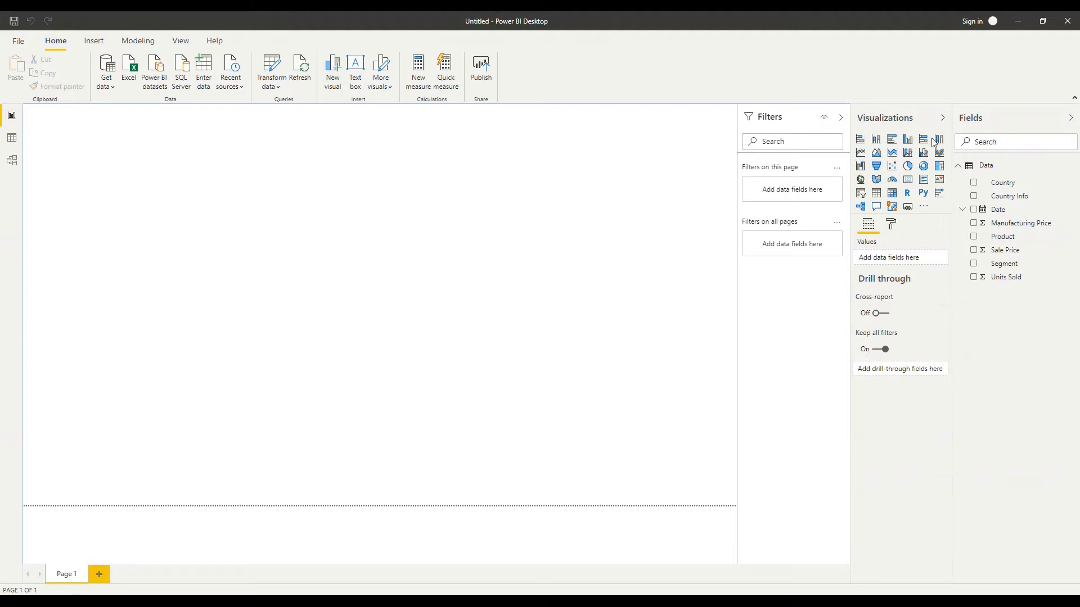
{"action": "mouse_move", "coordinate": [939, 139]}
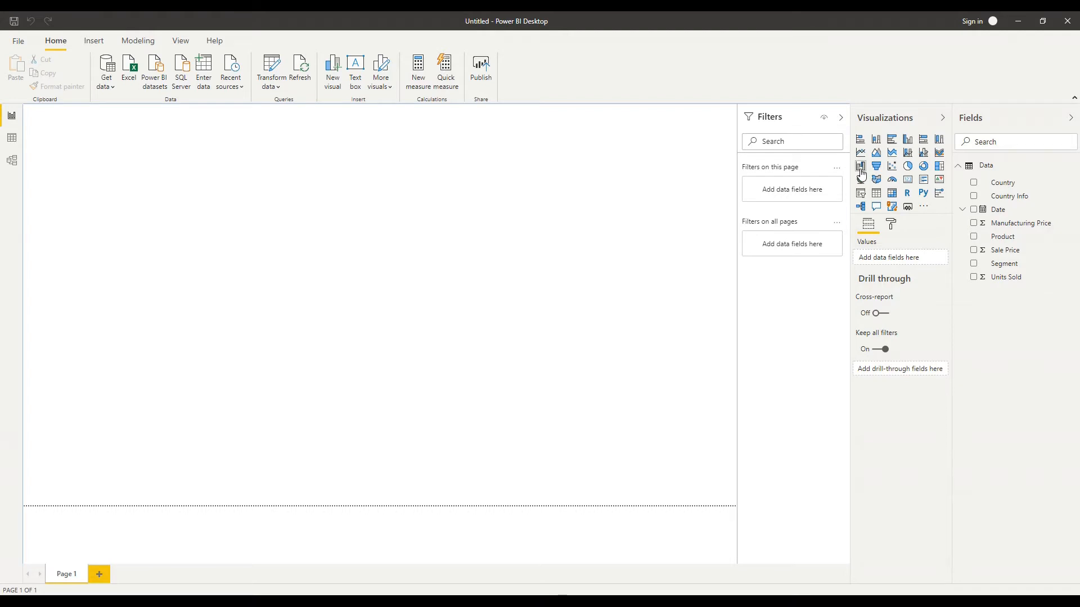
{"action": "mouse_move", "coordinate": [922, 207]}
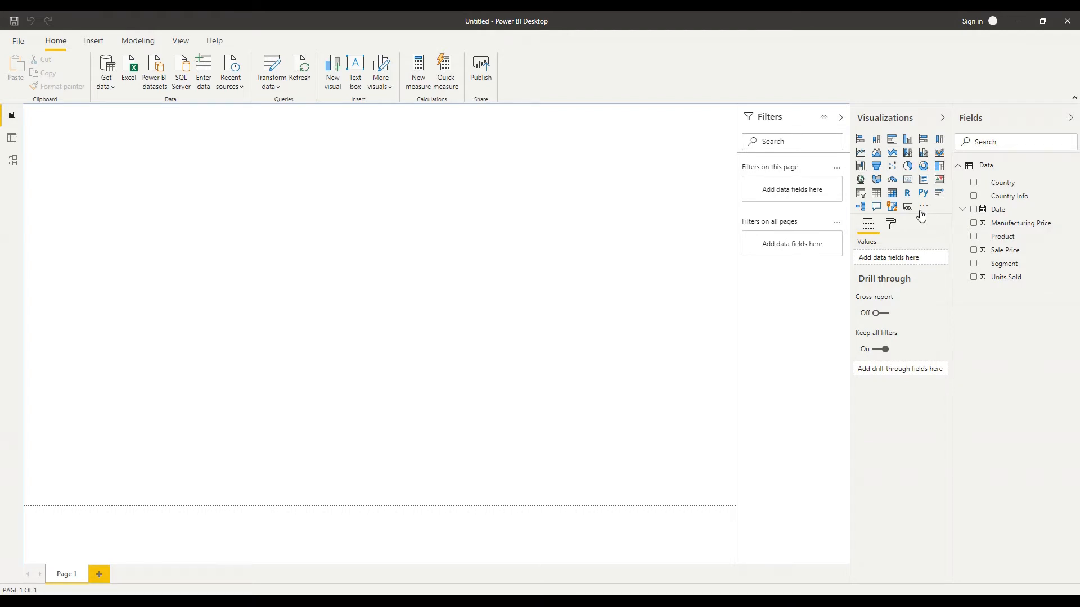
{"action": "left_click", "coordinate": [923, 207]}
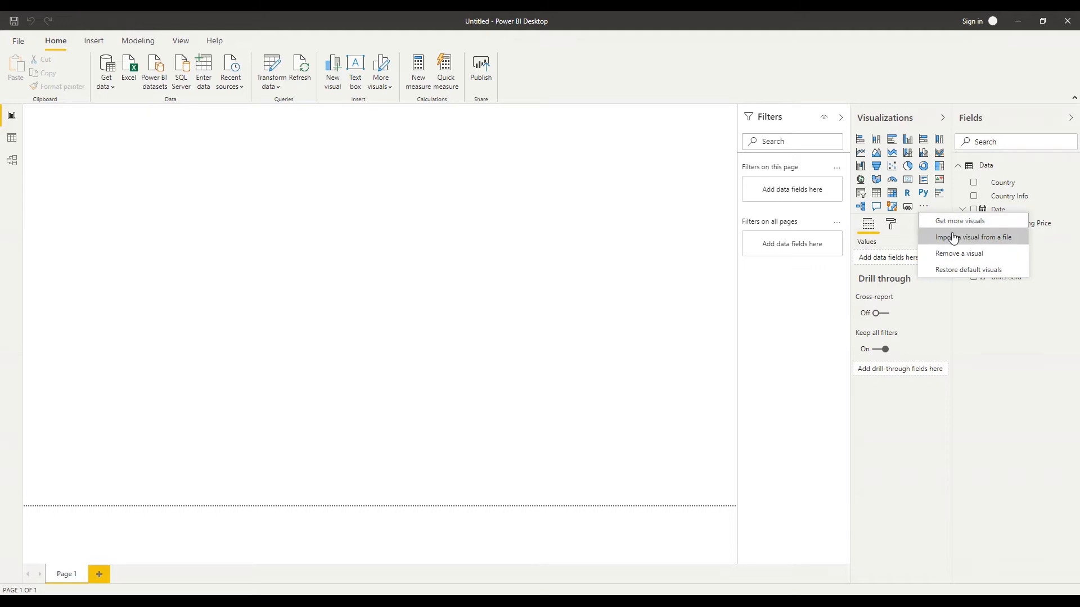
{"action": "mouse_move", "coordinate": [938, 241]}
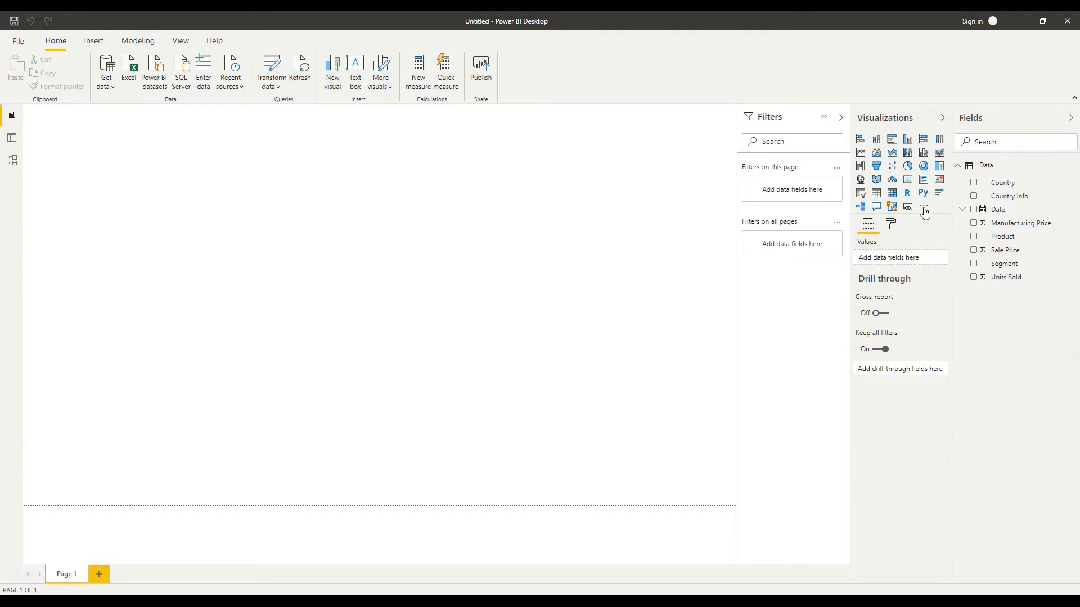
{"action": "mouse_move", "coordinate": [936, 213]}
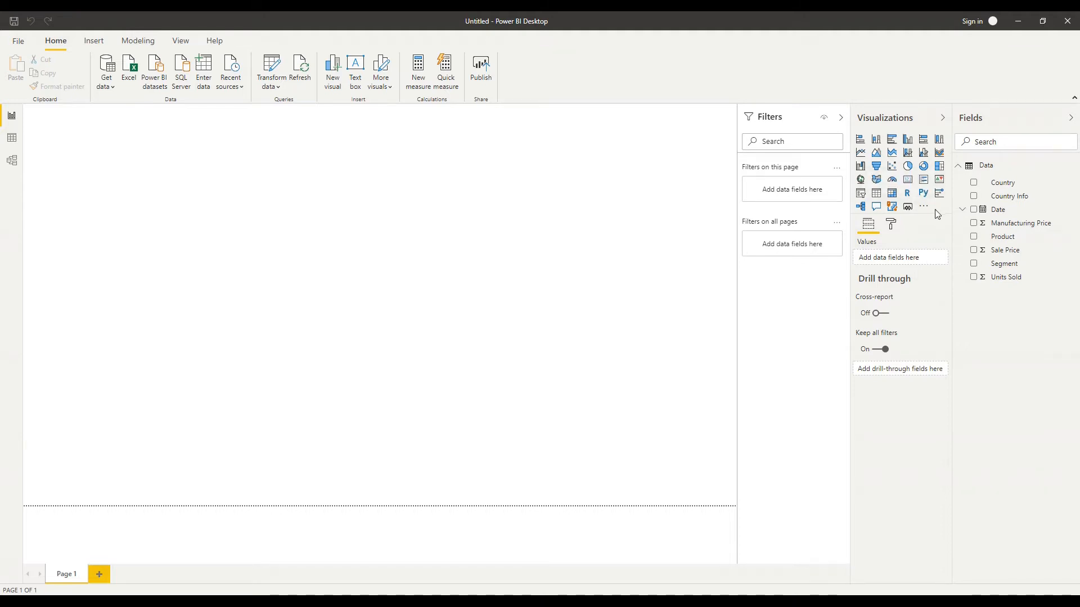
{"action": "mouse_move", "coordinate": [907, 139]}
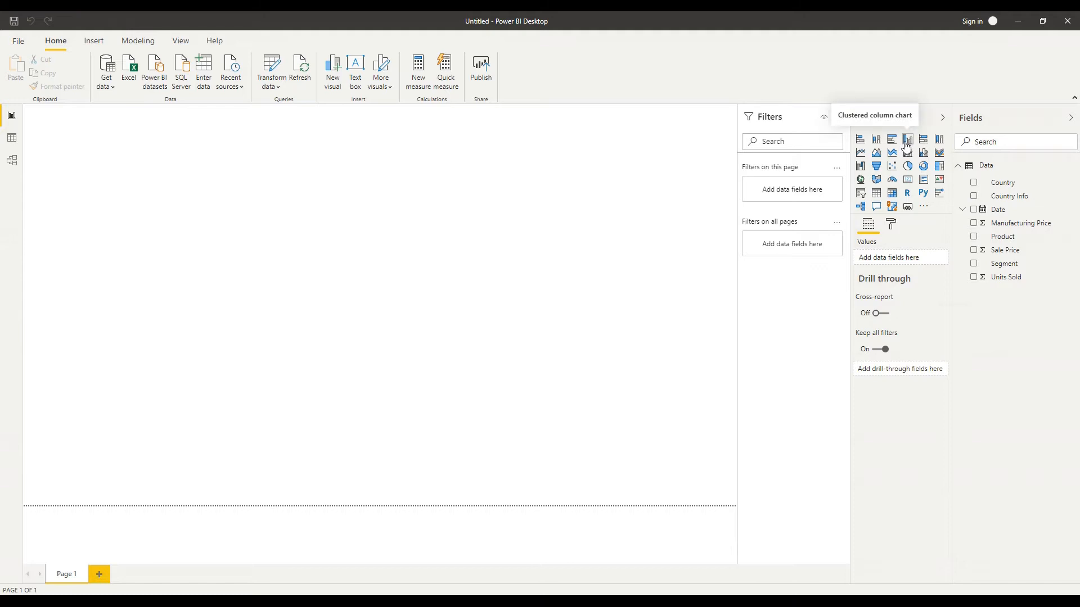
Insert an empty clustered column chart onto the report canvas.
{"action": "left_click", "coordinate": [907, 140]}
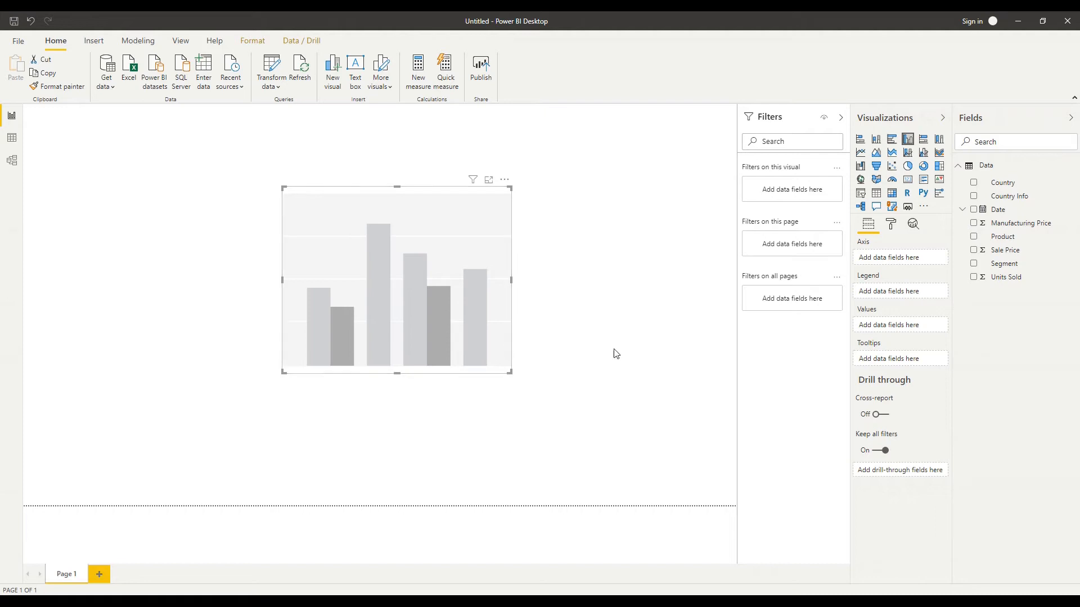
{"action": "mouse_move", "coordinate": [531, 323]}
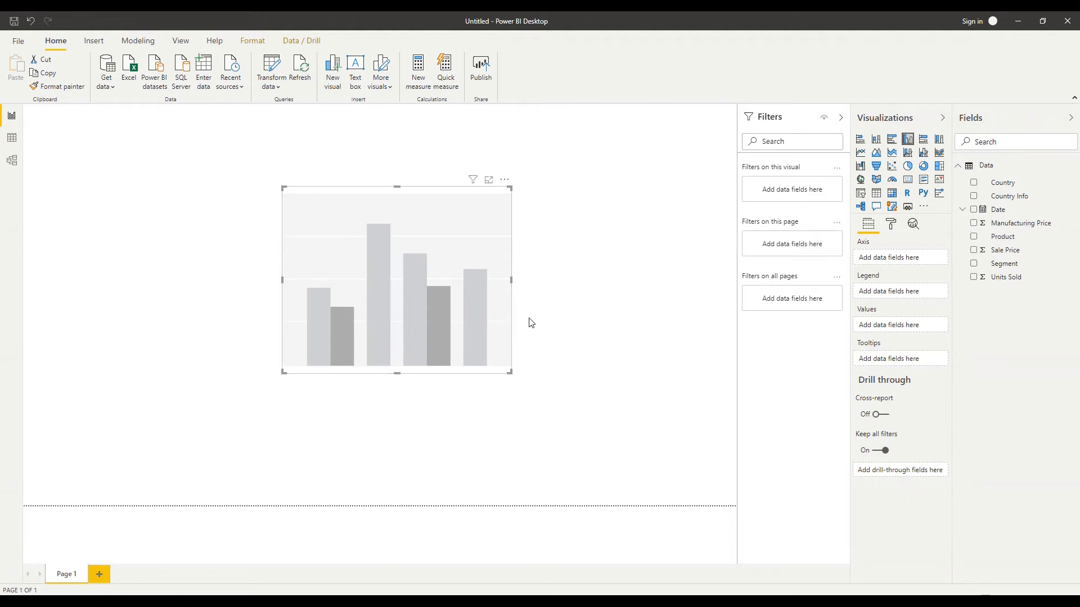
{"action": "mouse_move", "coordinate": [568, 341]}
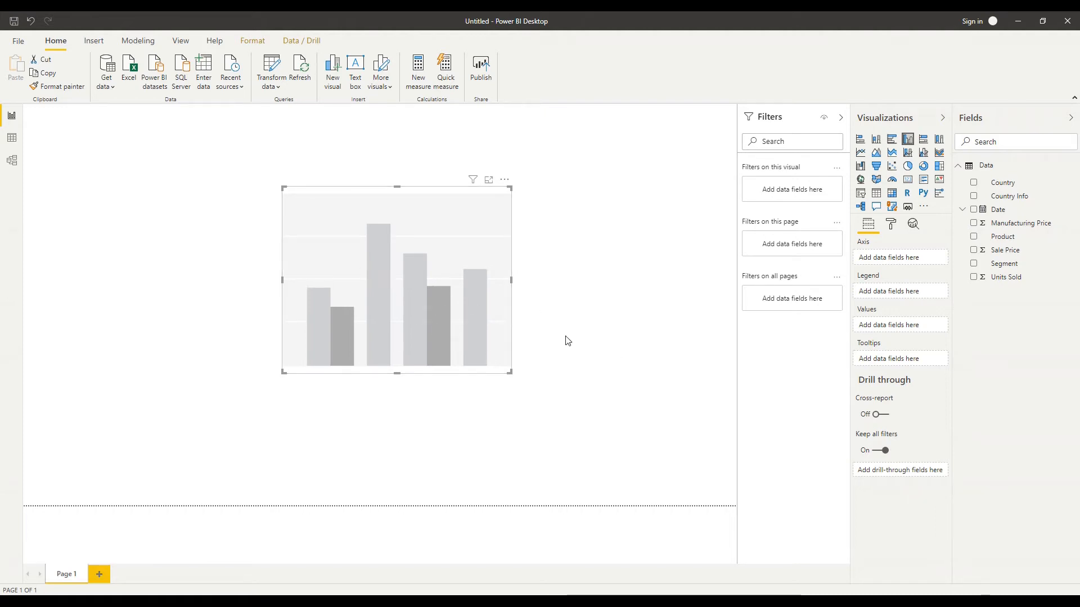
{"action": "mouse_move", "coordinate": [676, 329]}
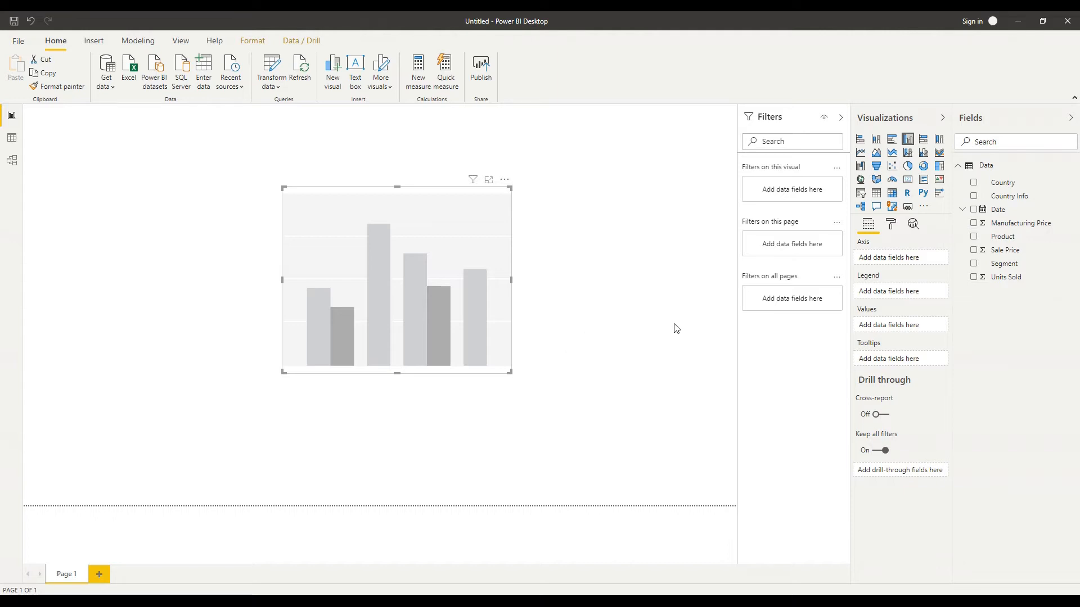
{"action": "mouse_move", "coordinate": [464, 306]}
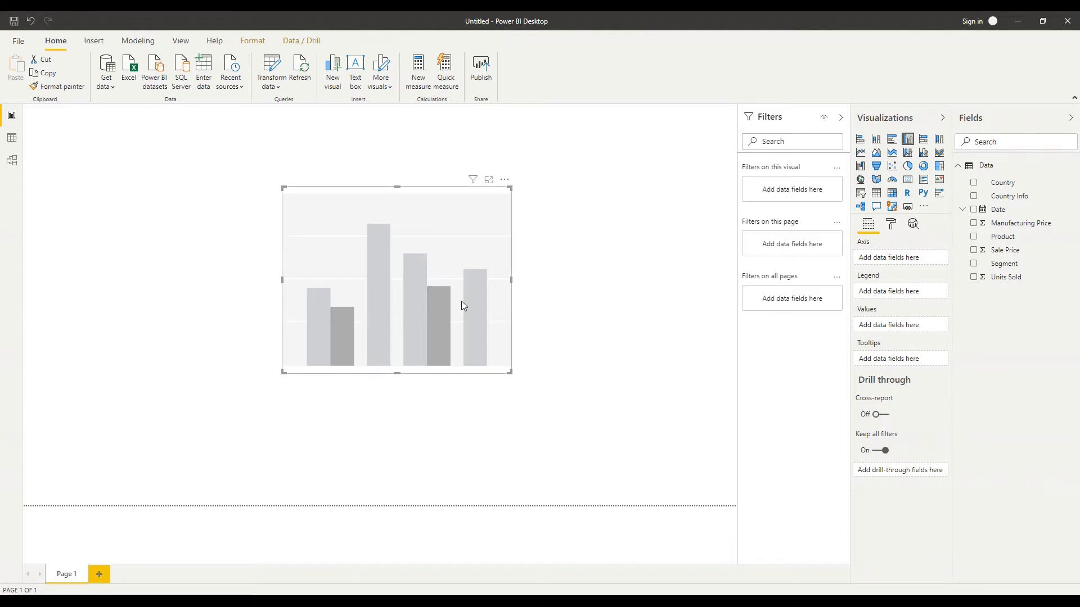
{"action": "mouse_move", "coordinate": [525, 329]}
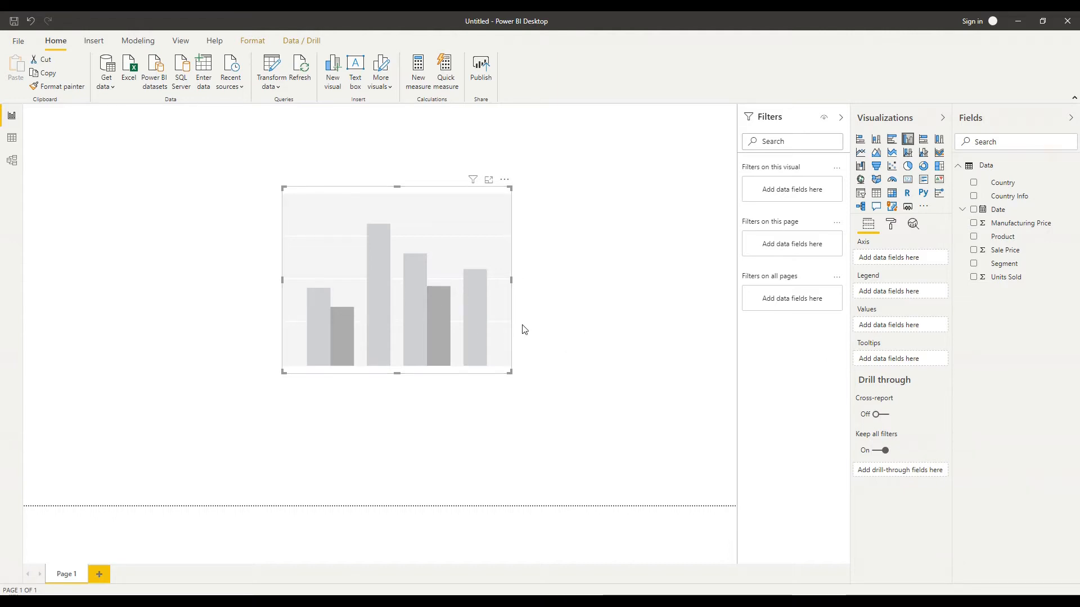
{"action": "mouse_move", "coordinate": [455, 332]}
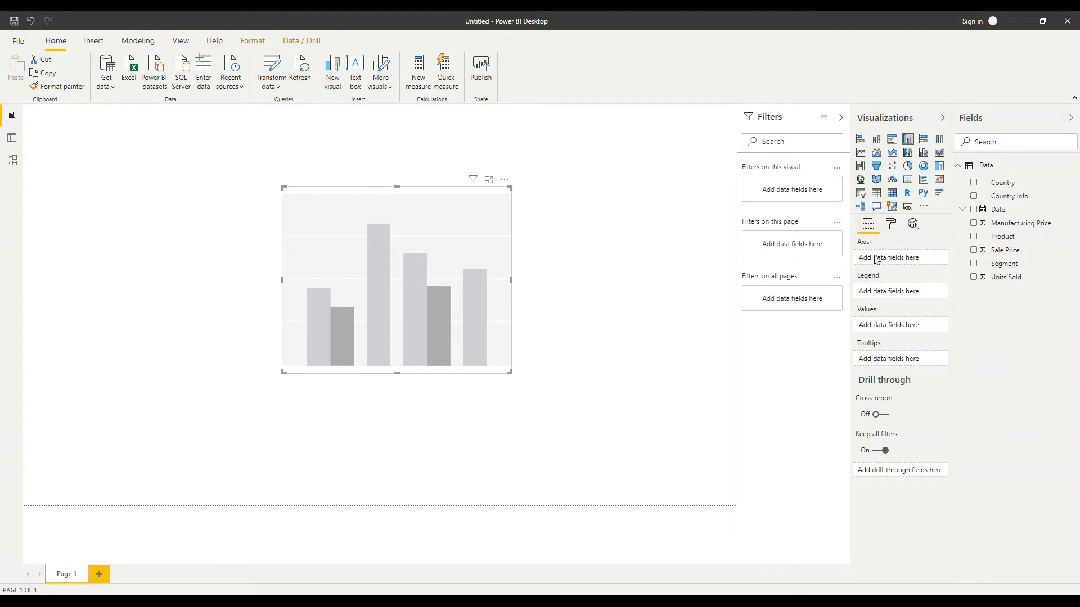
{"action": "mouse_move", "coordinate": [893, 277]}
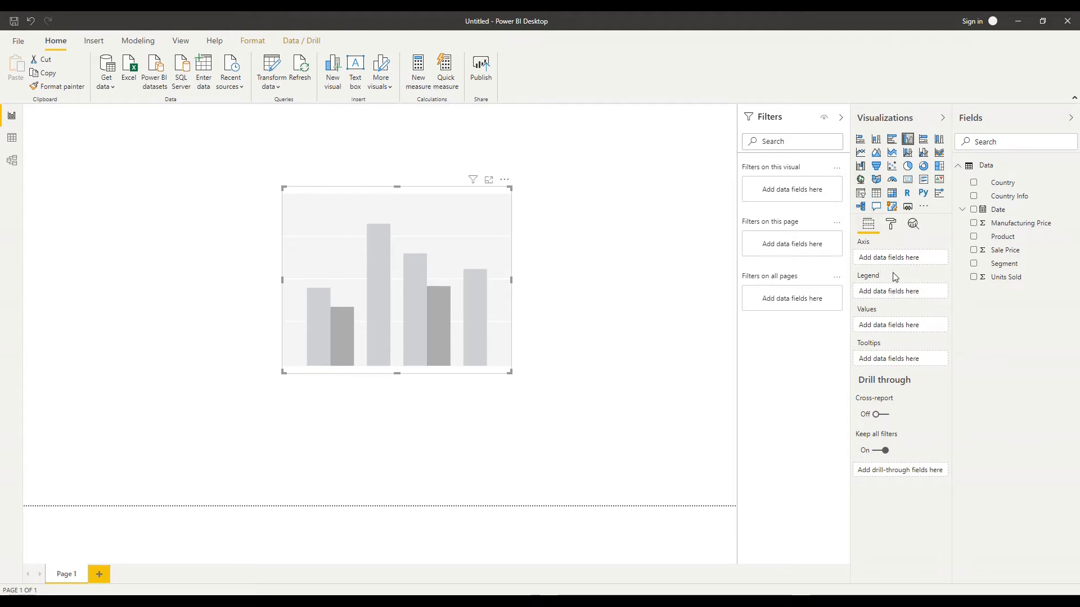
{"action": "mouse_move", "coordinate": [886, 264]}
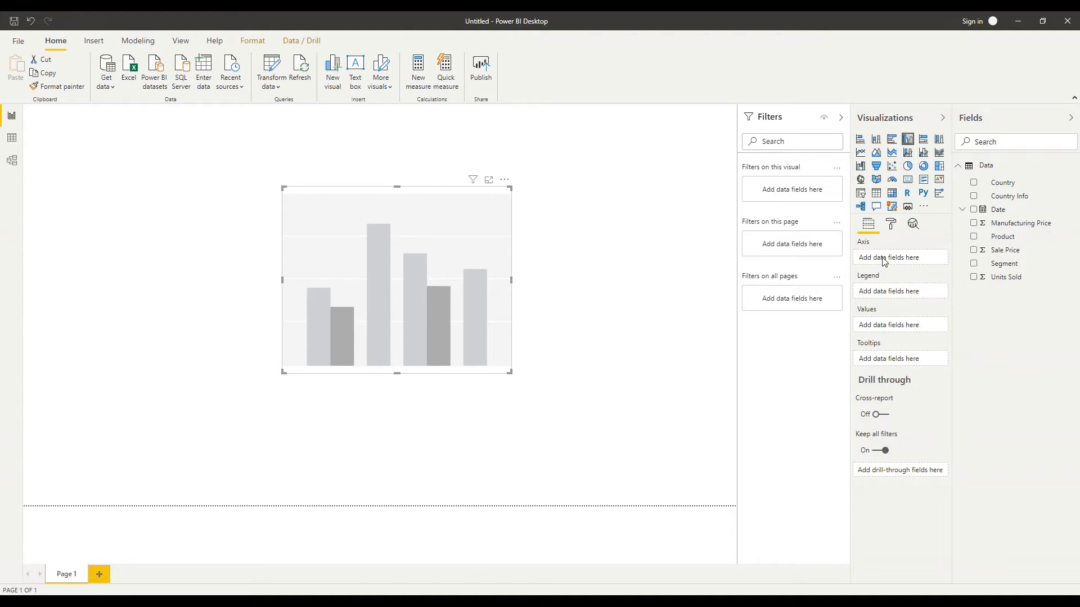
{"action": "mouse_move", "coordinate": [887, 333]}
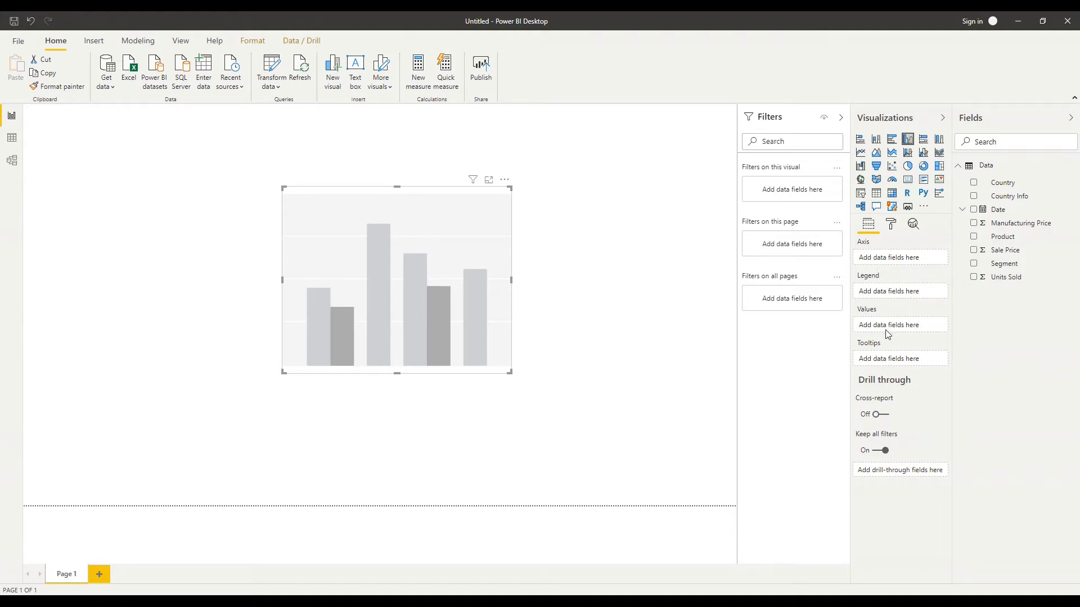
{"action": "mouse_move", "coordinate": [881, 258]}
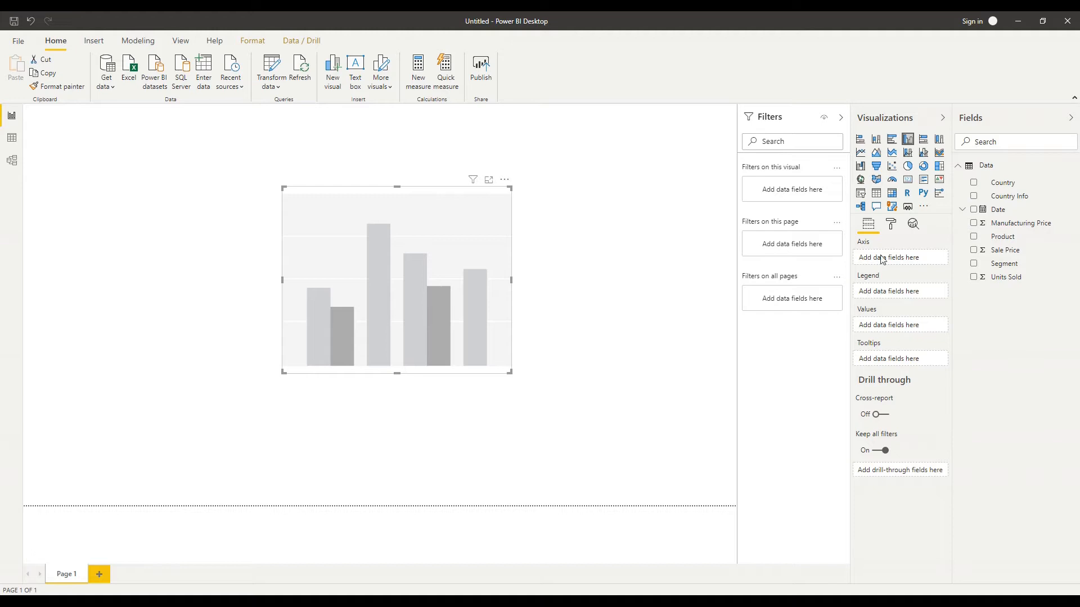
{"action": "mouse_move", "coordinate": [656, 304]}
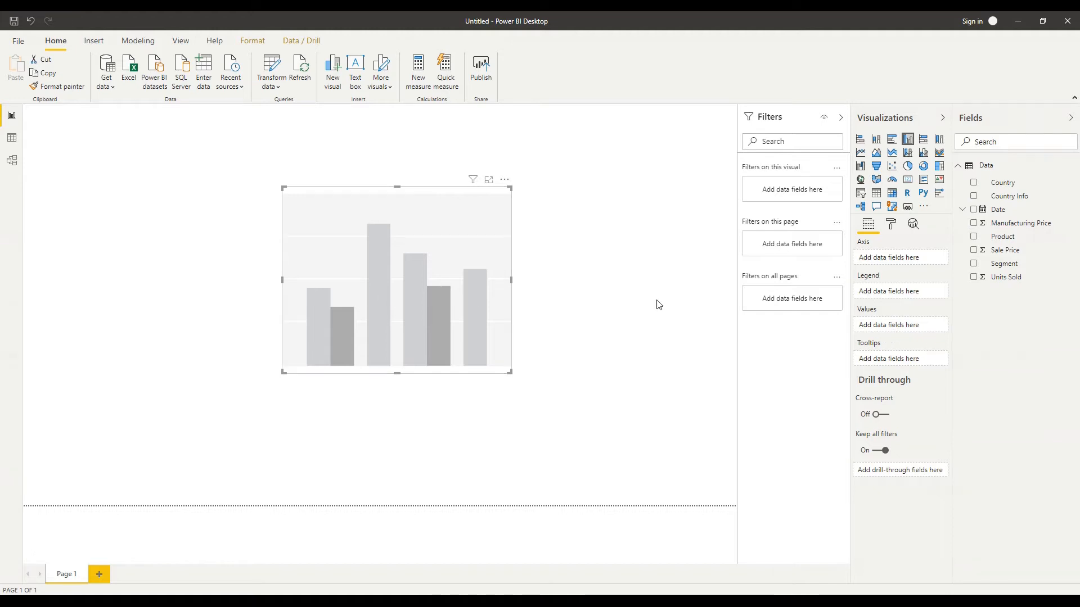
{"action": "mouse_move", "coordinate": [556, 263]}
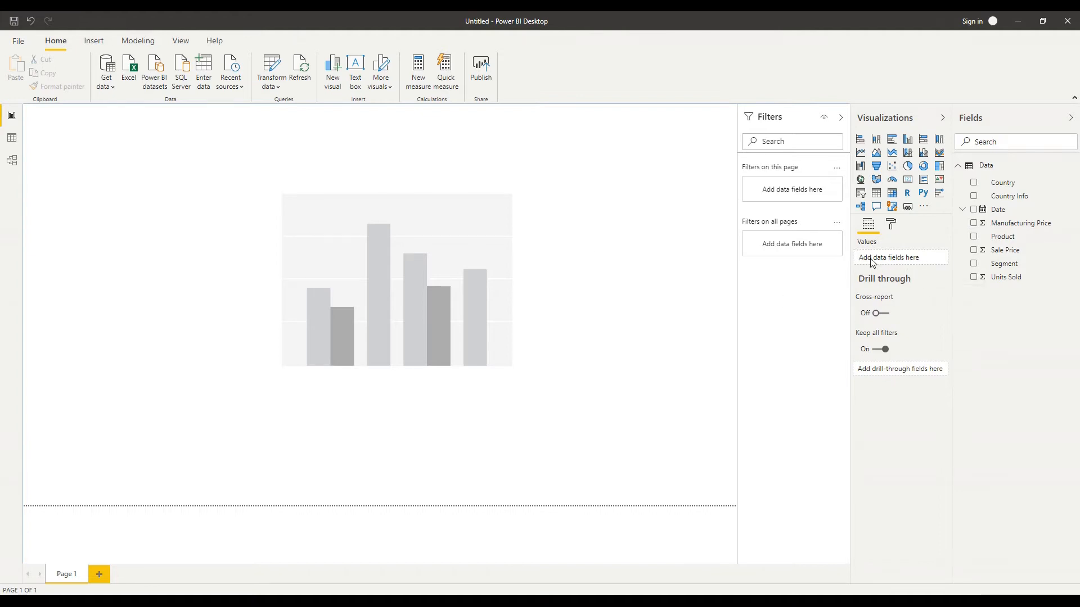
{"action": "mouse_move", "coordinate": [715, 285]}
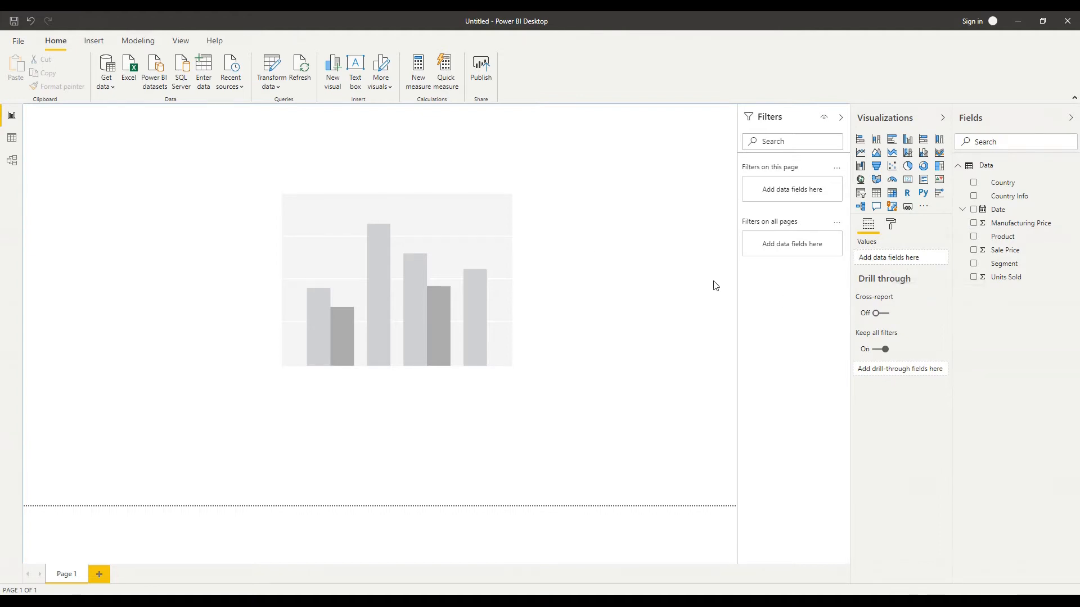
{"action": "mouse_move", "coordinate": [467, 303]}
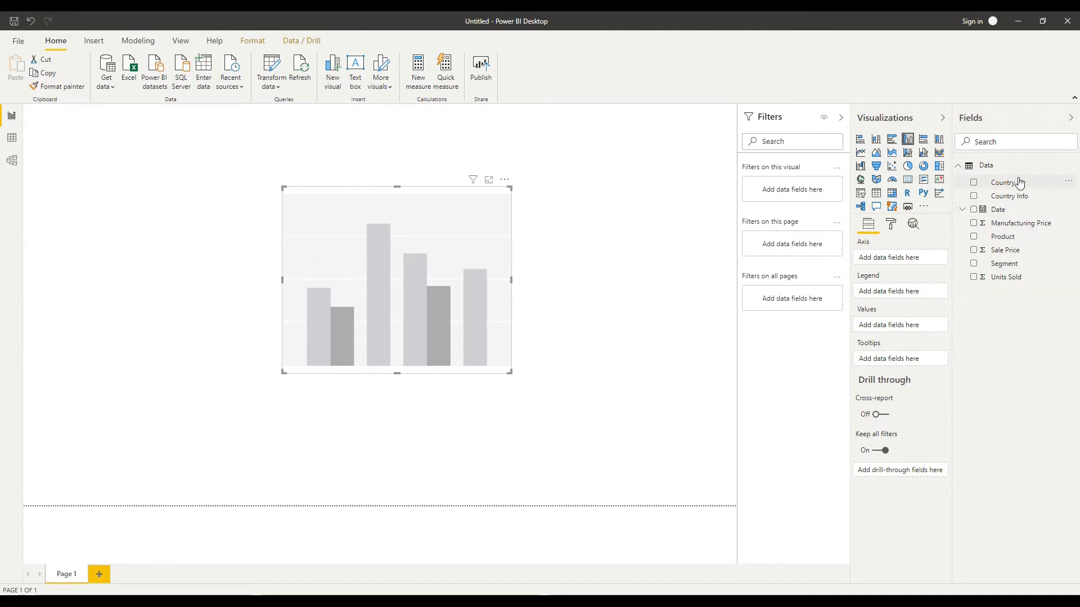
{"action": "mouse_move", "coordinate": [1023, 195]}
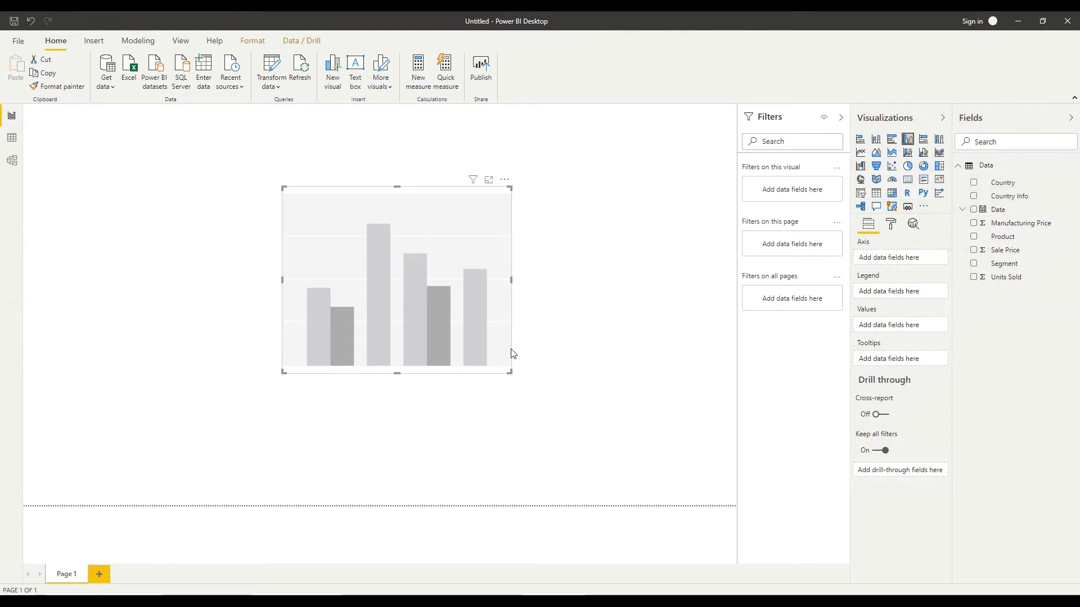
Check Units Sold so it fills the Values well of the column chart.
{"action": "left_click", "coordinate": [972, 182]}
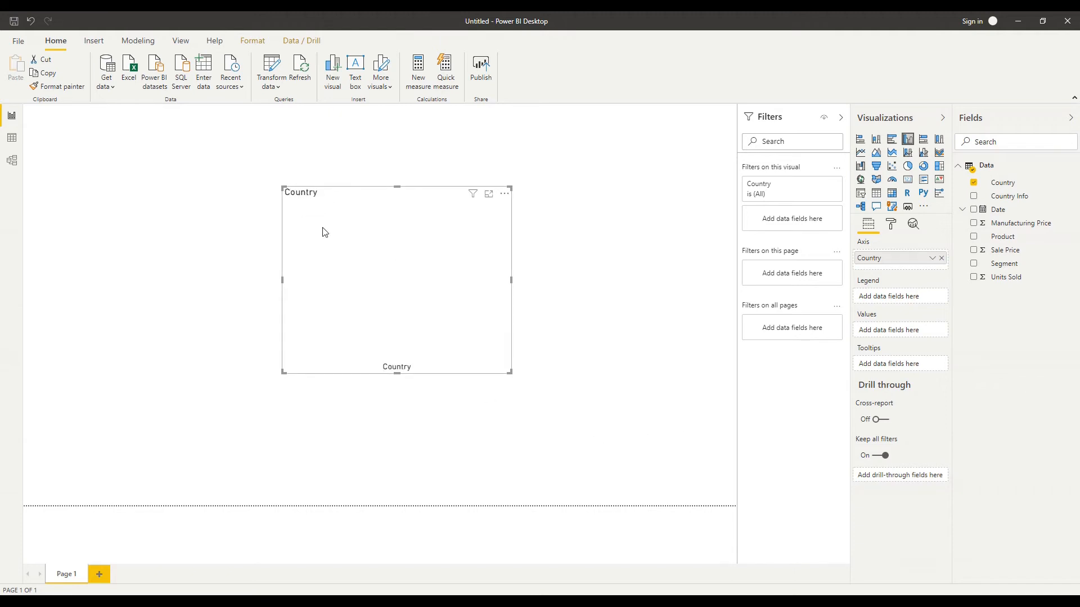
{"action": "mouse_move", "coordinate": [958, 323]}
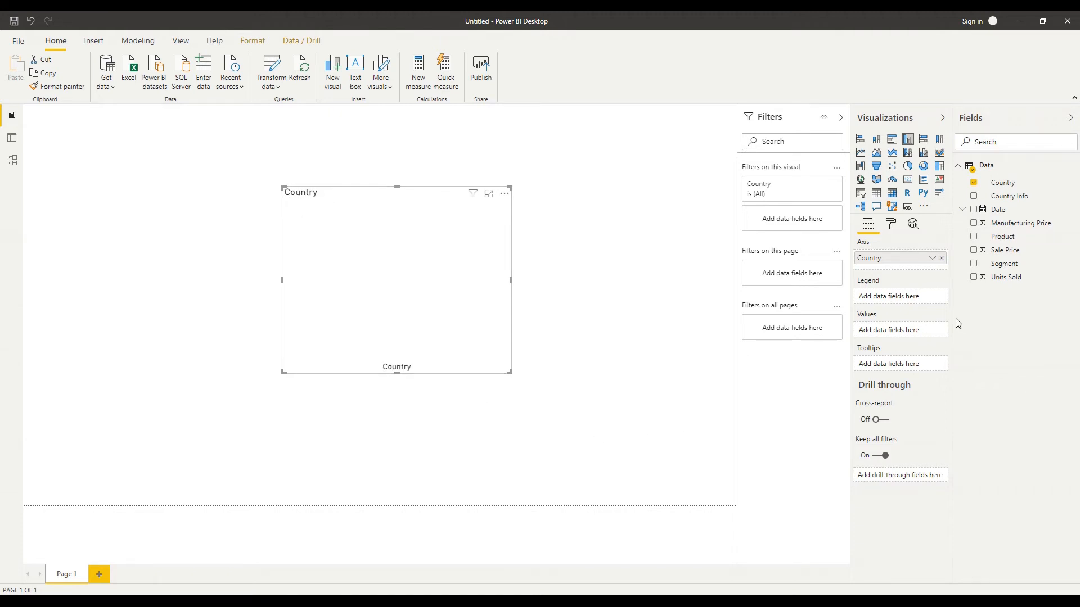
{"action": "mouse_move", "coordinate": [994, 315]}
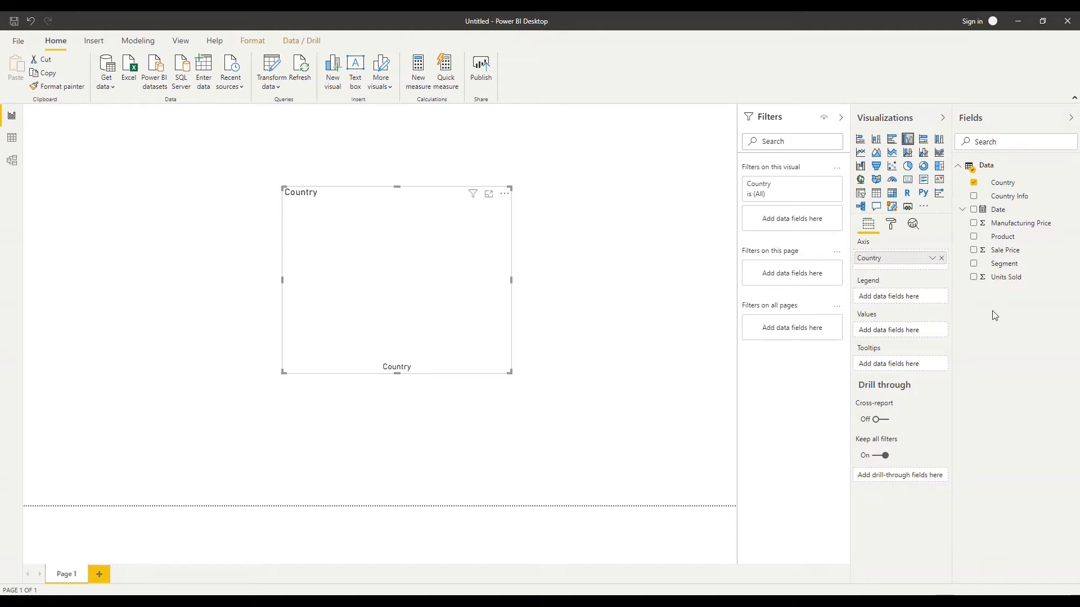
{"action": "mouse_move", "coordinate": [1021, 281]}
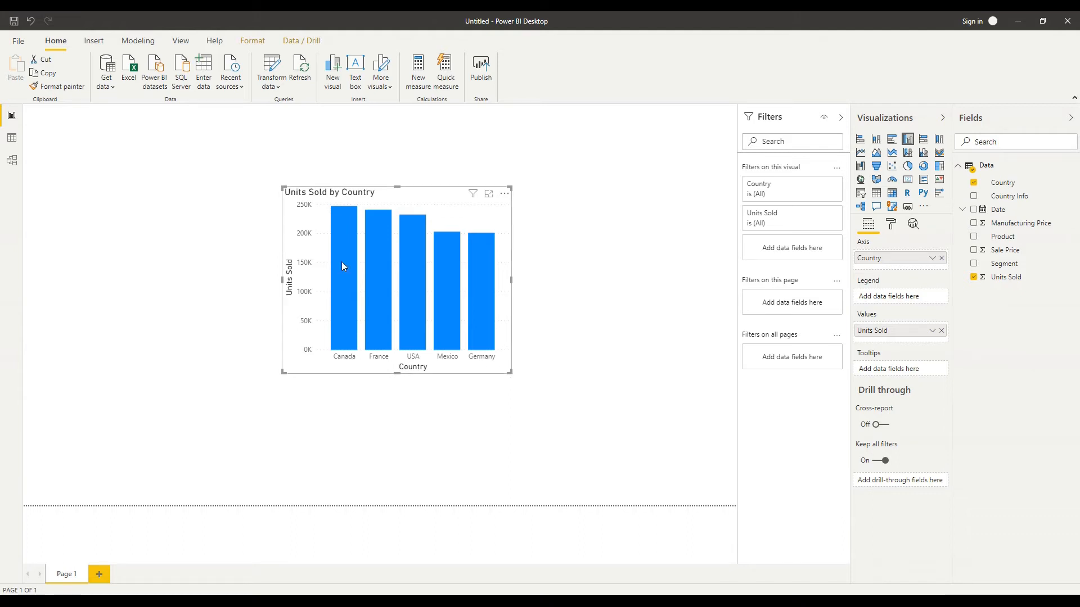
{"action": "mouse_move", "coordinate": [733, 371]}
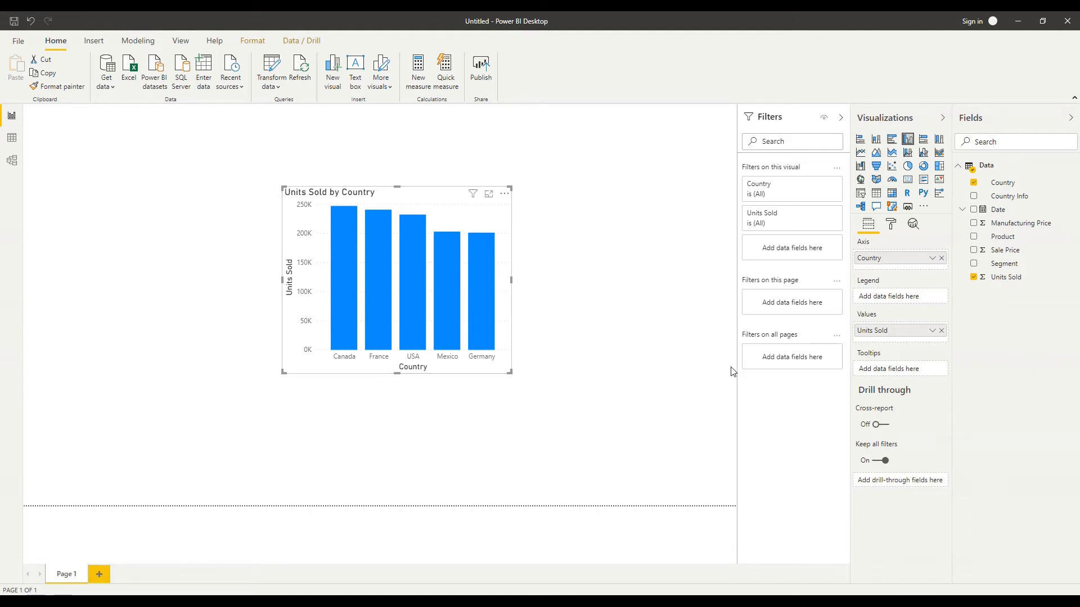
{"action": "mouse_move", "coordinate": [992, 324]}
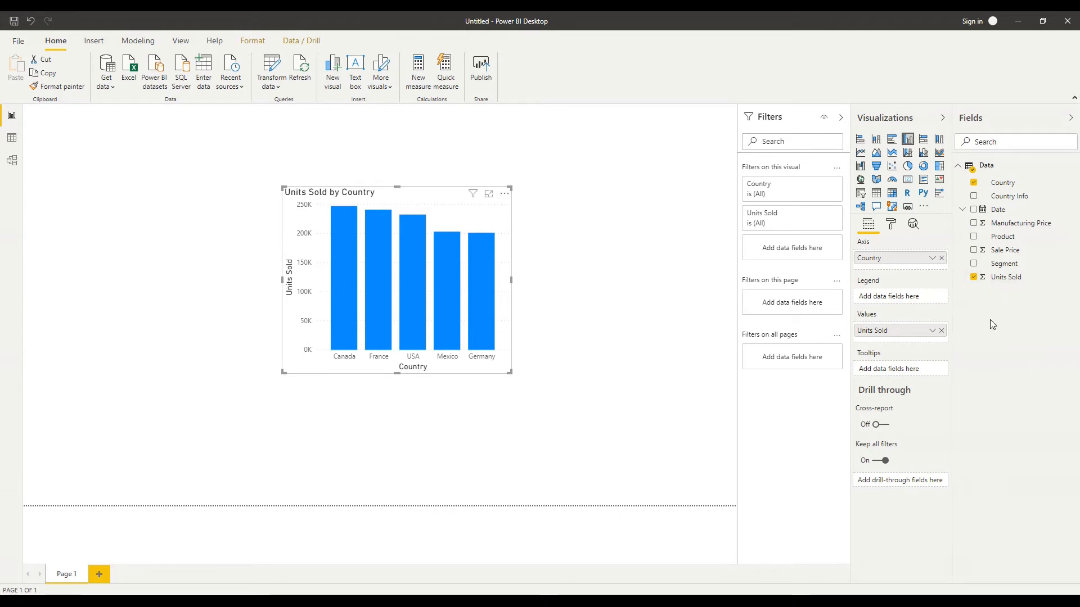
{"action": "mouse_move", "coordinate": [898, 316]}
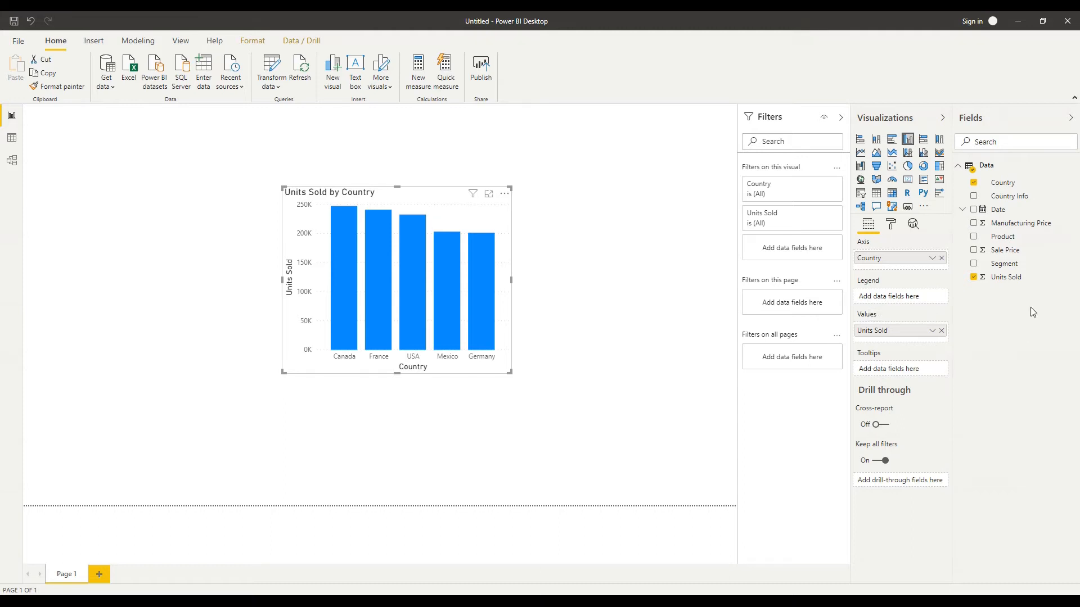
{"action": "mouse_move", "coordinate": [944, 311]}
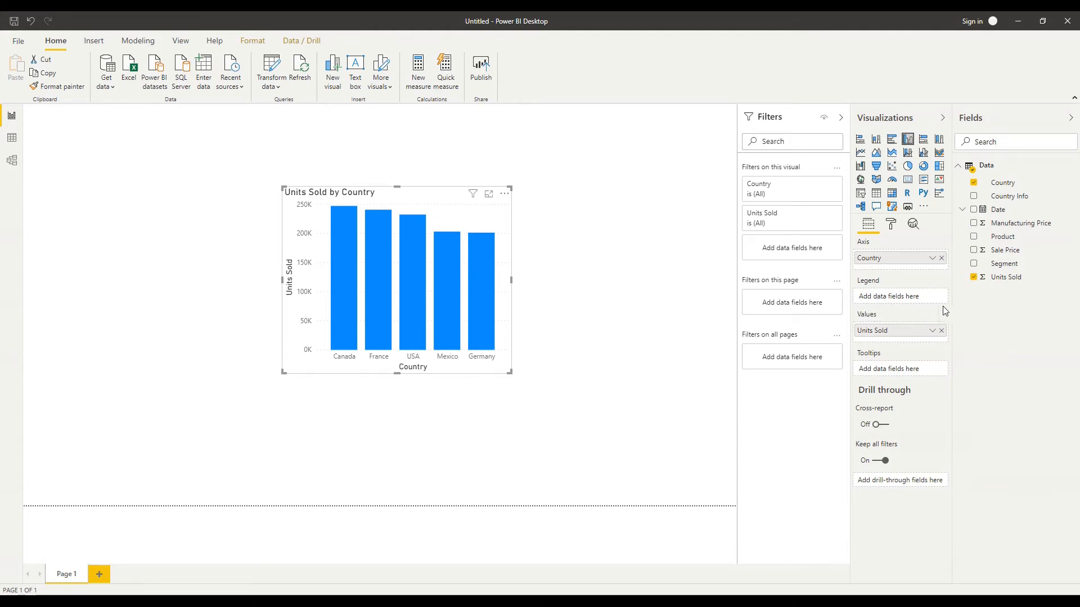
{"action": "mouse_move", "coordinate": [922, 306]}
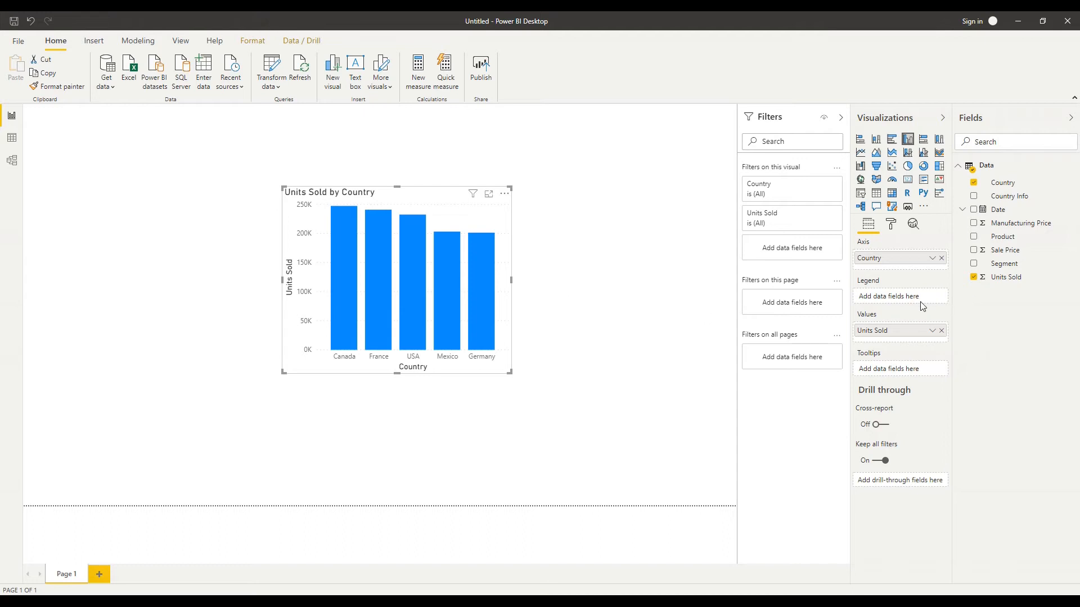
{"action": "mouse_move", "coordinate": [922, 289]}
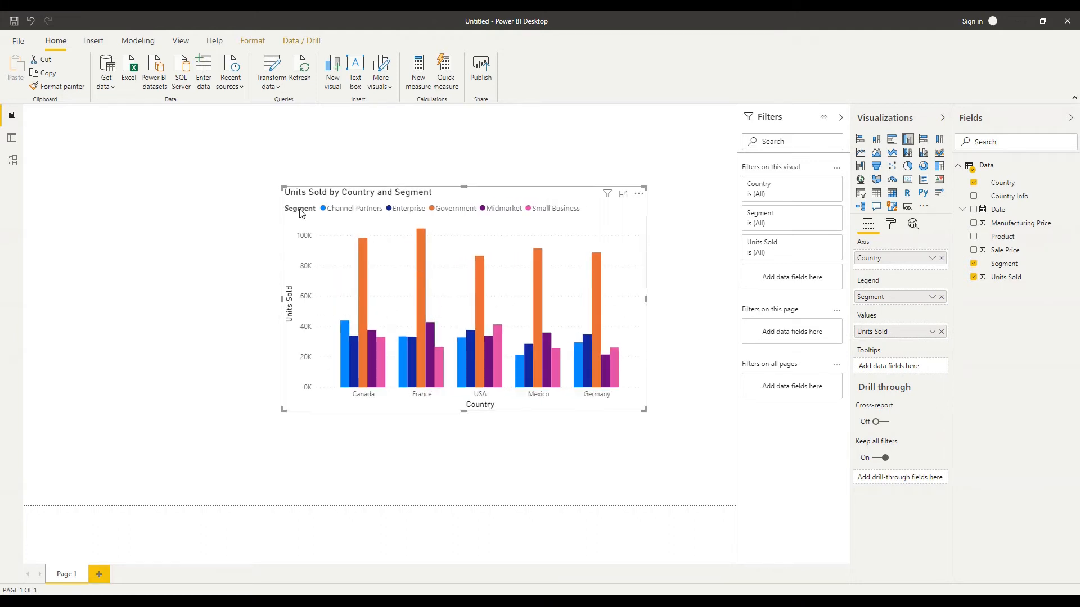
{"action": "mouse_move", "coordinate": [325, 219]}
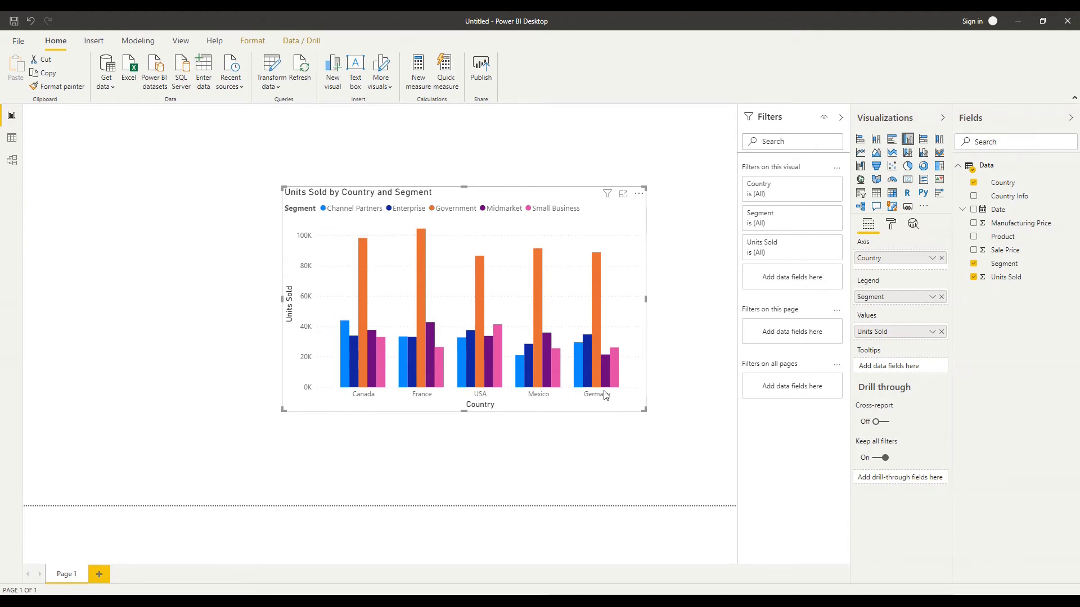
{"action": "mouse_move", "coordinate": [1053, 370]}
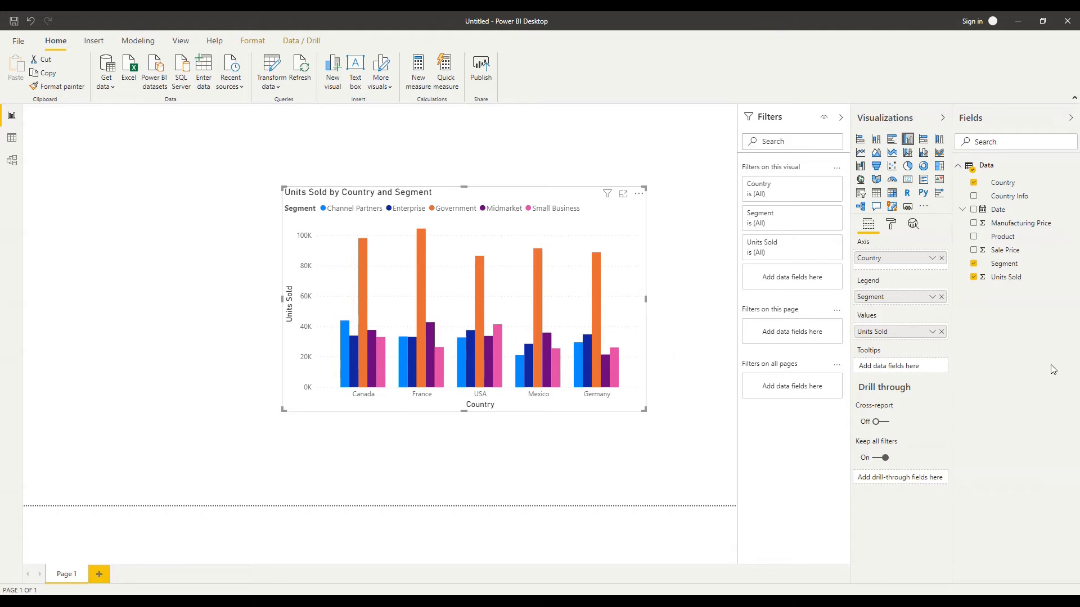
{"action": "mouse_move", "coordinate": [643, 436]}
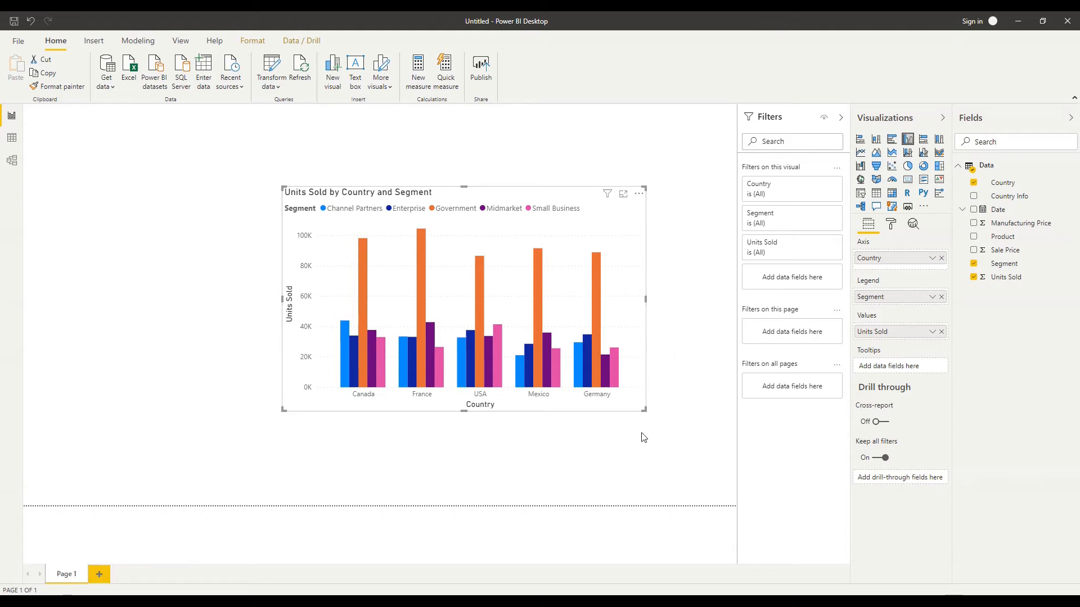
{"action": "mouse_move", "coordinate": [598, 315]}
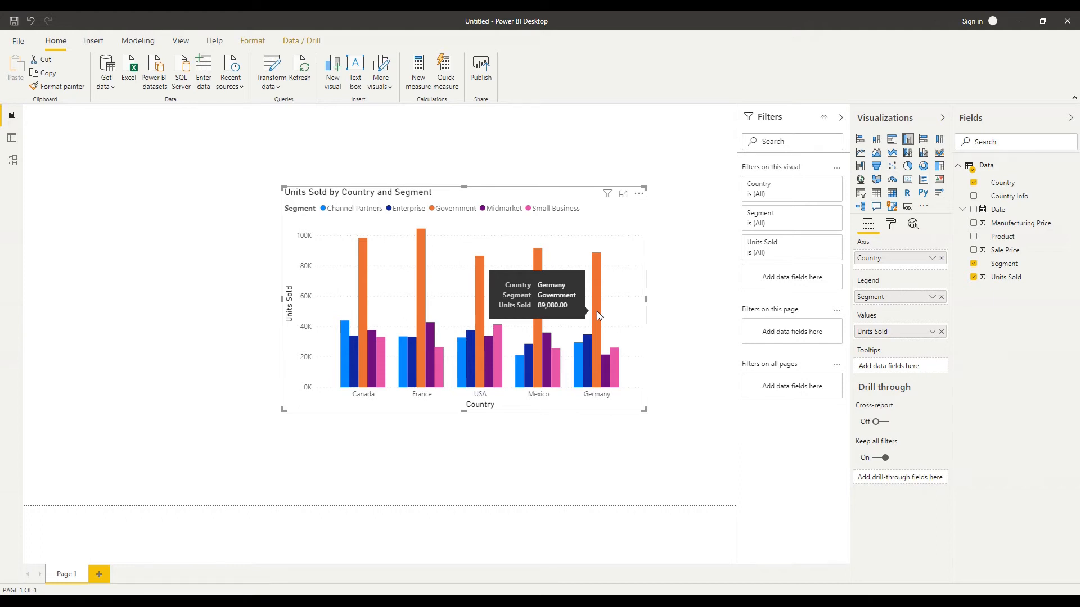
{"action": "mouse_move", "coordinate": [601, 342]}
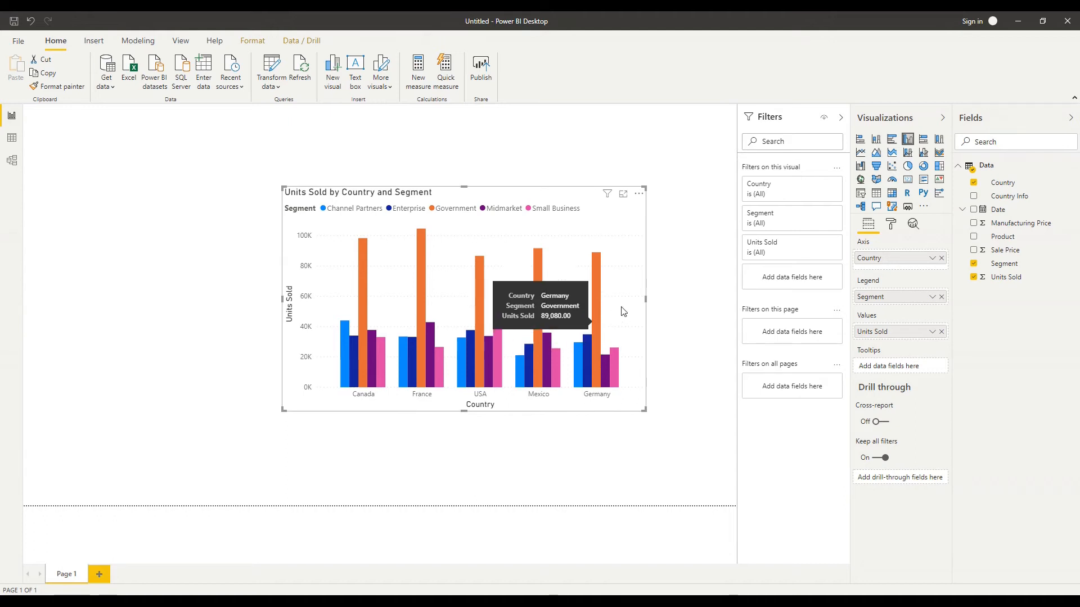
{"action": "mouse_move", "coordinate": [598, 323]}
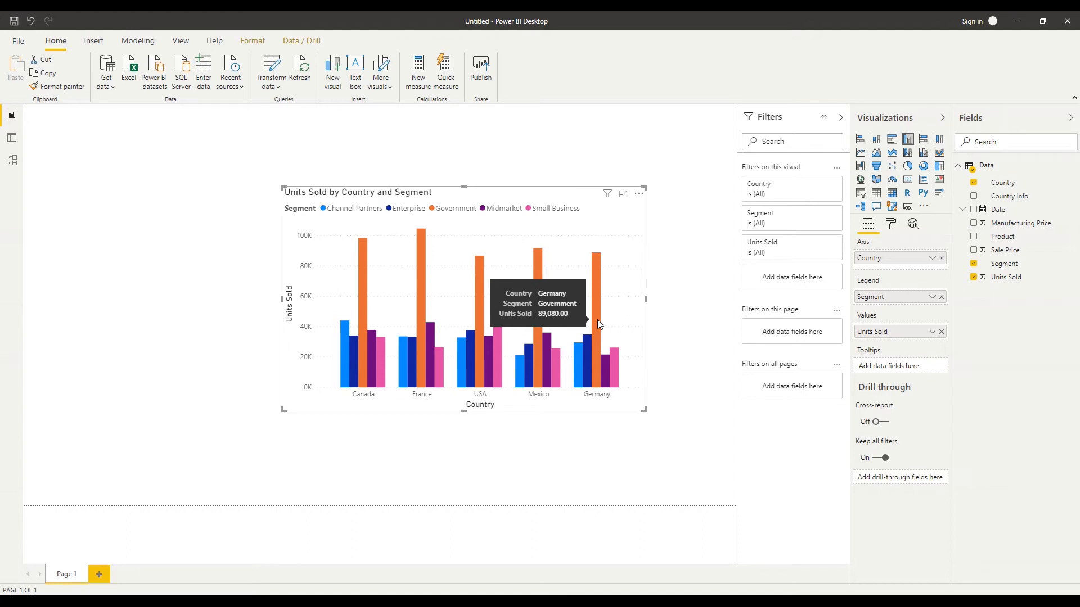
{"action": "mouse_move", "coordinate": [1021, 365]}
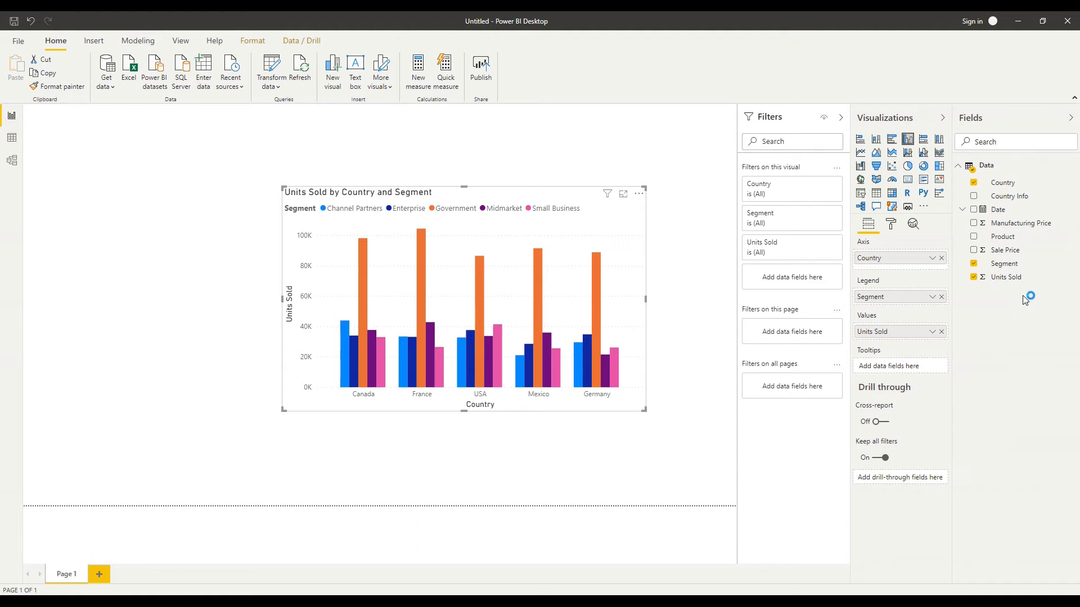
{"action": "mouse_move", "coordinate": [1017, 249]}
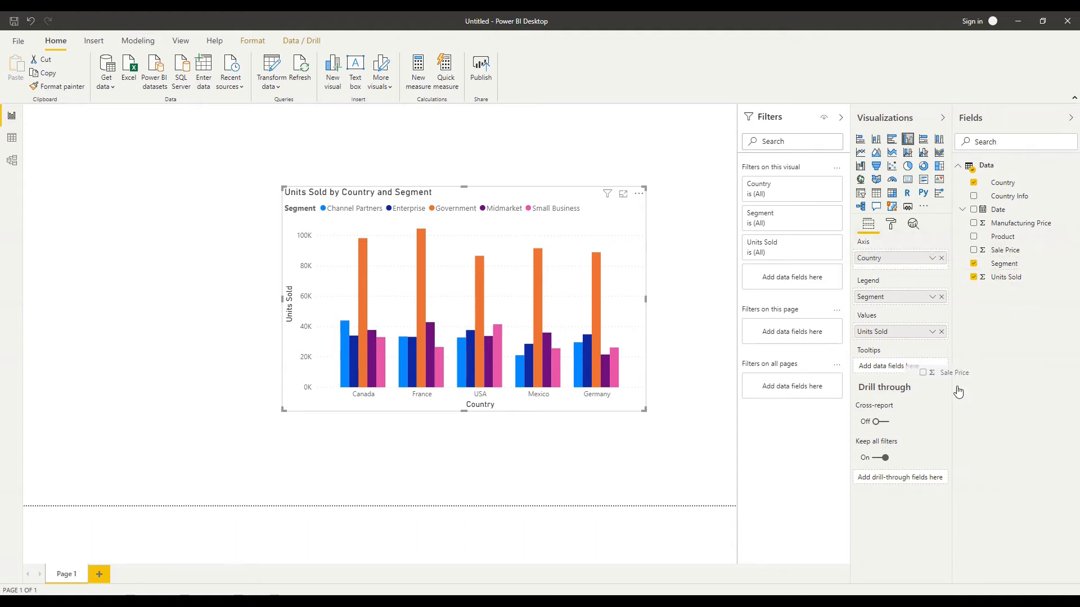
Add Sale Price to the chart's Tooltips well alongside First Country Info.
{"action": "left_click", "coordinate": [973, 249]}
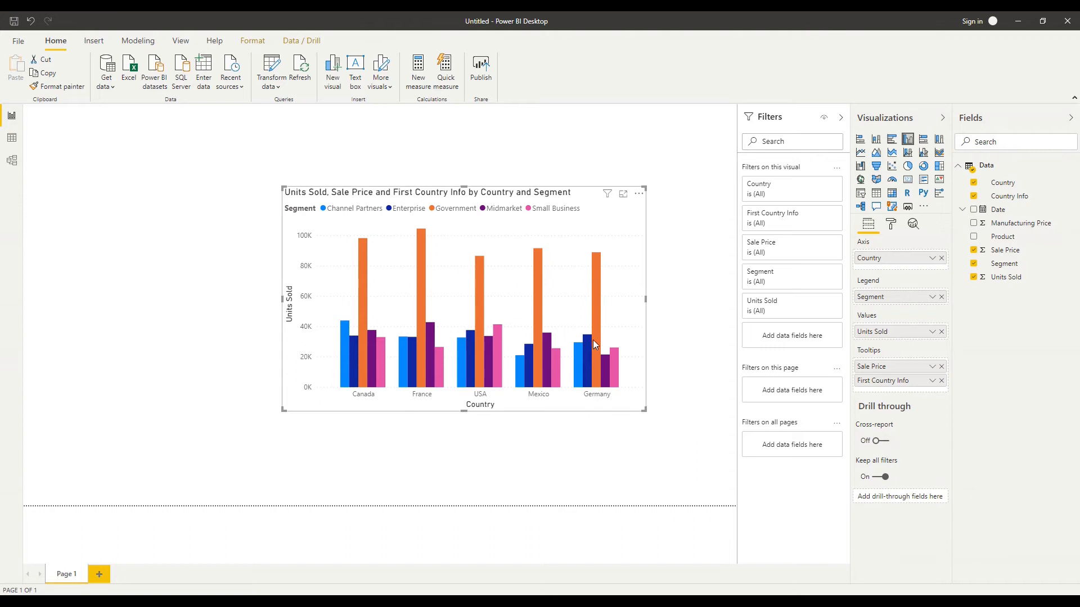
{"action": "mouse_move", "coordinate": [596, 305]}
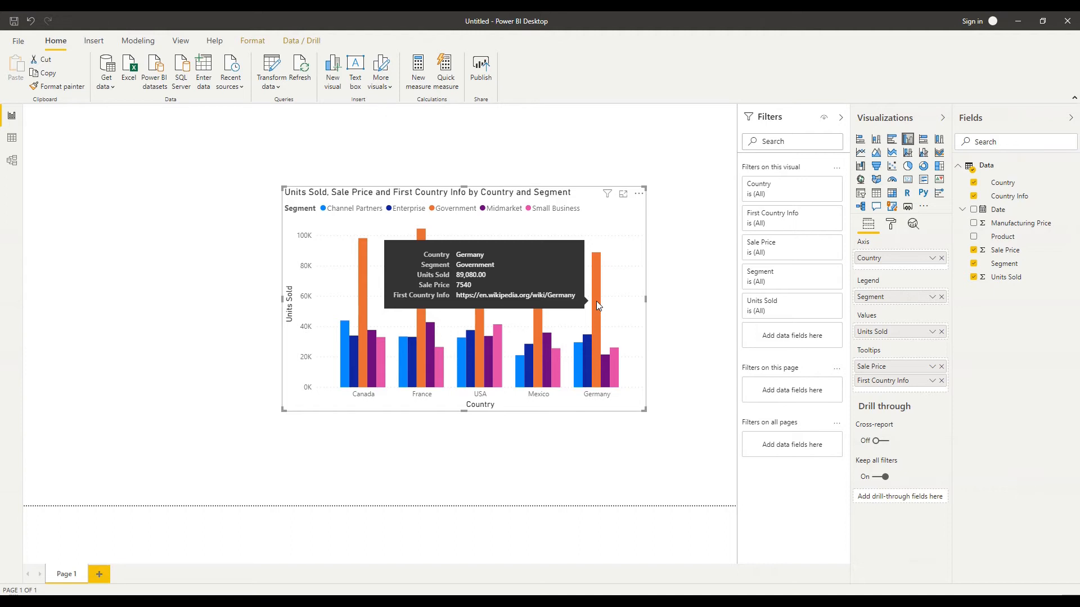
{"action": "mouse_move", "coordinate": [598, 308]}
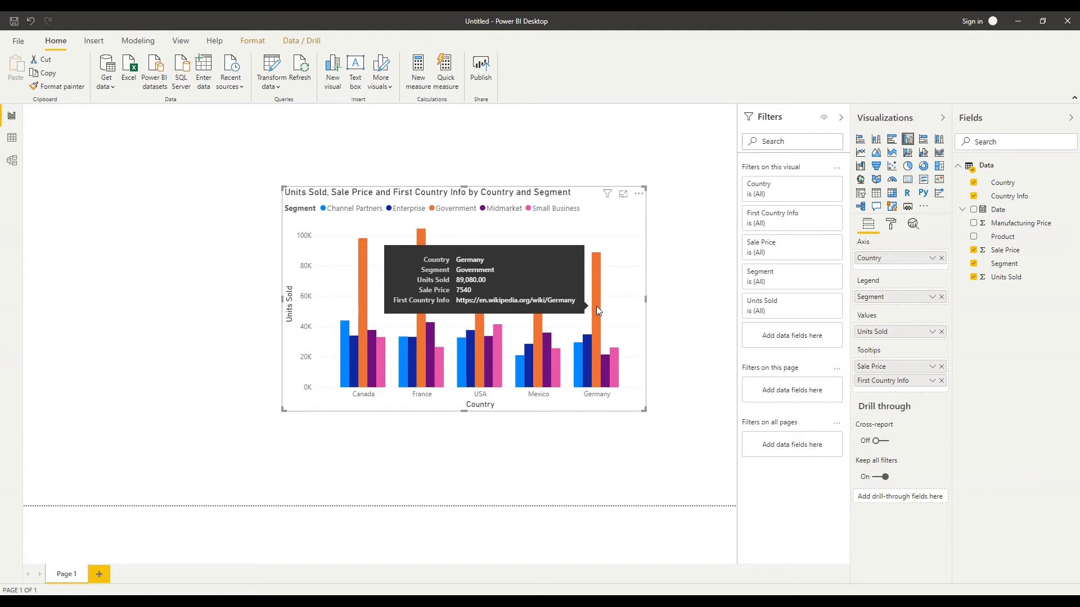
{"action": "mouse_move", "coordinate": [521, 196]}
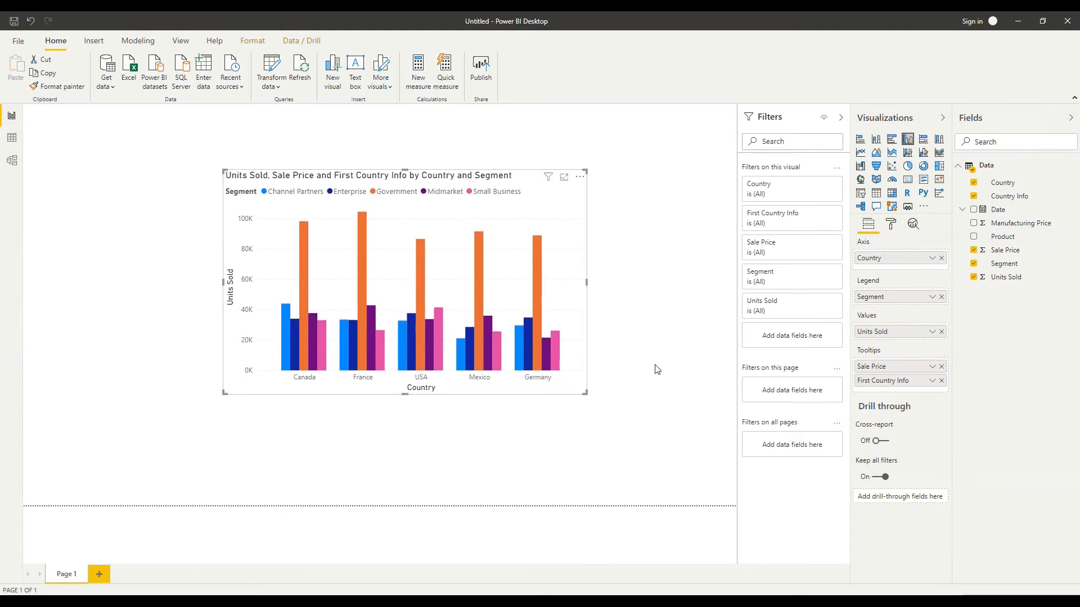
{"action": "mouse_move", "coordinate": [83, 438]}
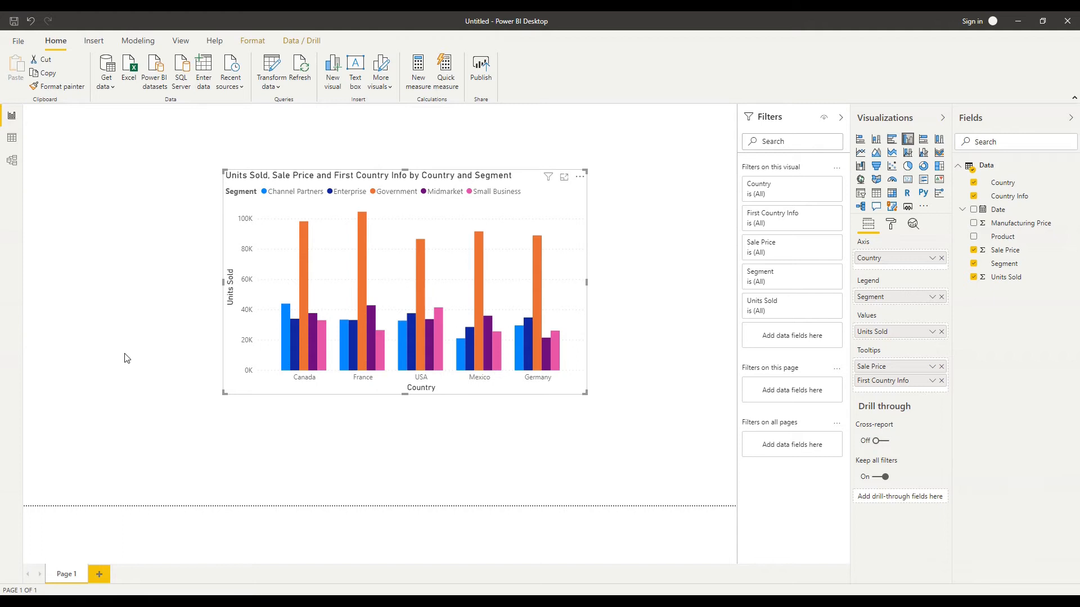
{"action": "mouse_move", "coordinate": [128, 365]}
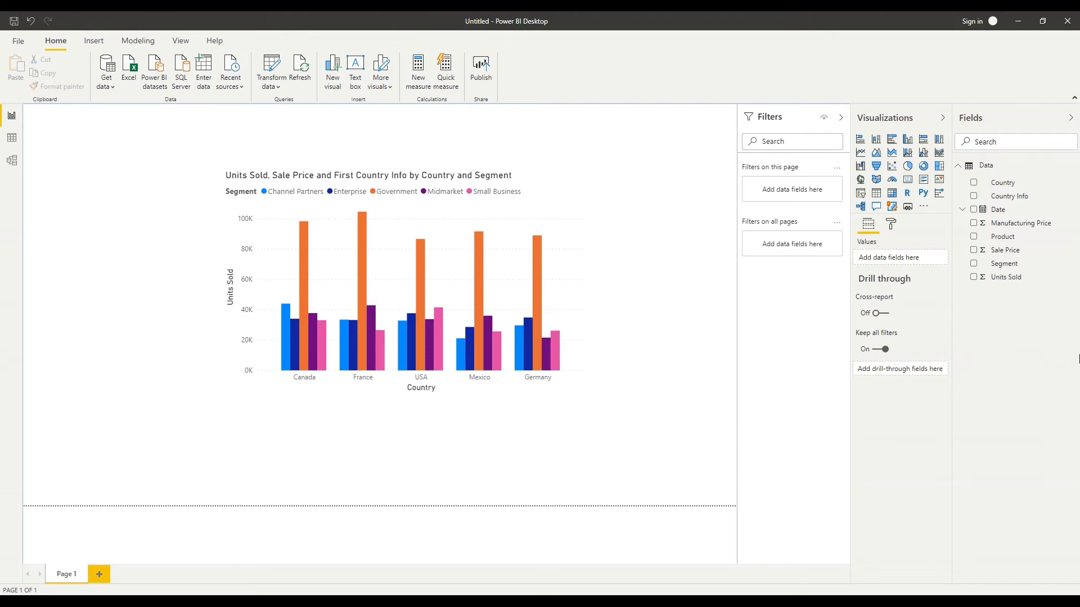
{"action": "mouse_move", "coordinate": [929, 118]}
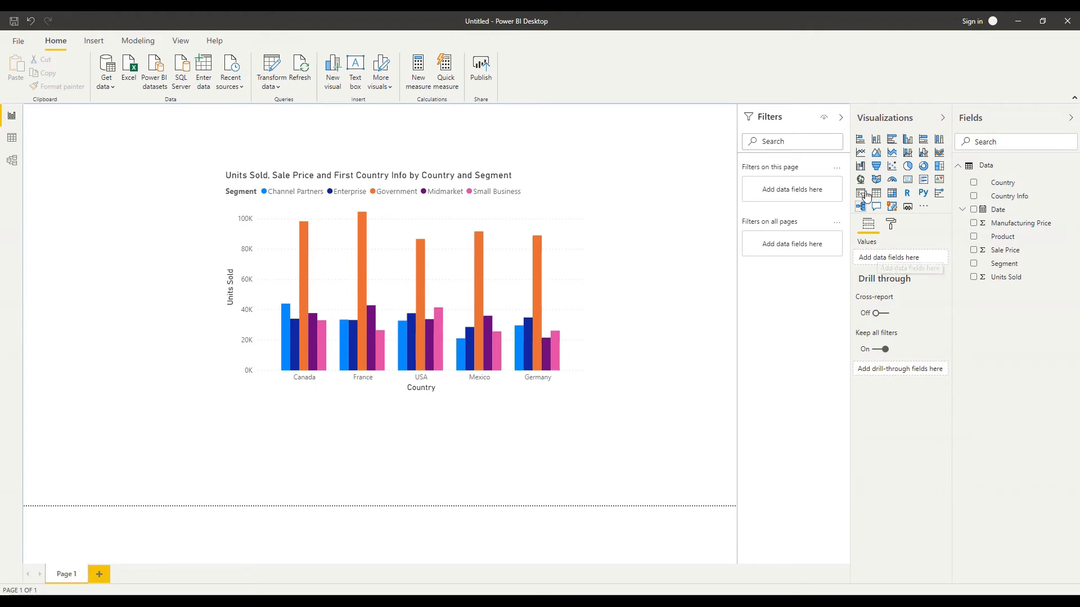
{"action": "mouse_move", "coordinate": [891, 139]}
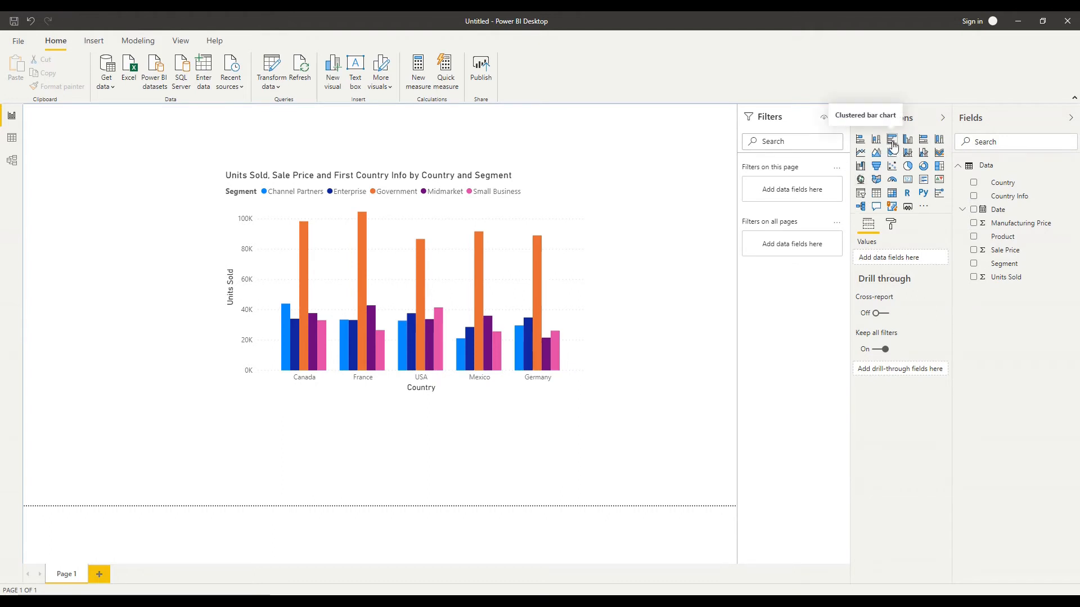
{"action": "mouse_move", "coordinate": [690, 218]}
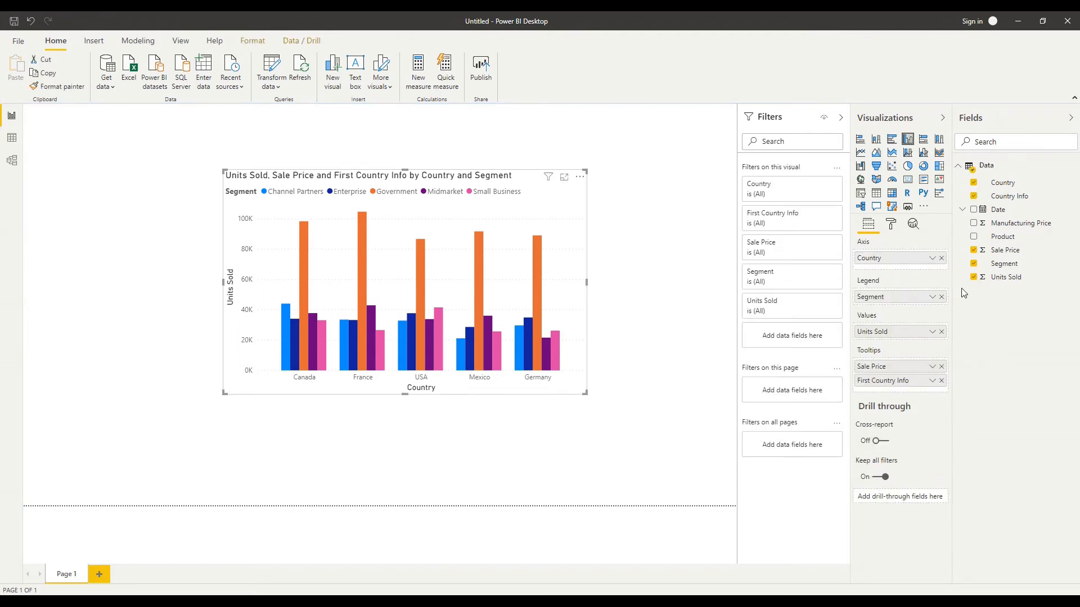
{"action": "mouse_move", "coordinate": [897, 303]}
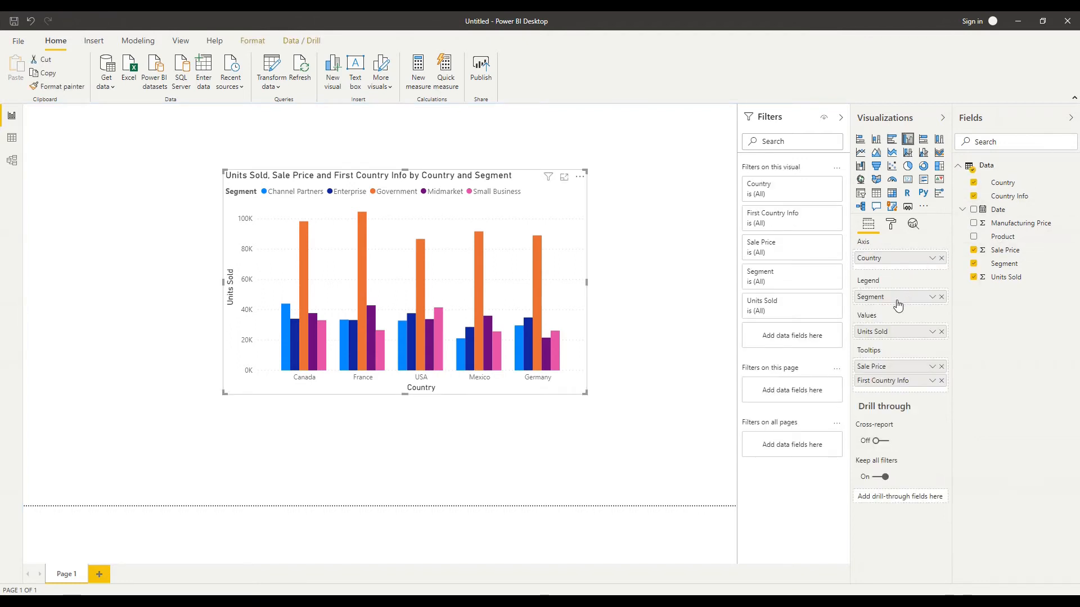
{"action": "mouse_move", "coordinate": [643, 501]}
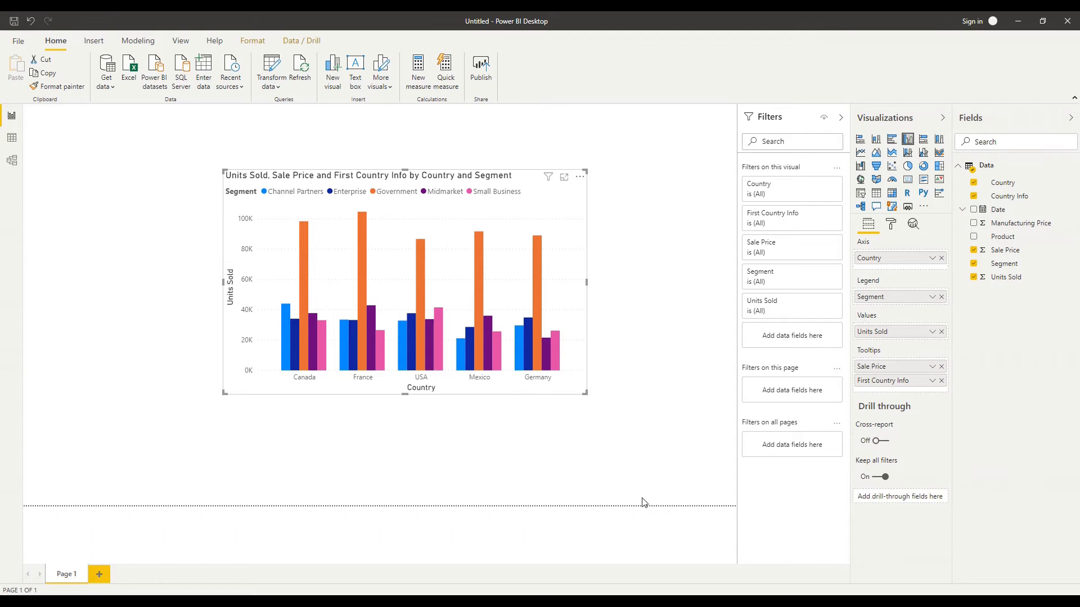
{"action": "mouse_move", "coordinate": [481, 481]}
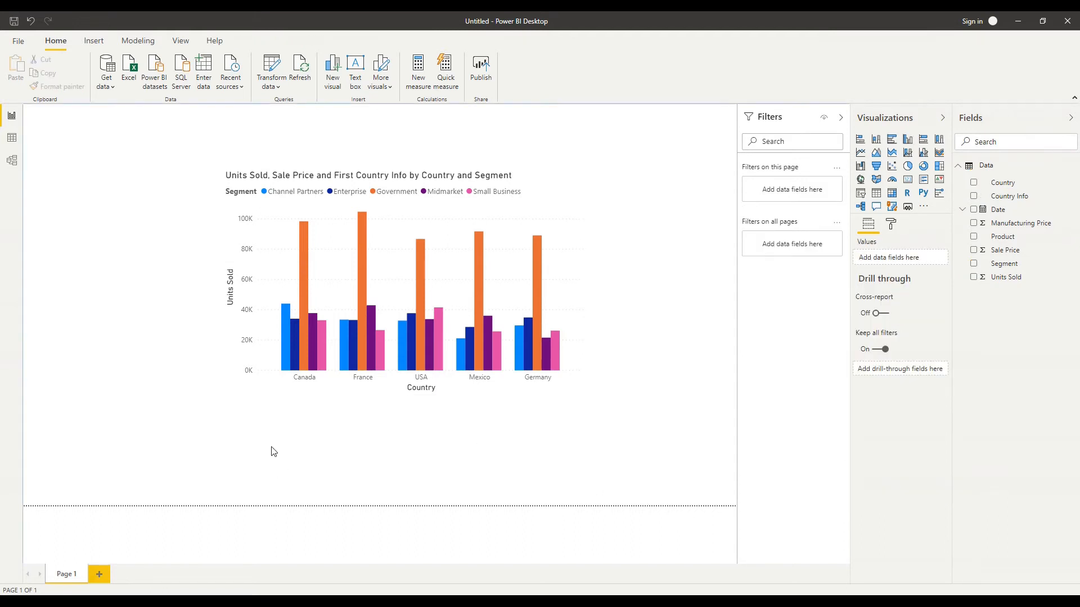
{"action": "mouse_move", "coordinate": [655, 148]}
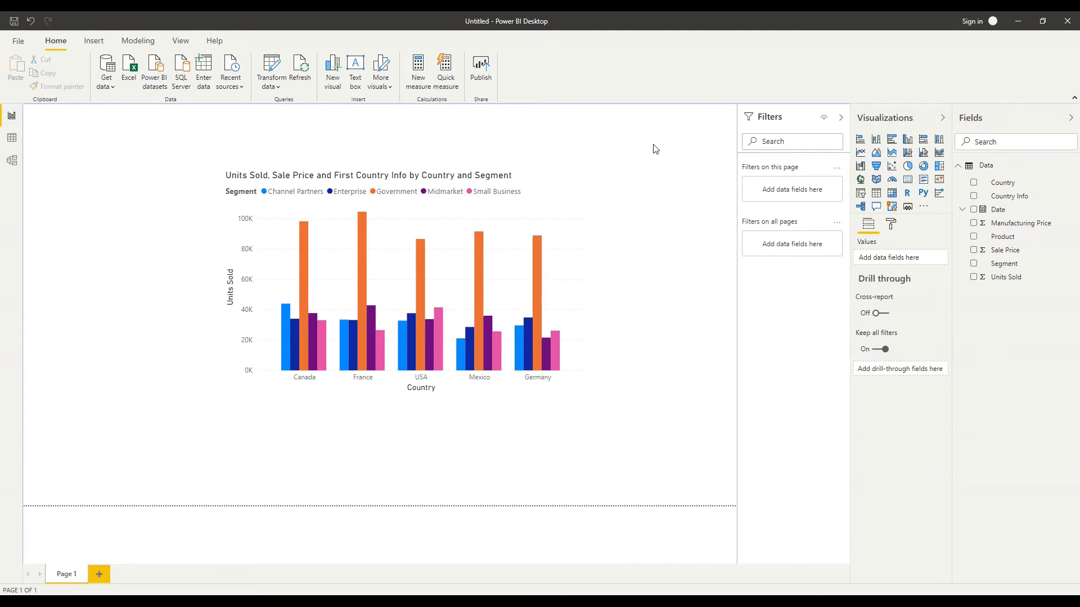
{"action": "mouse_move", "coordinate": [99, 477]}
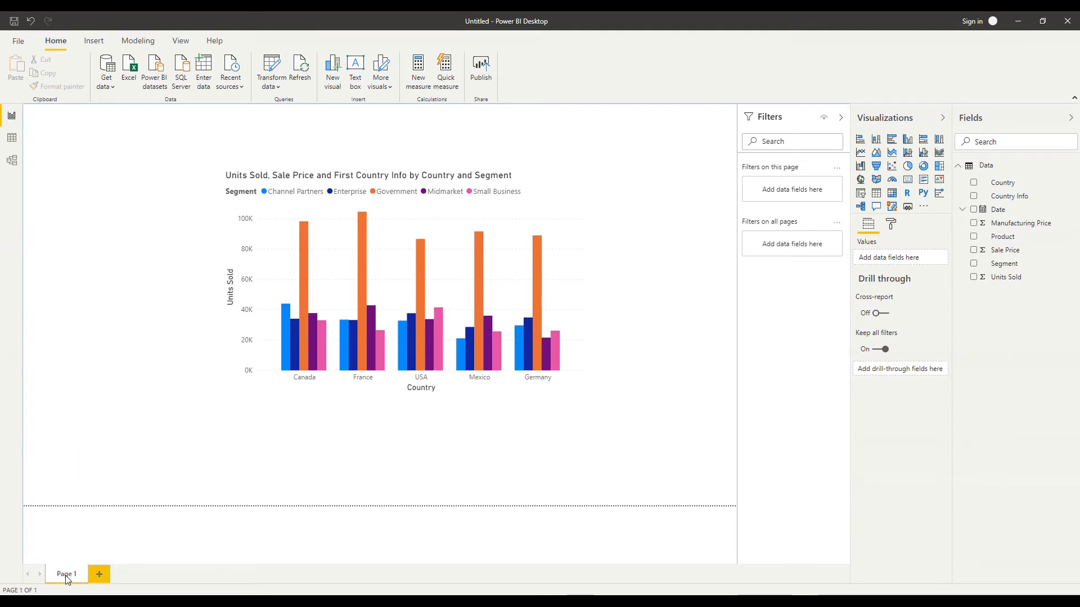
{"action": "mouse_move", "coordinate": [68, 577]}
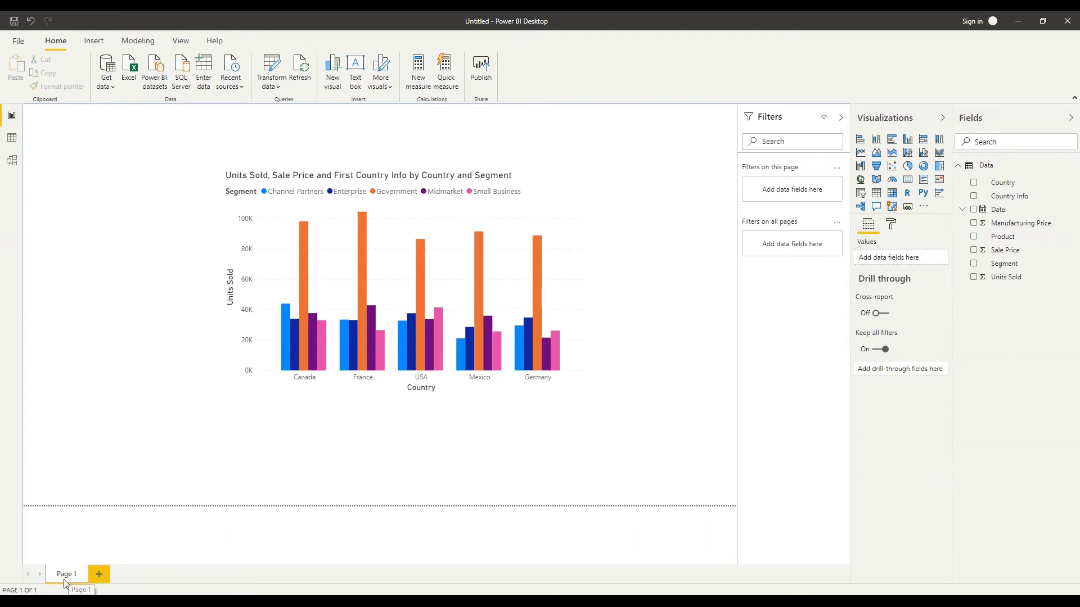
{"action": "mouse_move", "coordinate": [99, 573]}
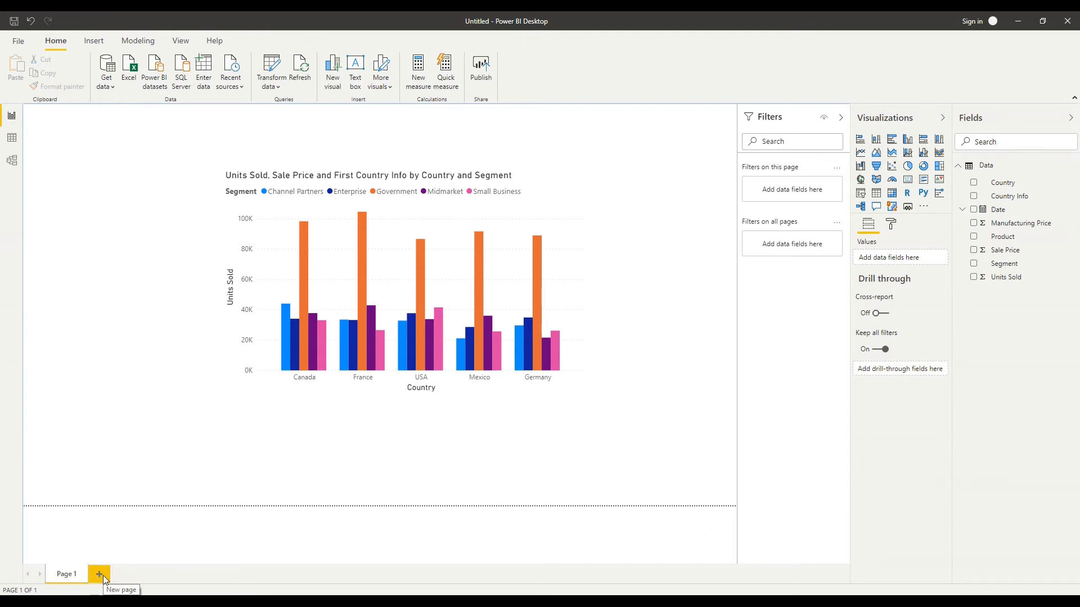
Add Page 2 with a pie chart using Country as legend and Sale Price as values.
{"action": "left_click", "coordinate": [96, 574]}
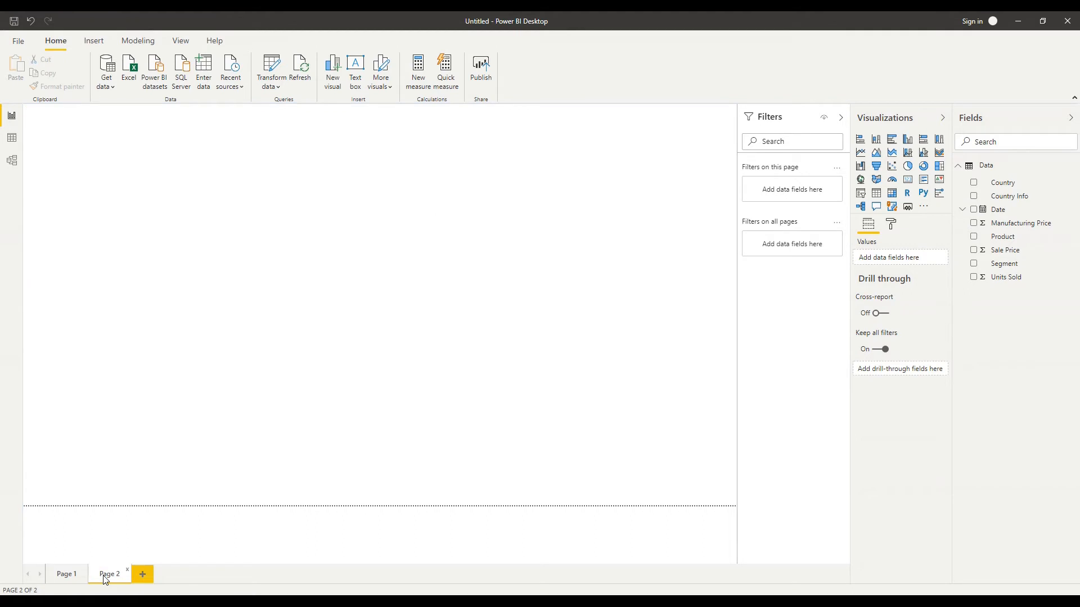
{"action": "mouse_move", "coordinate": [939, 205]}
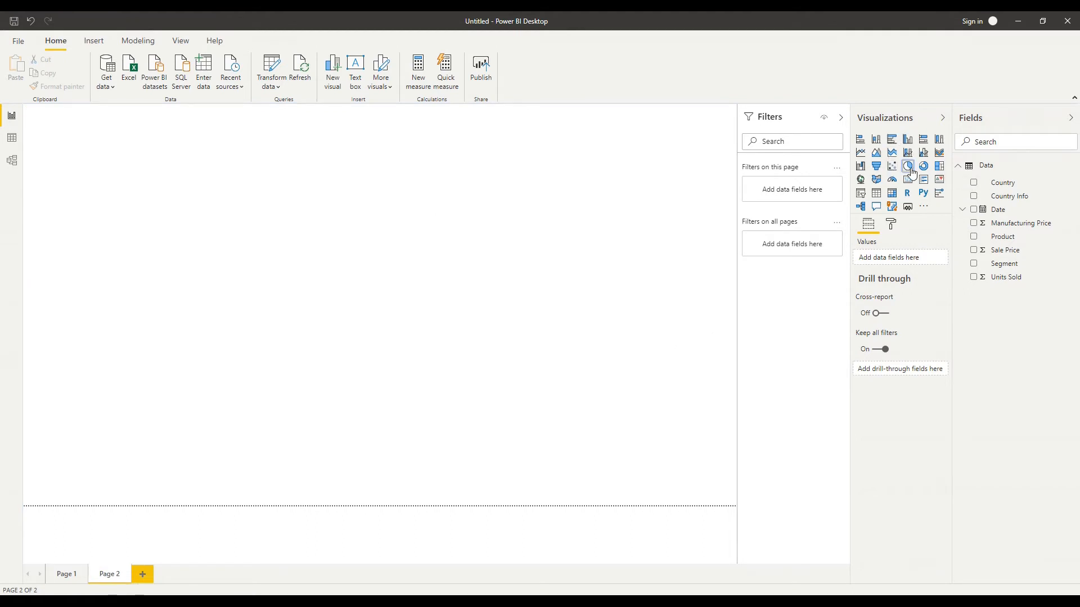
{"action": "left_click", "coordinate": [906, 167]}
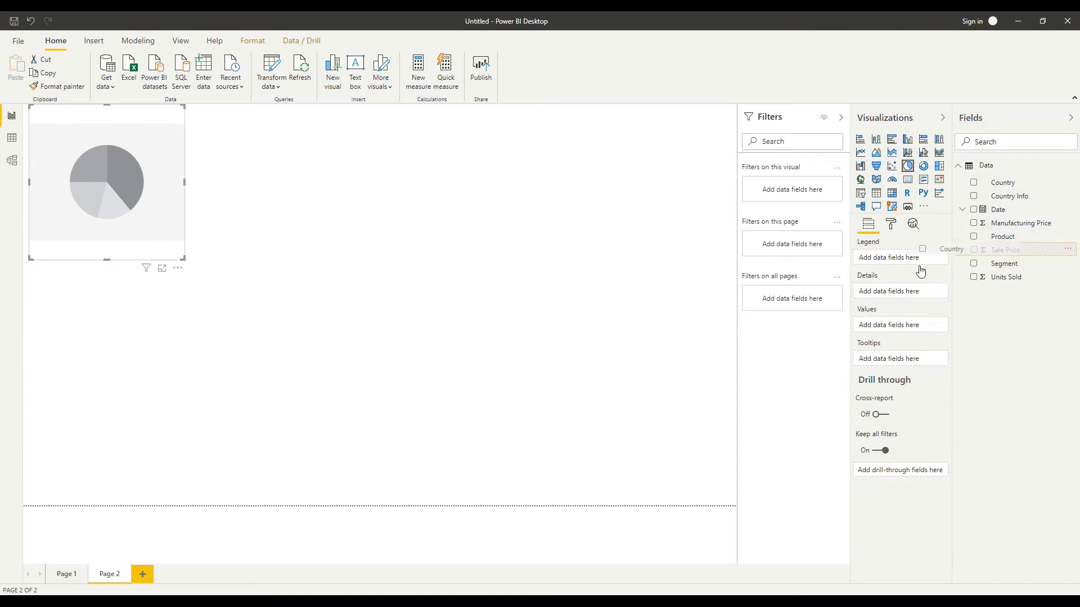
{"action": "left_click", "coordinate": [973, 182]}
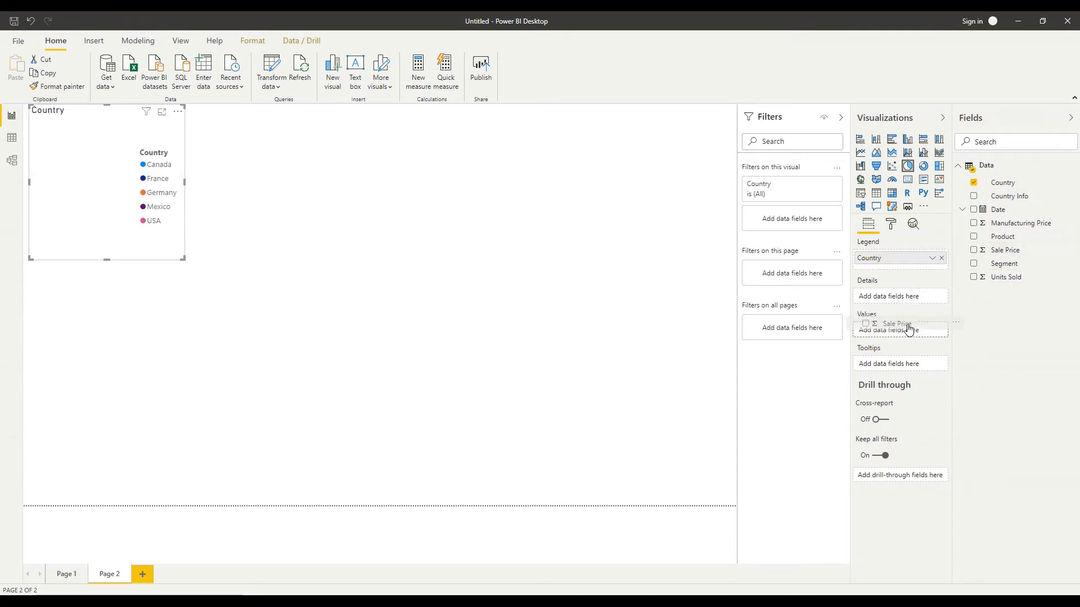
{"action": "left_click", "coordinate": [972, 250]}
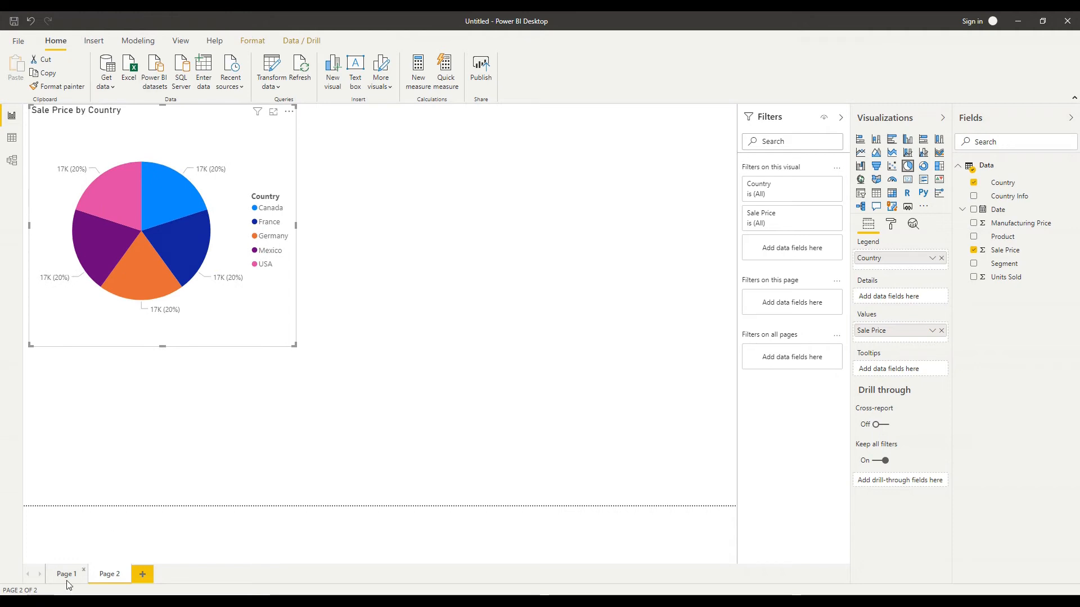
Return to Page 1, then browse the Modeling, View and Insert ribbons back to Home.
{"action": "left_click", "coordinate": [67, 574]}
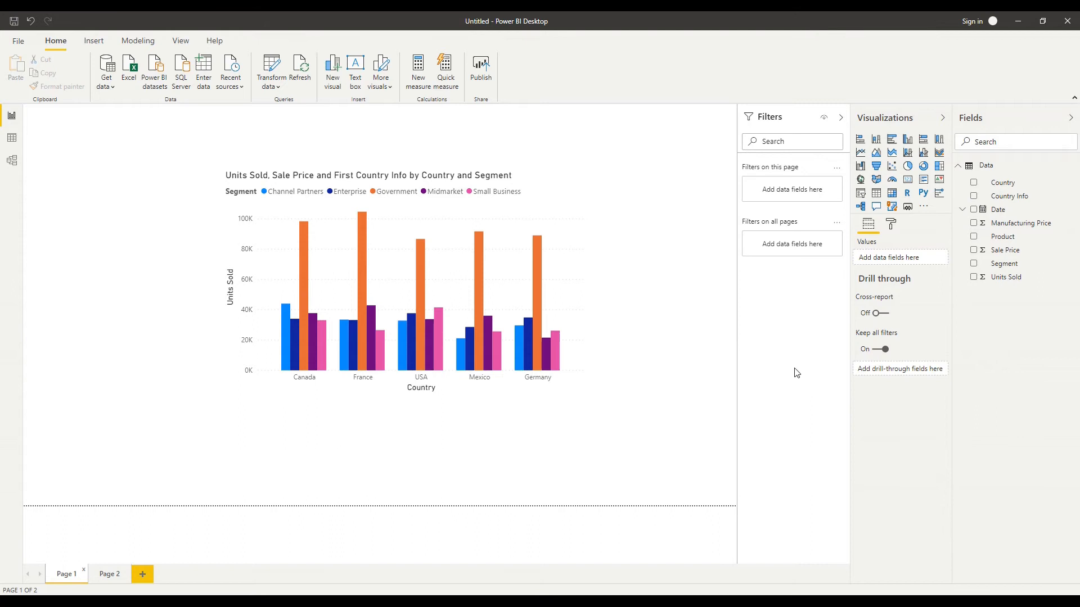
{"action": "mouse_move", "coordinate": [107, 202]}
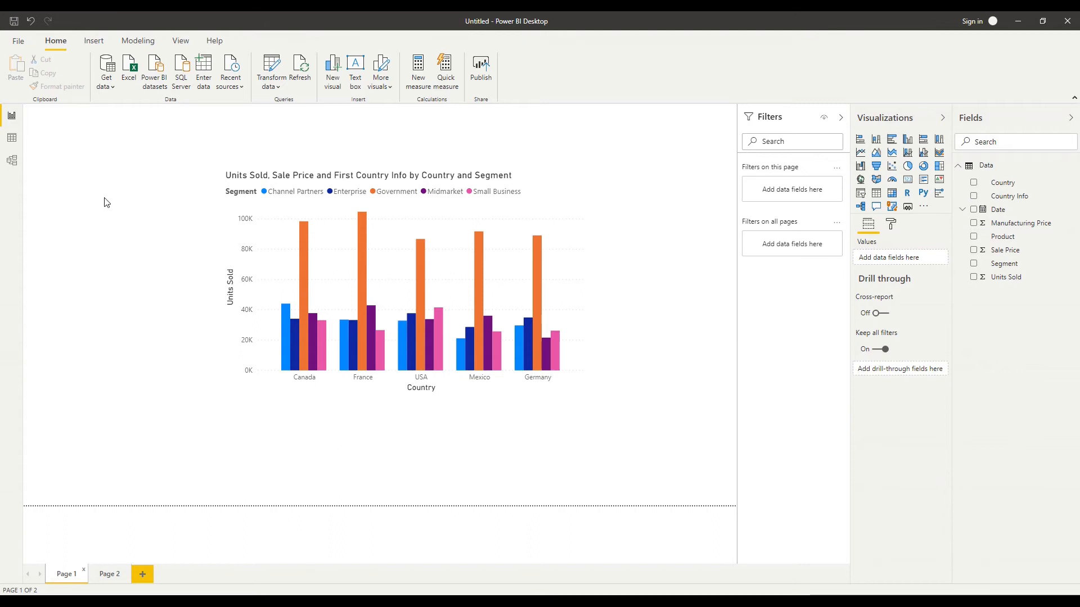
{"action": "mouse_move", "coordinate": [95, 76]}
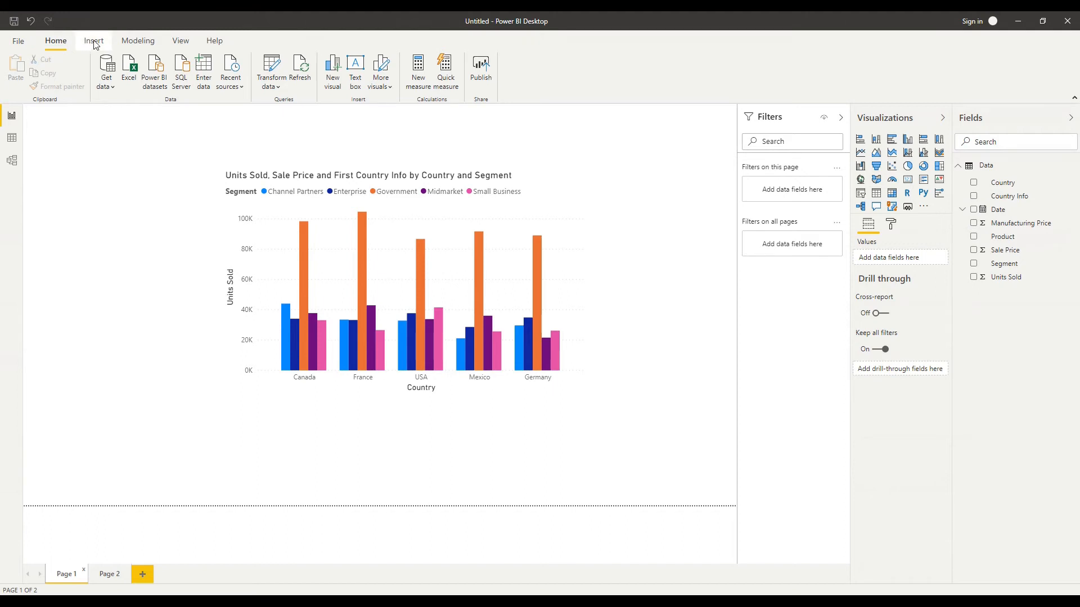
{"action": "left_click", "coordinate": [137, 40]}
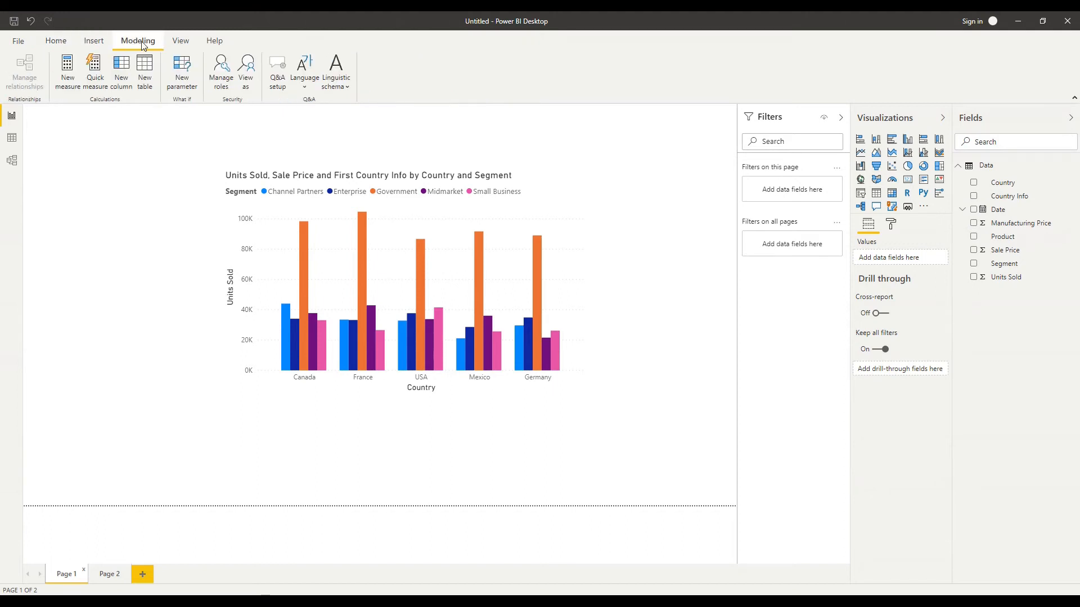
{"action": "mouse_move", "coordinate": [159, 130]}
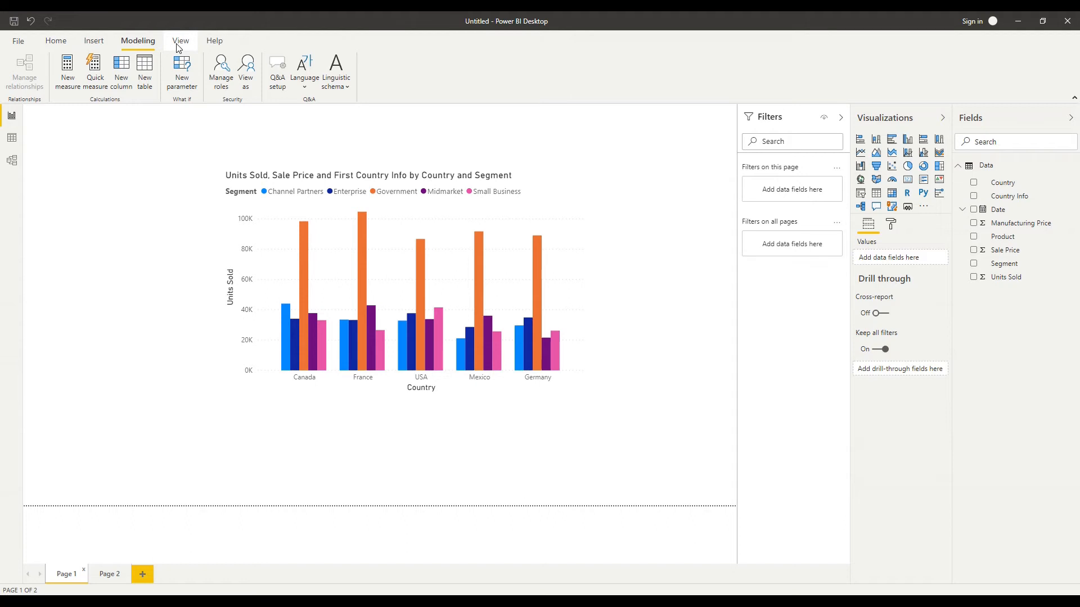
{"action": "left_click", "coordinate": [180, 41]}
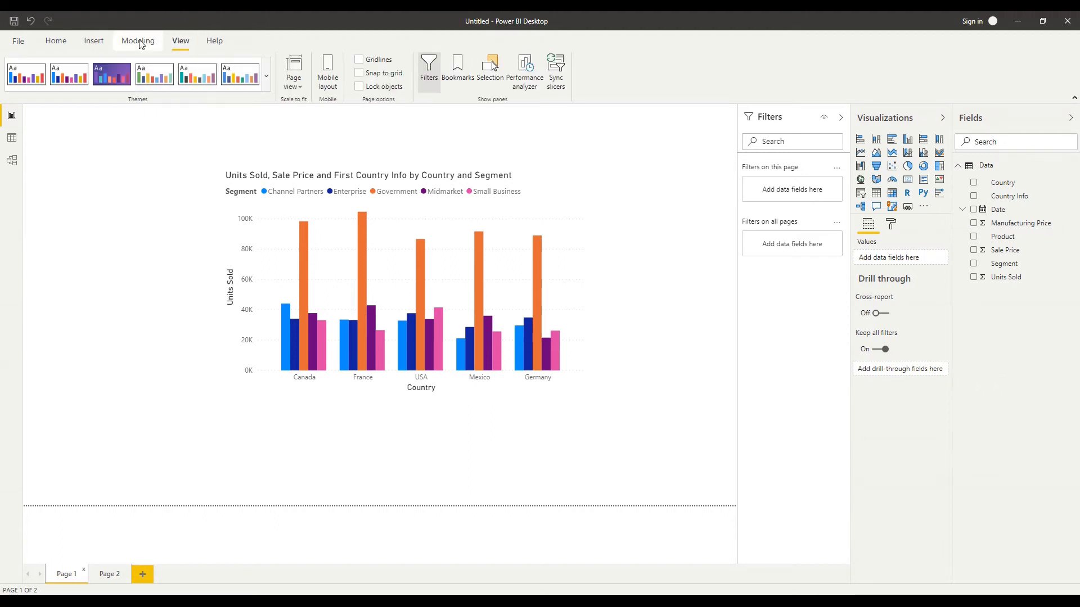
{"action": "mouse_move", "coordinate": [146, 47]}
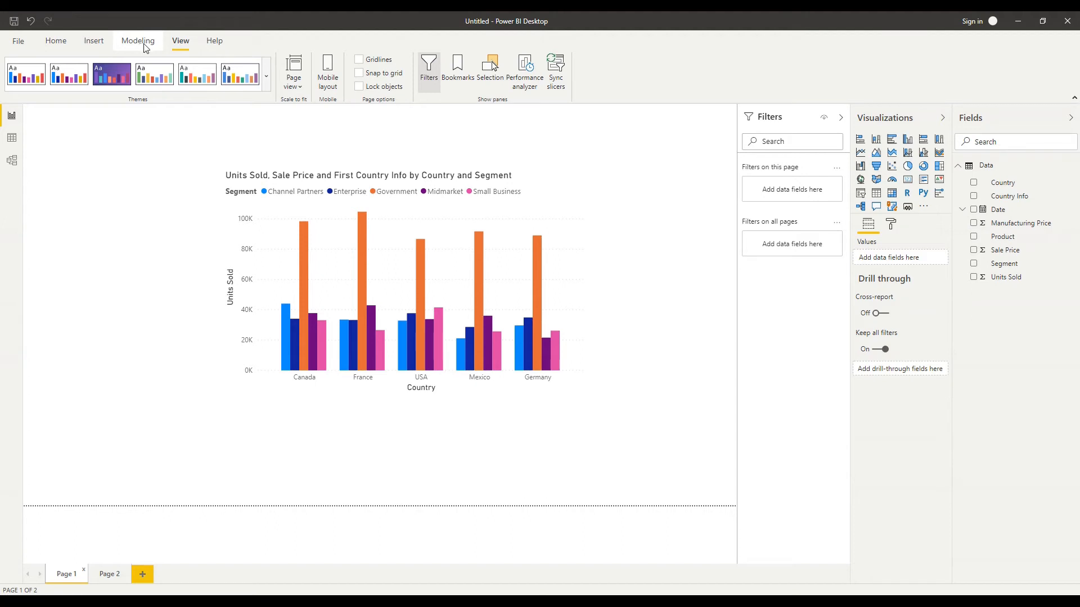
{"action": "left_click", "coordinate": [137, 41]}
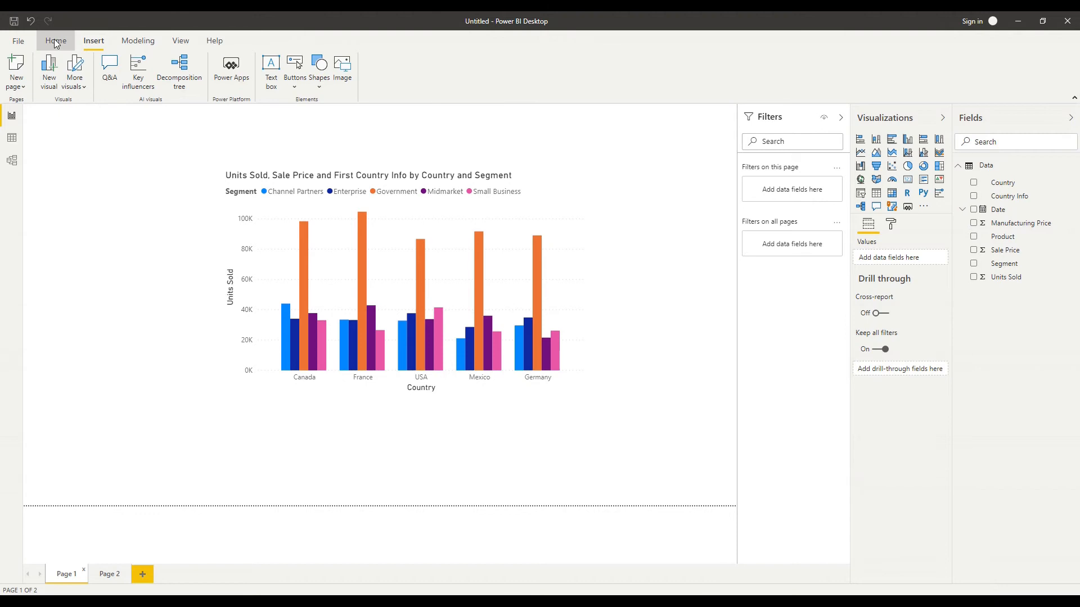
{"action": "left_click", "coordinate": [55, 41]}
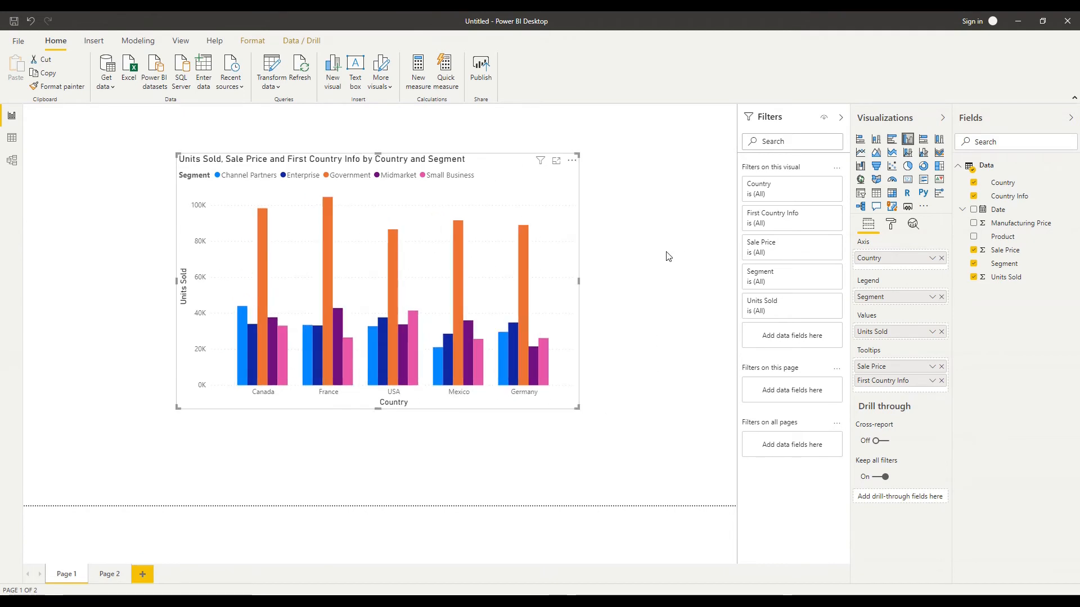
{"action": "mouse_move", "coordinate": [641, 239]}
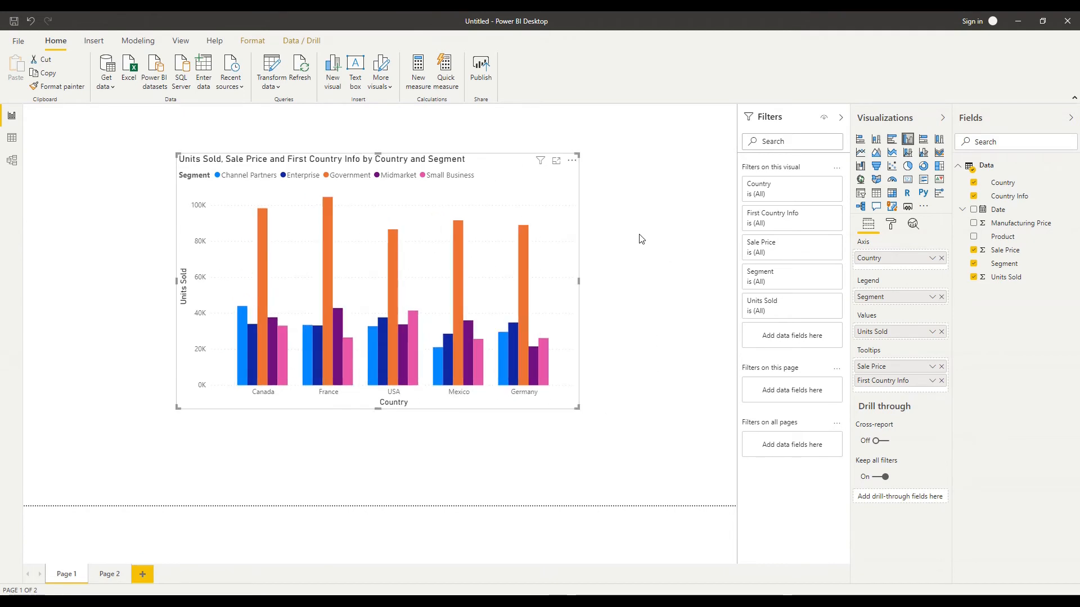
{"action": "mouse_move", "coordinate": [493, 164]}
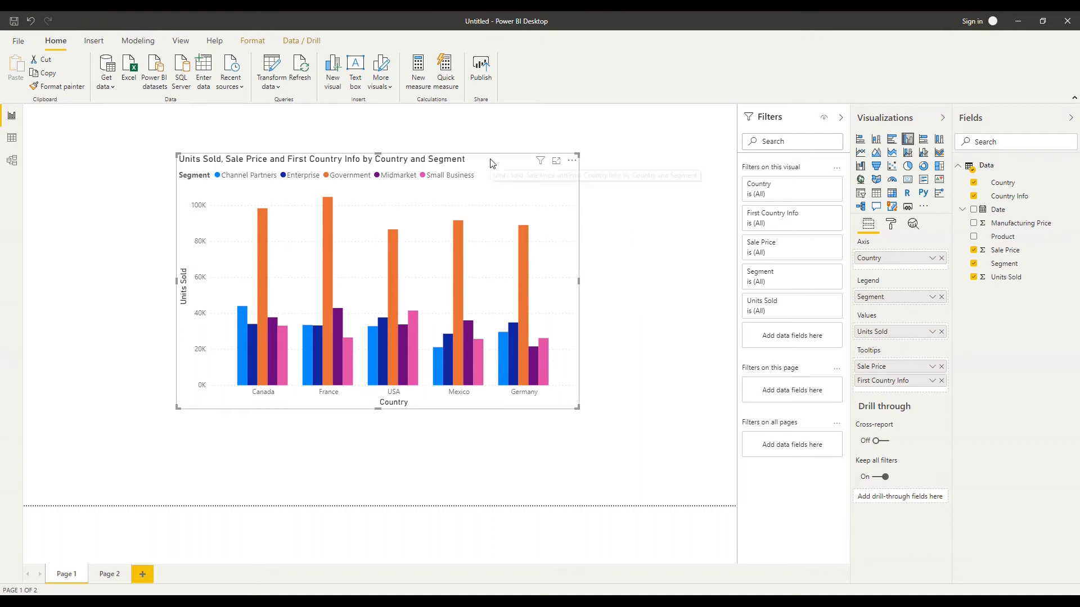
{"action": "mouse_move", "coordinate": [596, 235]}
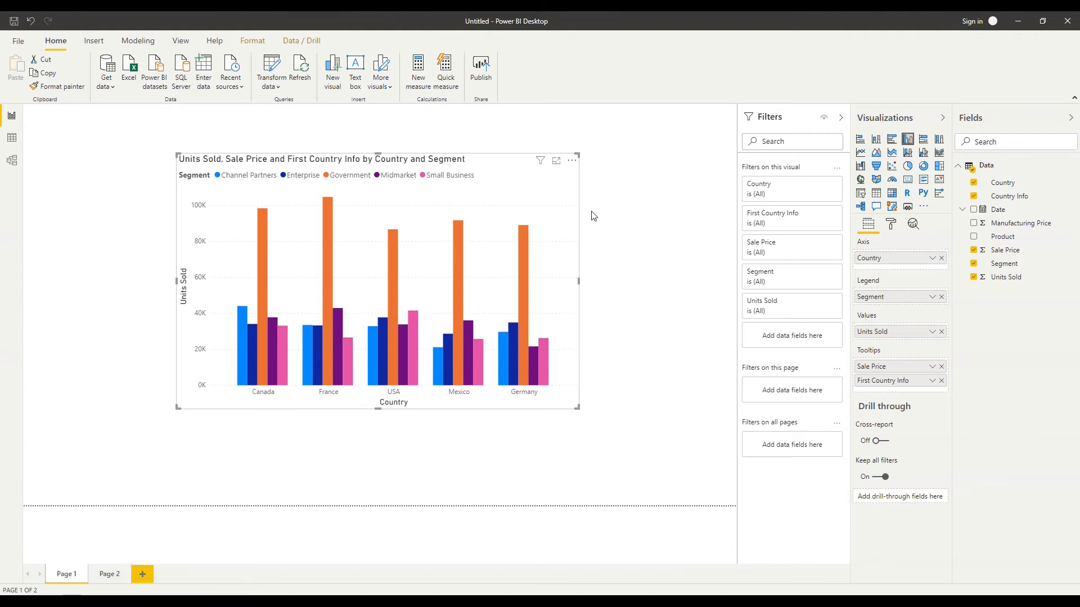
{"action": "mouse_move", "coordinate": [495, 175]}
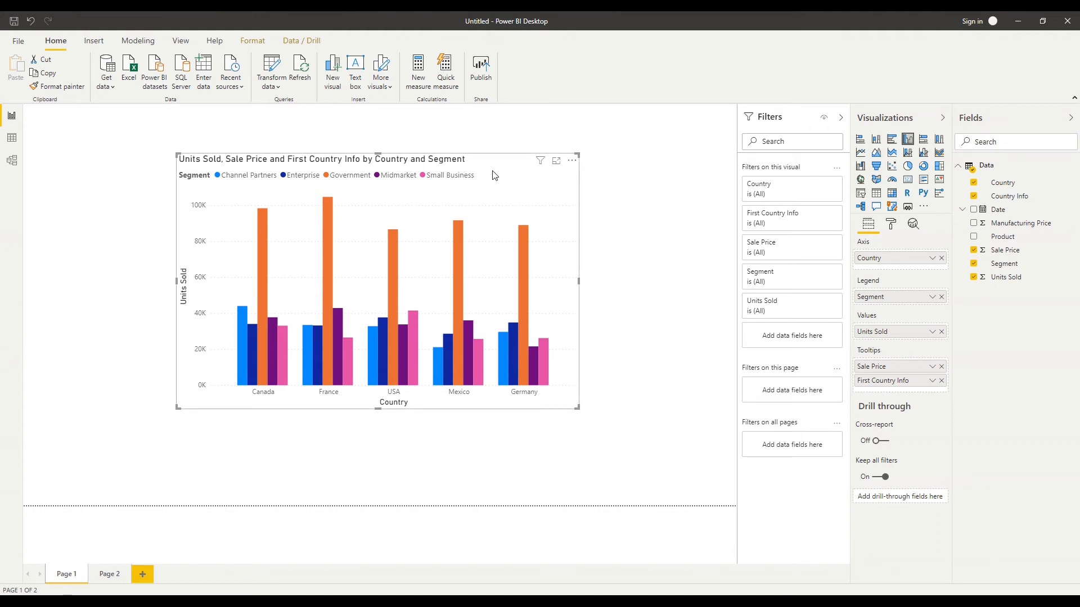
{"action": "mouse_move", "coordinate": [891, 224]}
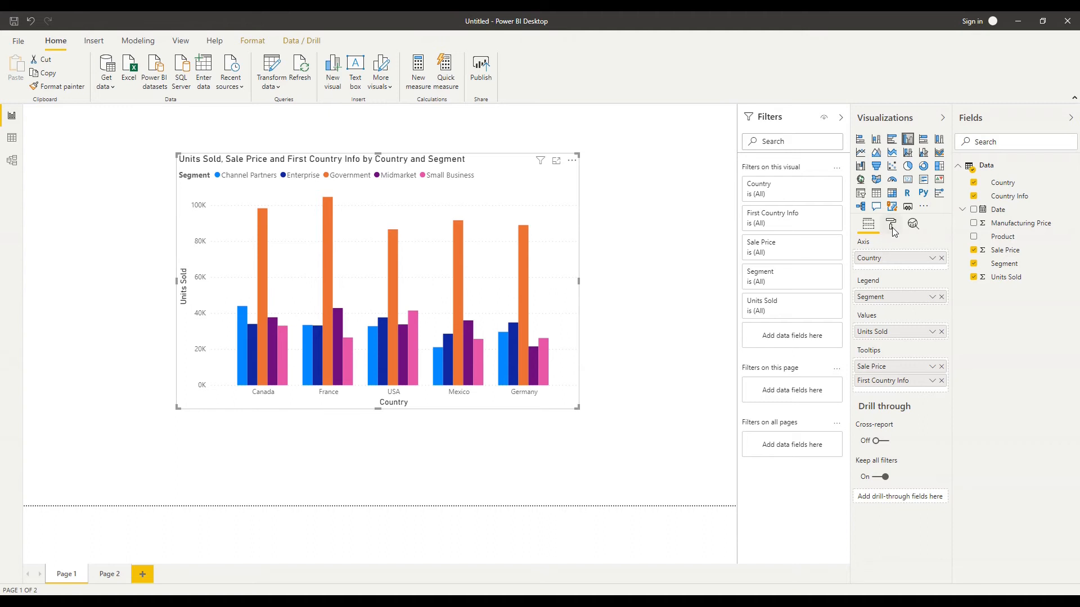
{"action": "mouse_move", "coordinate": [891, 224]}
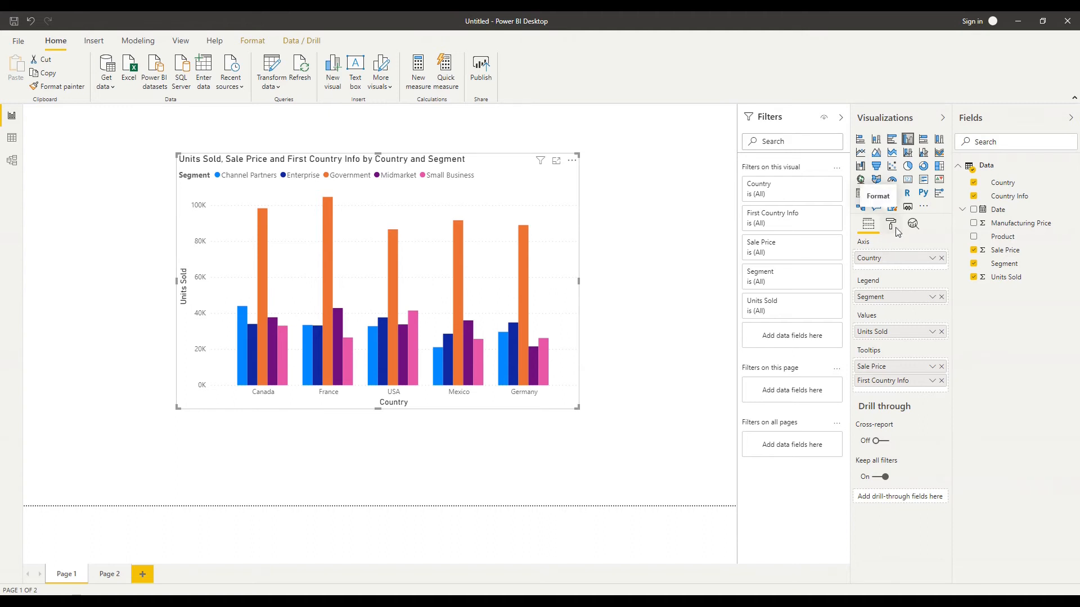
Show the chart's Format pane general settings: position 274 by 88, size 723 by 460.
{"action": "left_click", "coordinate": [891, 224]}
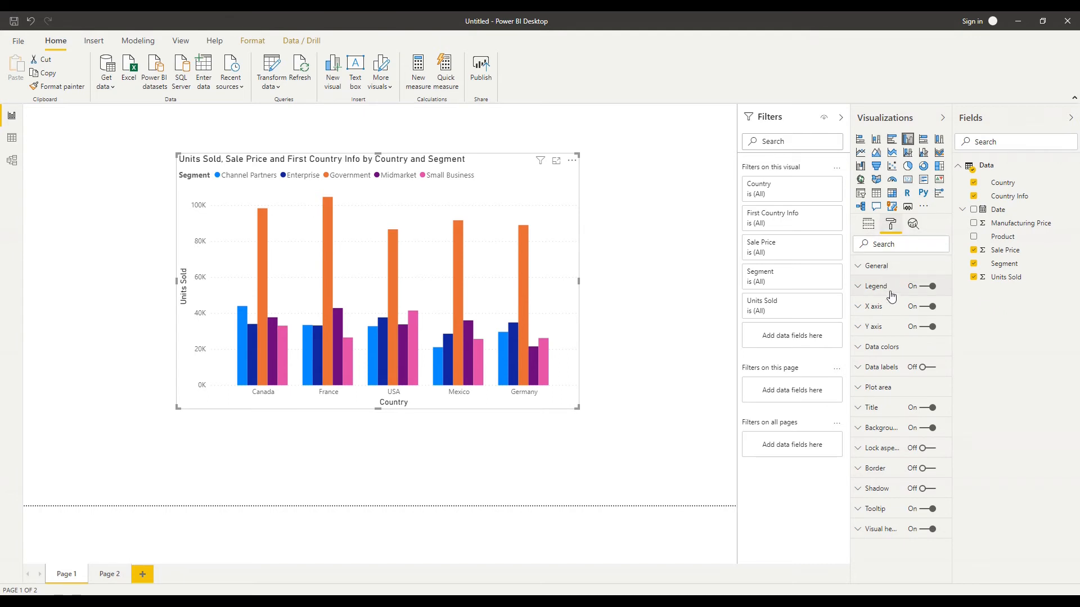
{"action": "mouse_move", "coordinate": [889, 544]}
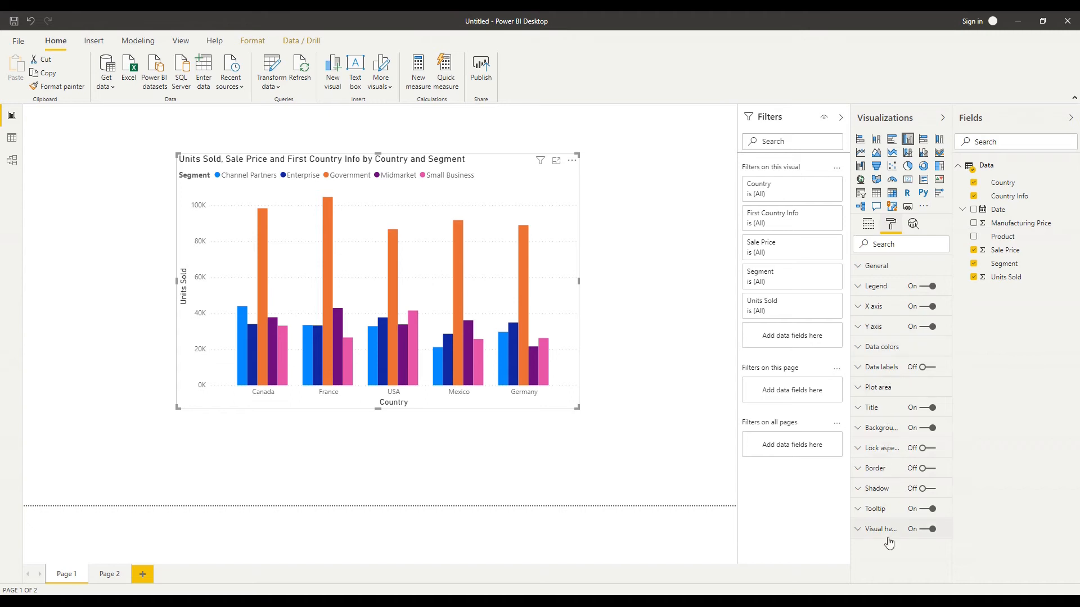
{"action": "mouse_move", "coordinate": [870, 327]}
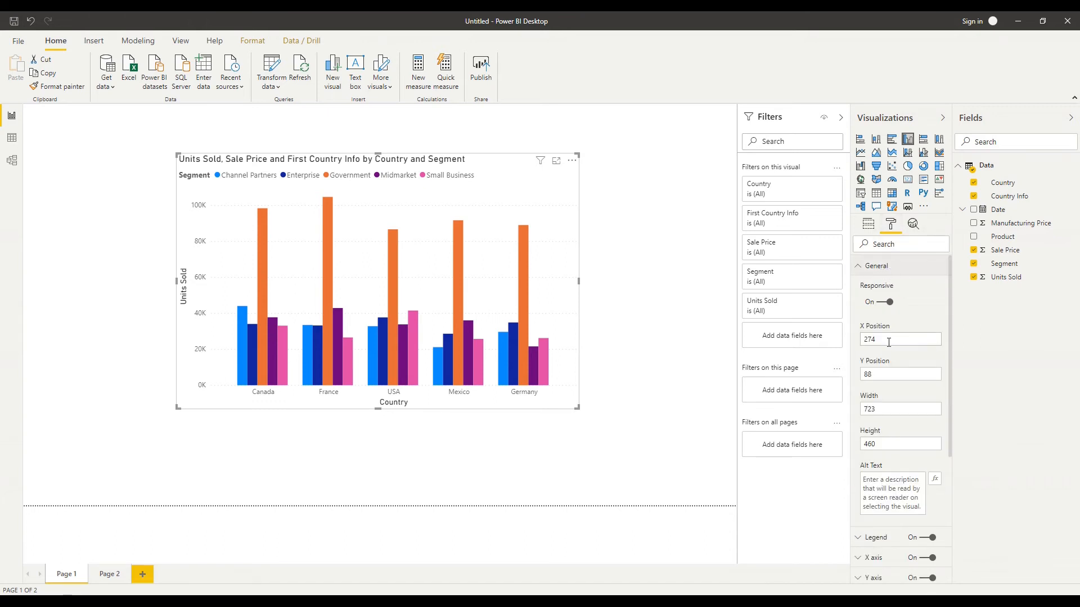
{"action": "mouse_move", "coordinate": [877, 389]}
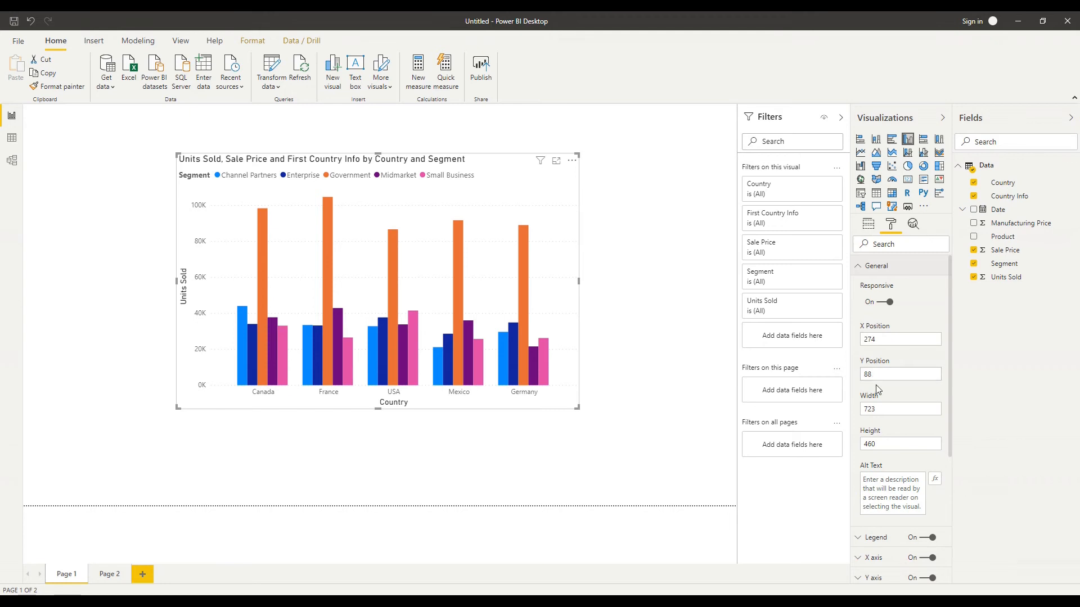
{"action": "left_click", "coordinate": [900, 375]}
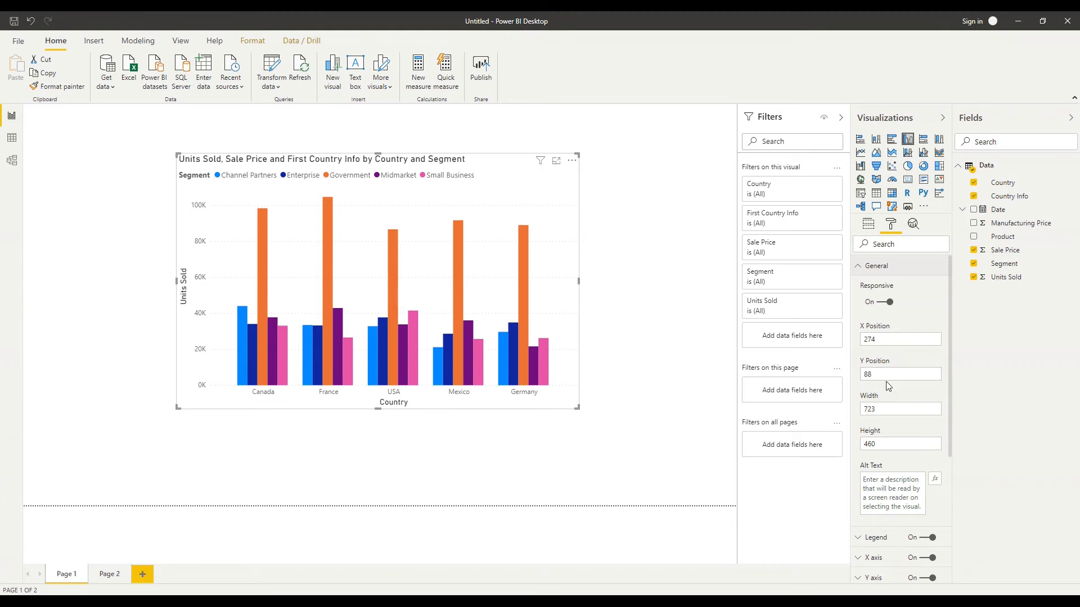
{"action": "left_click", "coordinate": [898, 443]}
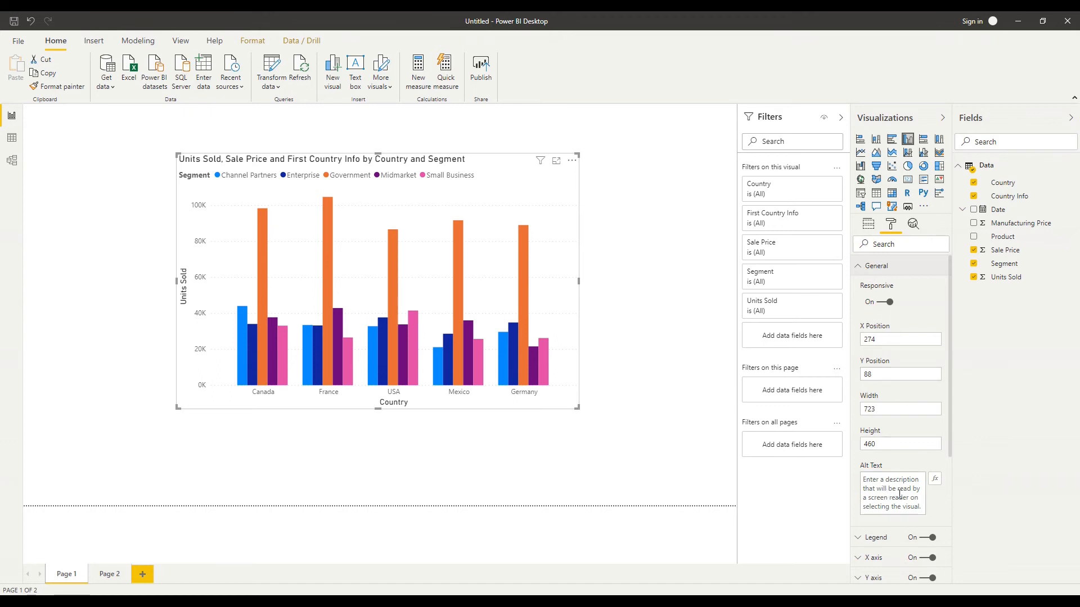
{"action": "mouse_move", "coordinate": [916, 511]}
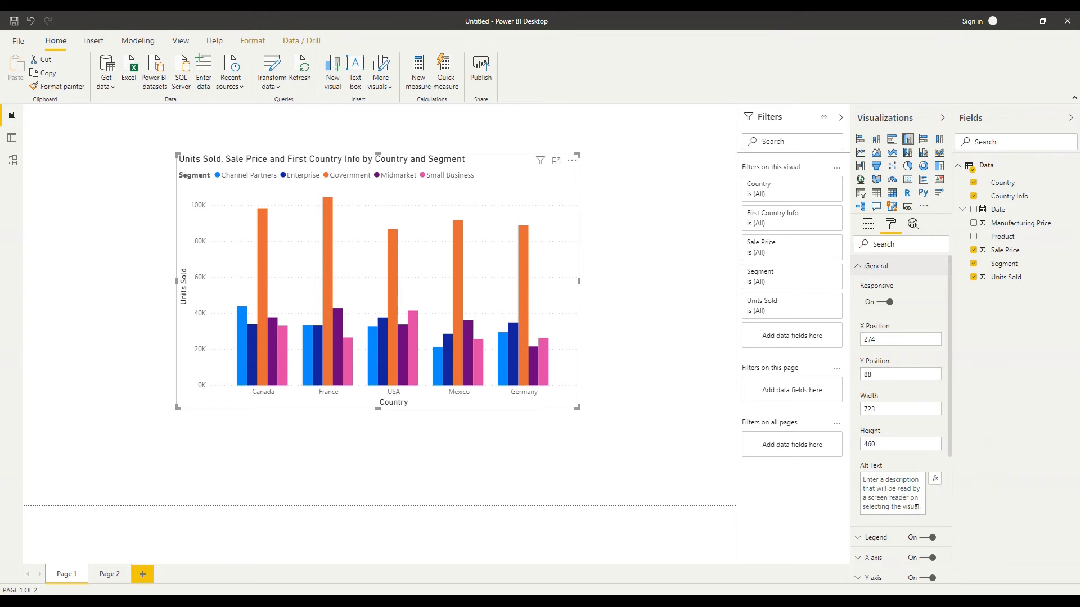
{"action": "mouse_move", "coordinate": [911, 509]}
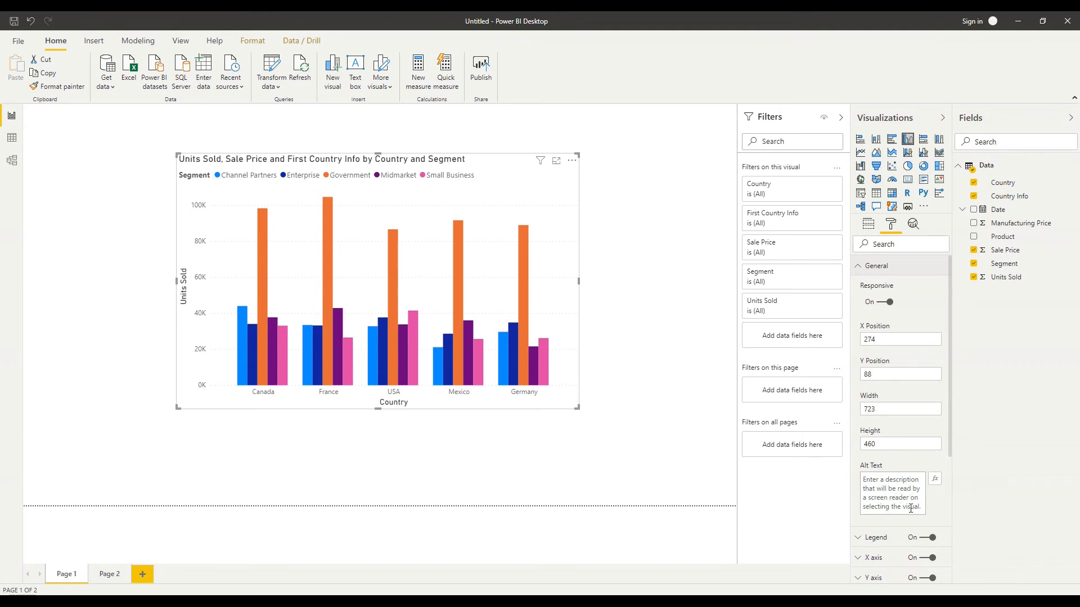
{"action": "mouse_move", "coordinate": [868, 274]}
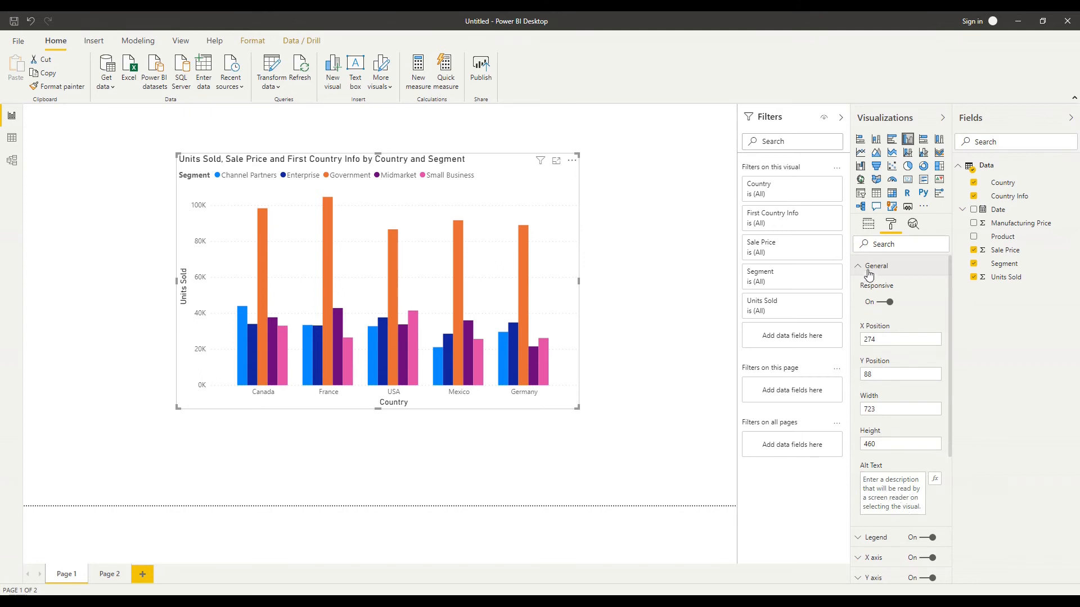
{"action": "mouse_move", "coordinate": [860, 270]}
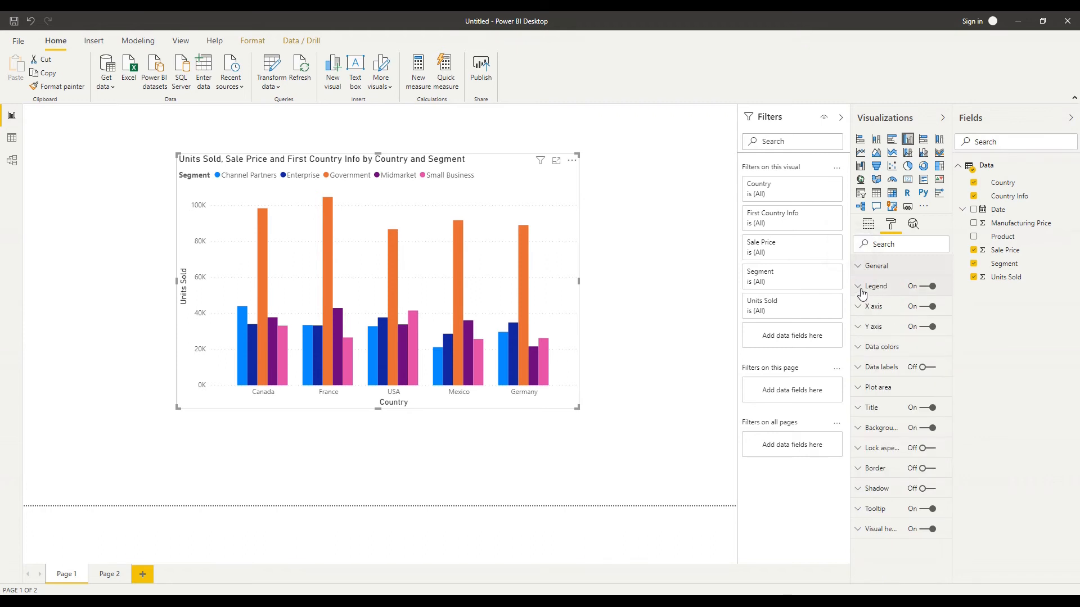
Set the legend position to Bottom and switch its Segment title off.
{"action": "left_click", "coordinate": [877, 287]}
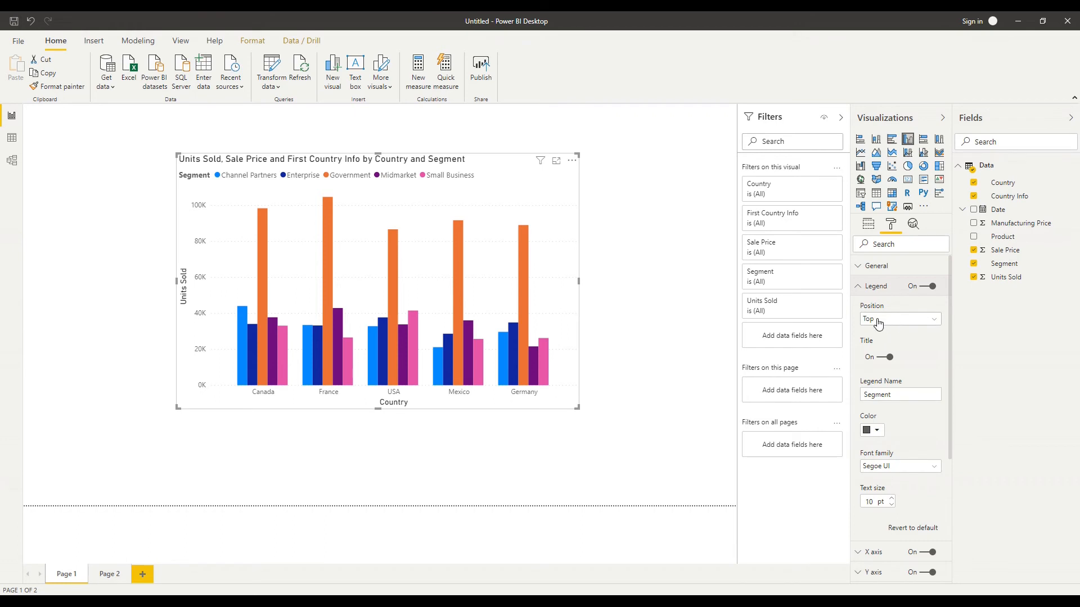
{"action": "left_click", "coordinate": [900, 319]}
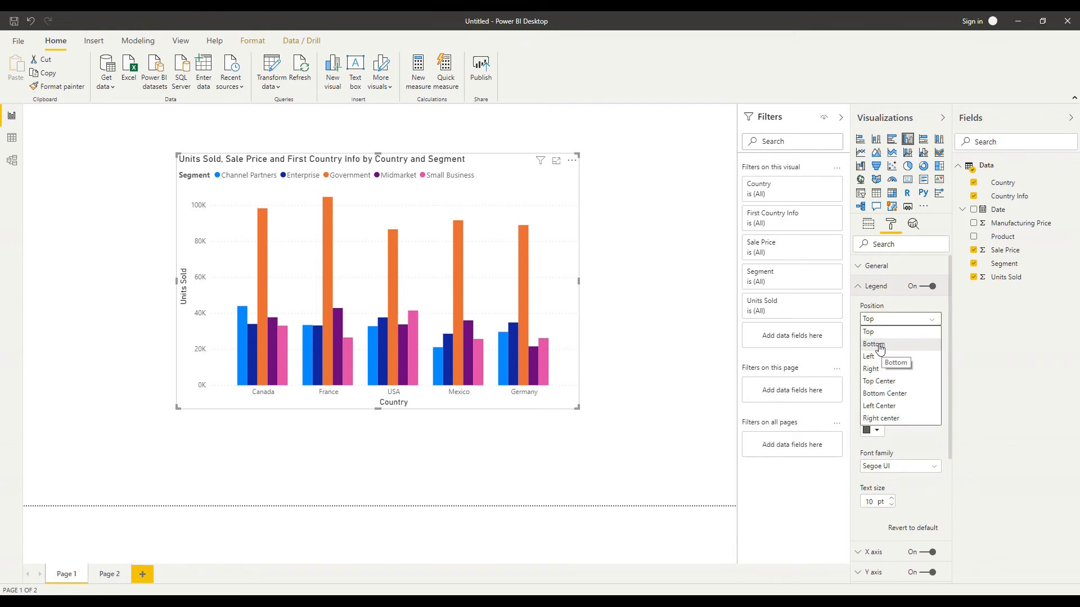
{"action": "left_click", "coordinate": [873, 344]}
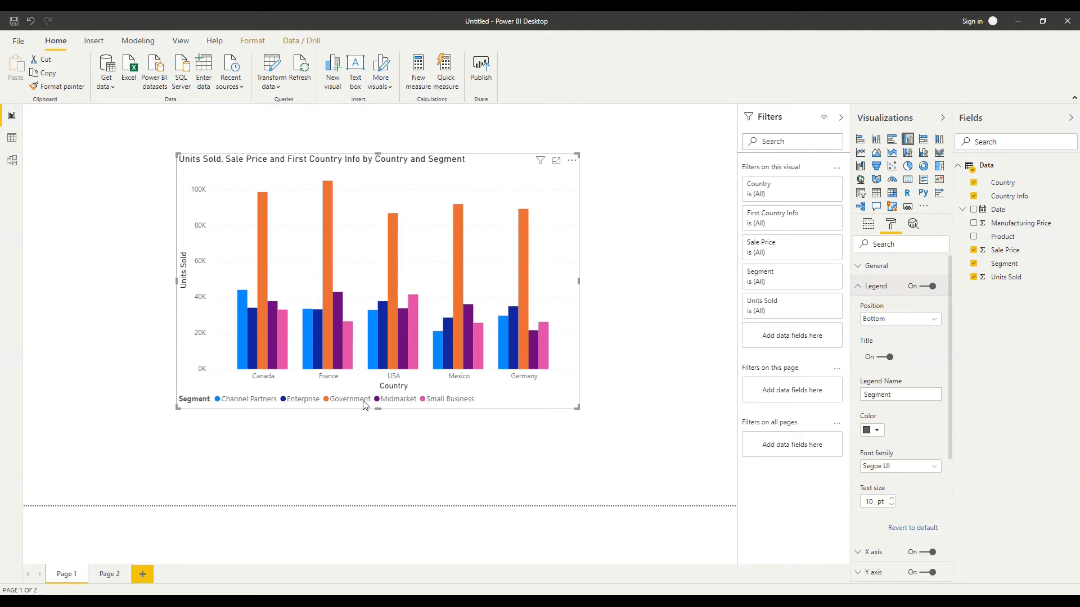
{"action": "left_click", "coordinate": [883, 356]}
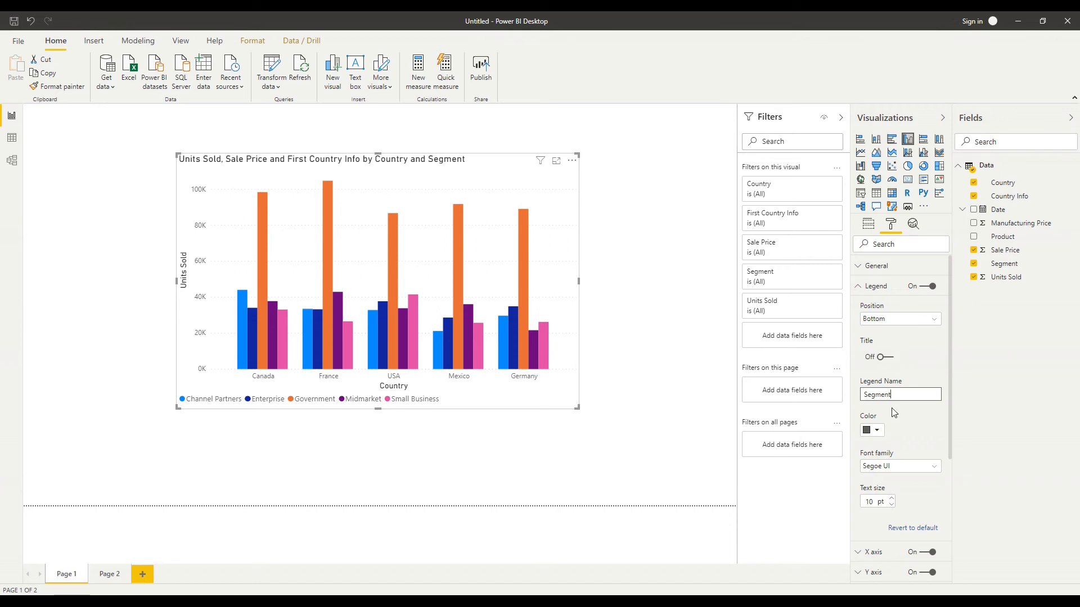
{"action": "scroll", "scroll_direction": "down", "scroll_amount": 3}
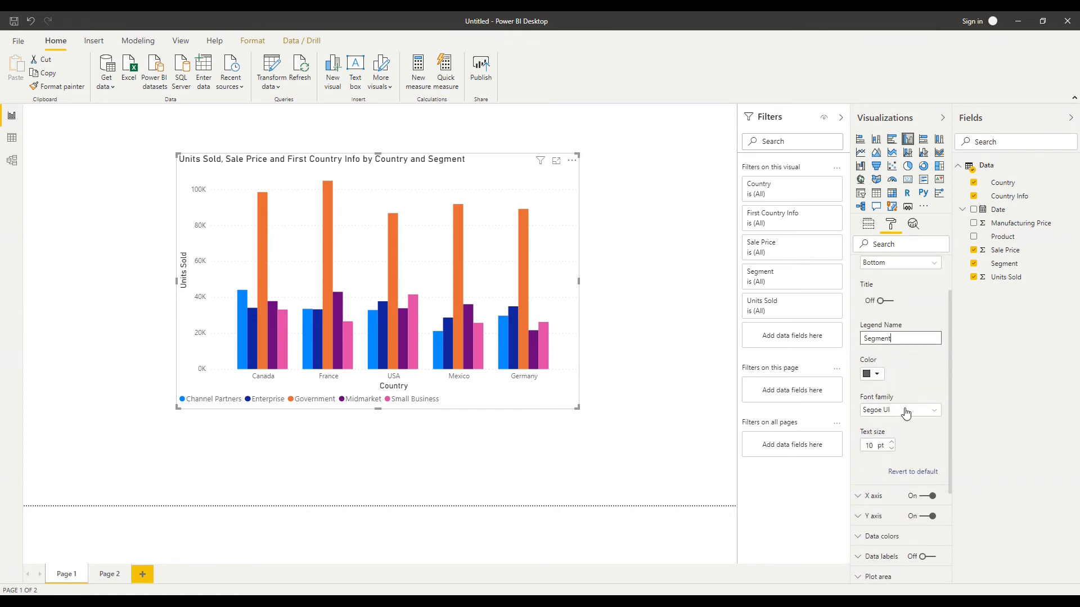
{"action": "mouse_move", "coordinate": [896, 386]}
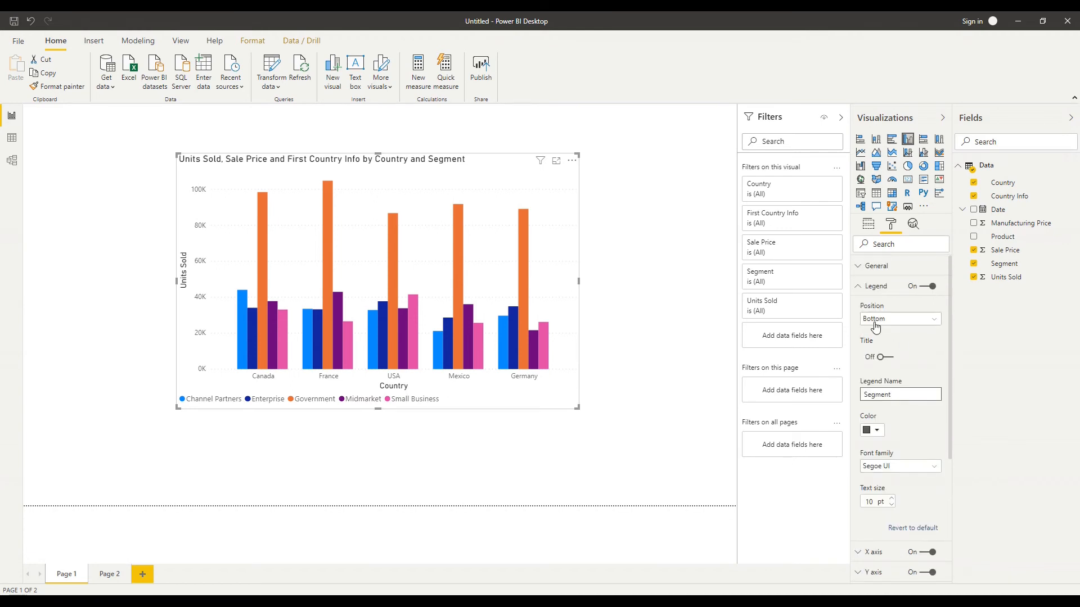
{"action": "left_click", "coordinate": [858, 287]}
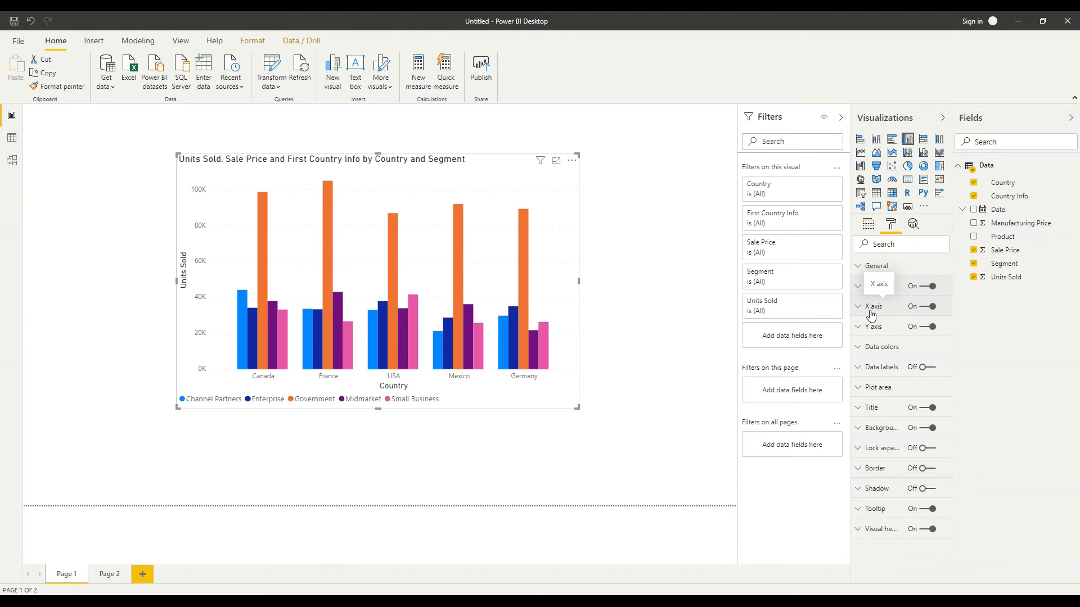
Toggle the X axis off and back on so the country names remain visible.
{"action": "left_click", "coordinate": [860, 306]}
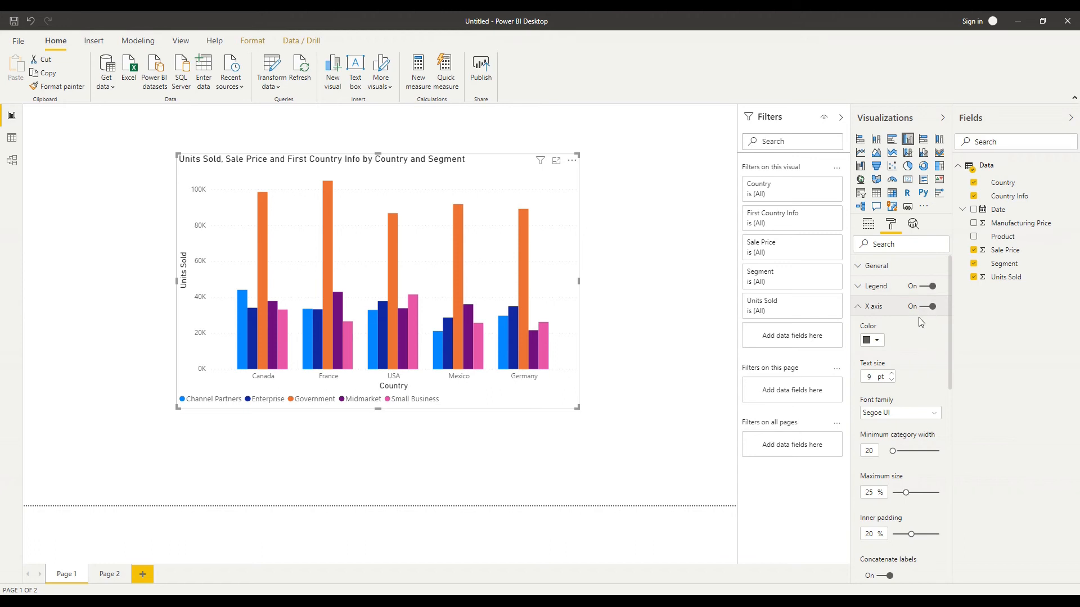
{"action": "mouse_move", "coordinate": [918, 297]}
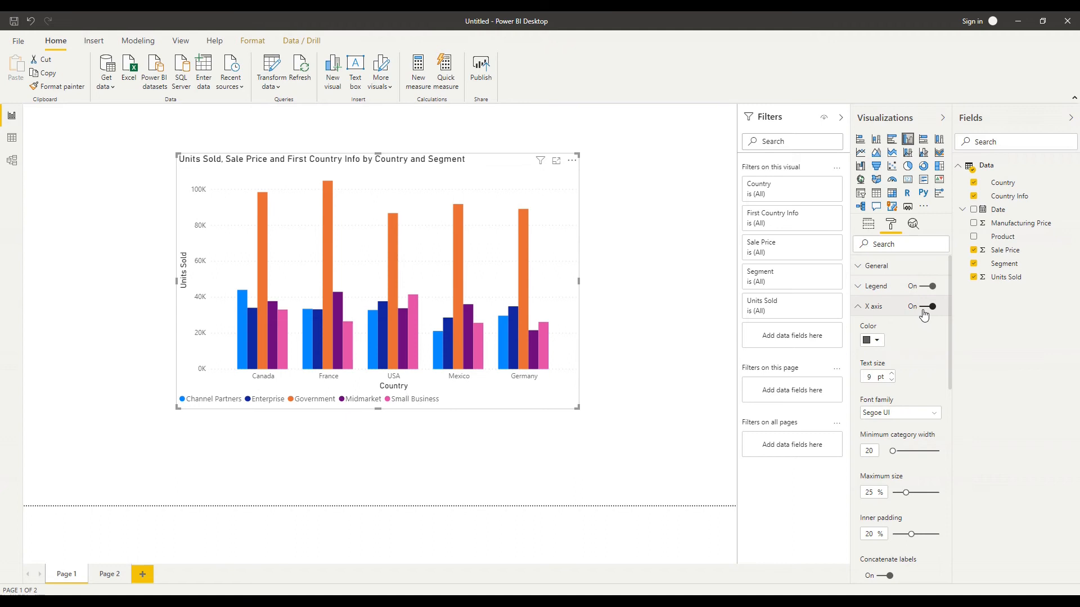
{"action": "left_click", "coordinate": [926, 306]}
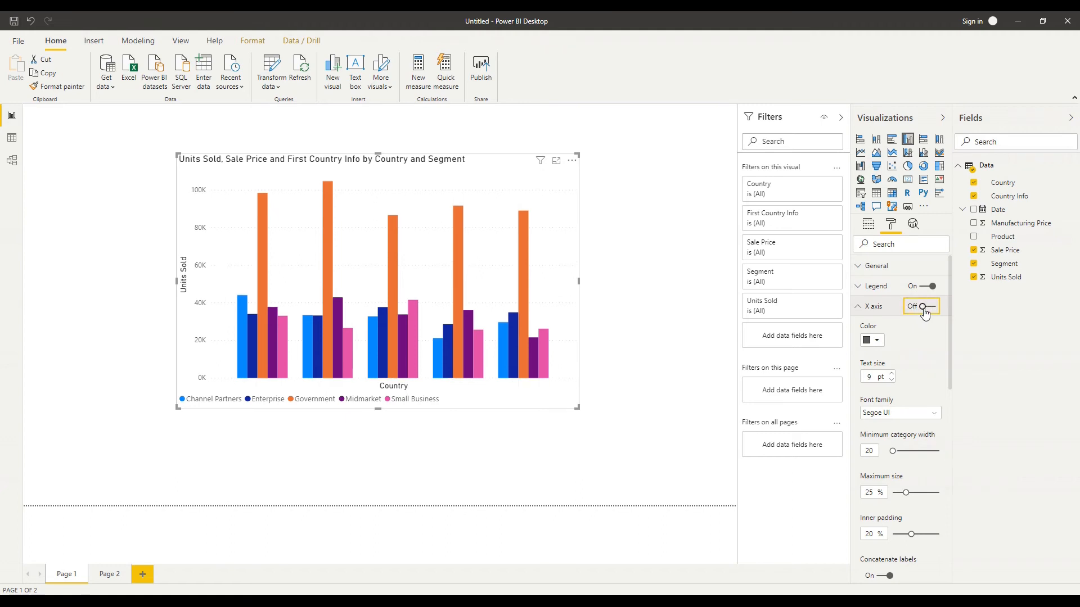
{"action": "left_click", "coordinate": [925, 306]}
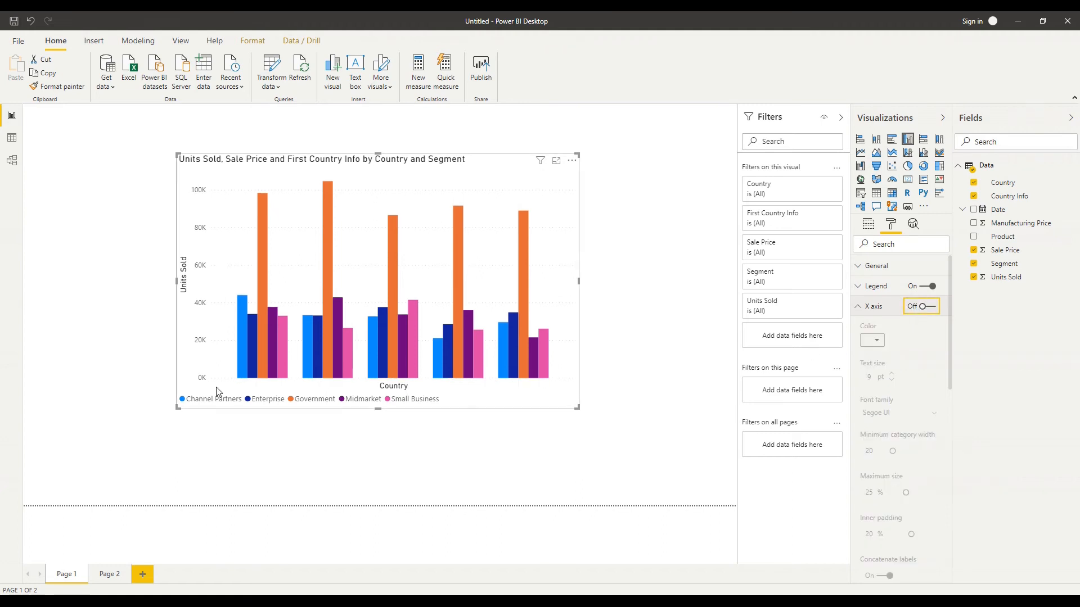
{"action": "mouse_move", "coordinate": [558, 391]}
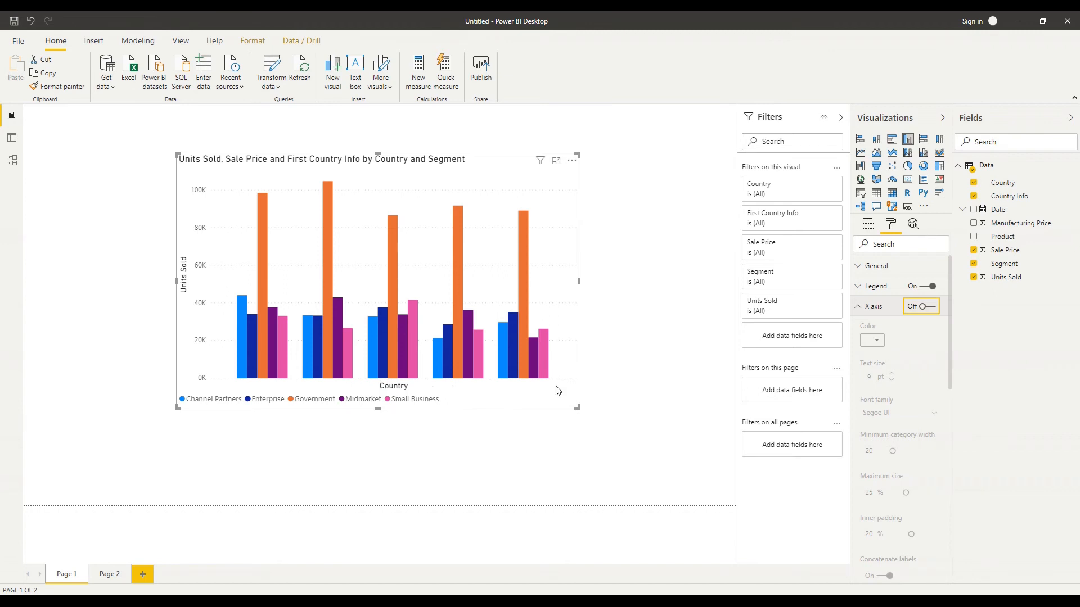
{"action": "mouse_move", "coordinate": [416, 391]}
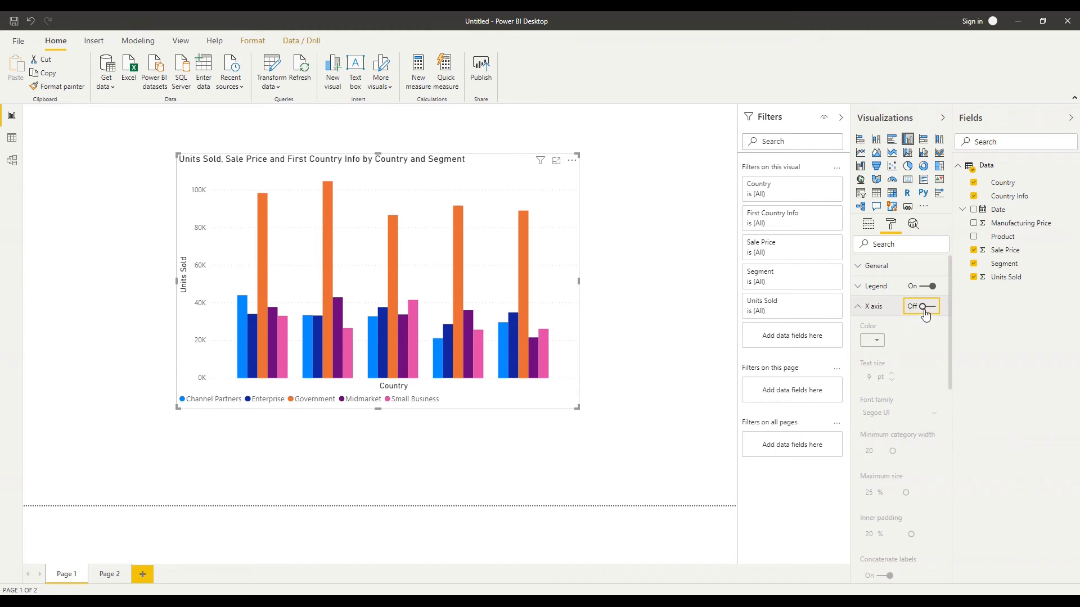
{"action": "left_click", "coordinate": [920, 306]}
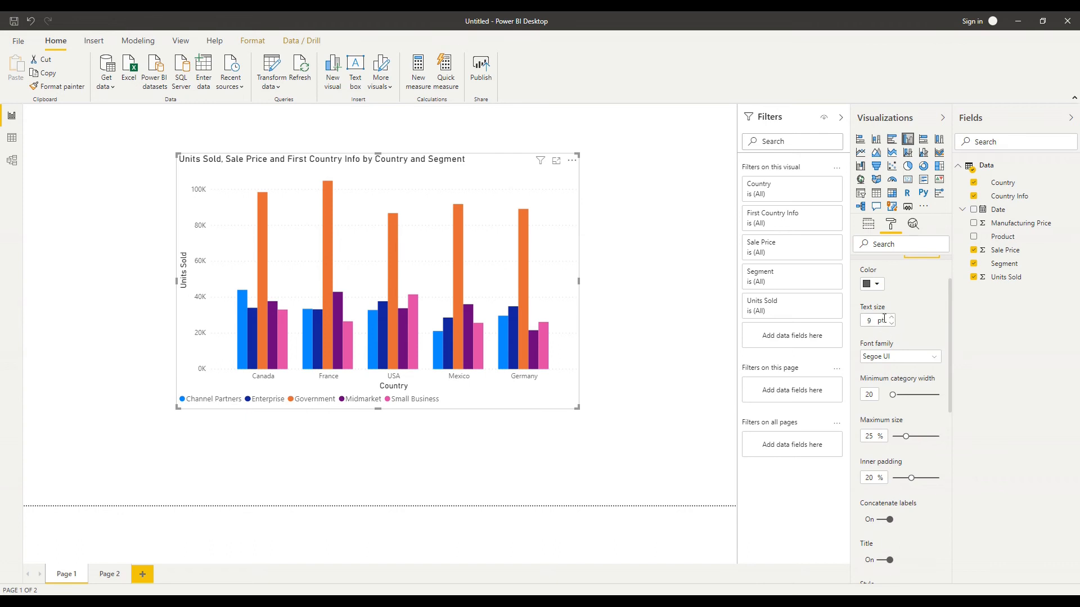
Switch the X axis Title off to hide the Country label under the axis.
{"action": "scroll", "scroll_direction": "down", "scroll_amount": 3}
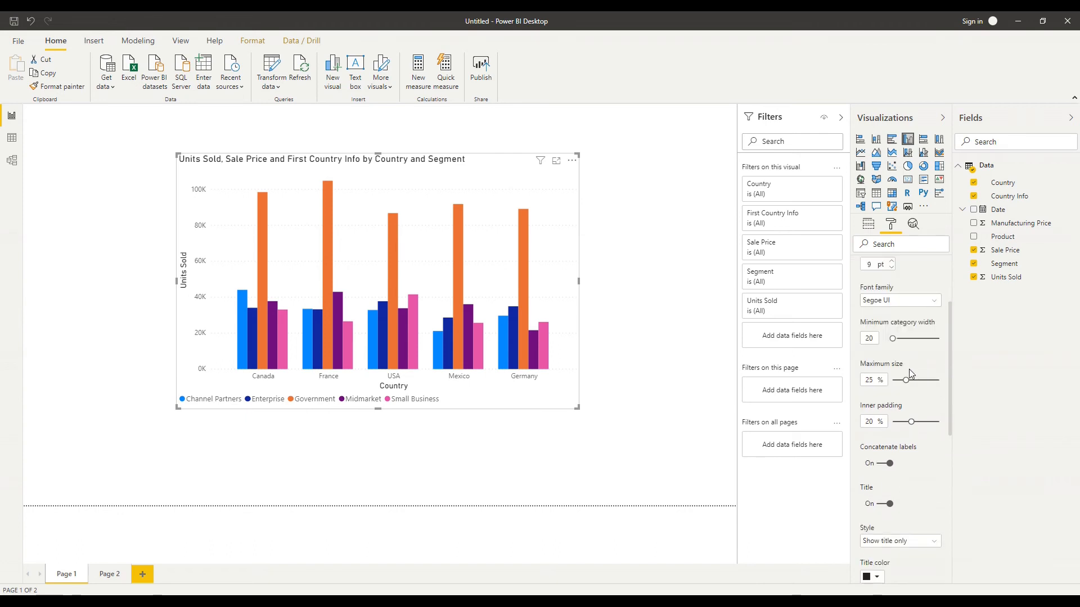
{"action": "mouse_move", "coordinate": [892, 337]}
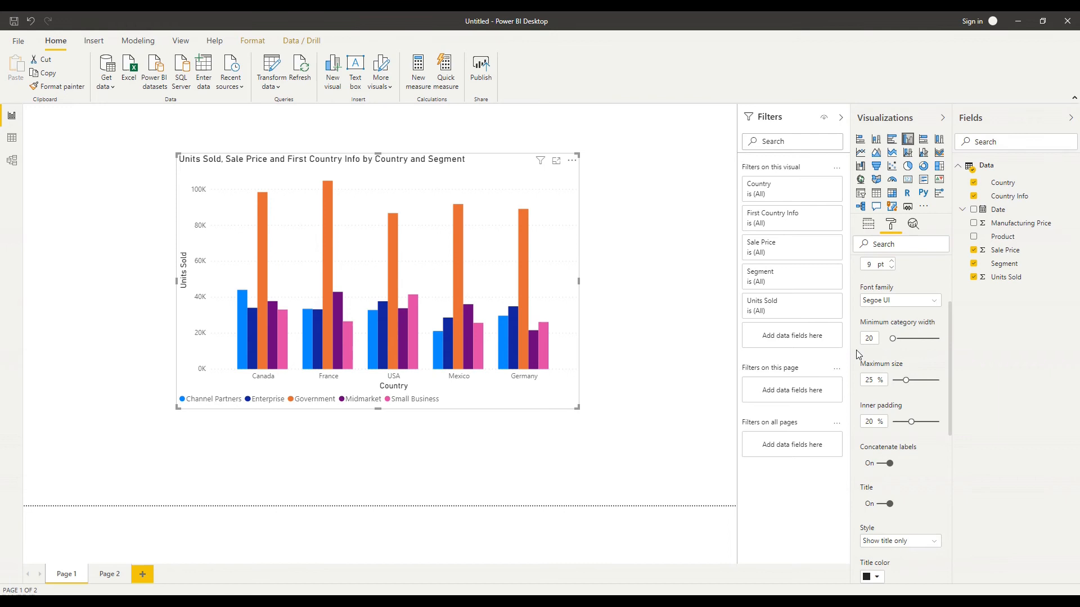
{"action": "mouse_move", "coordinate": [894, 352]}
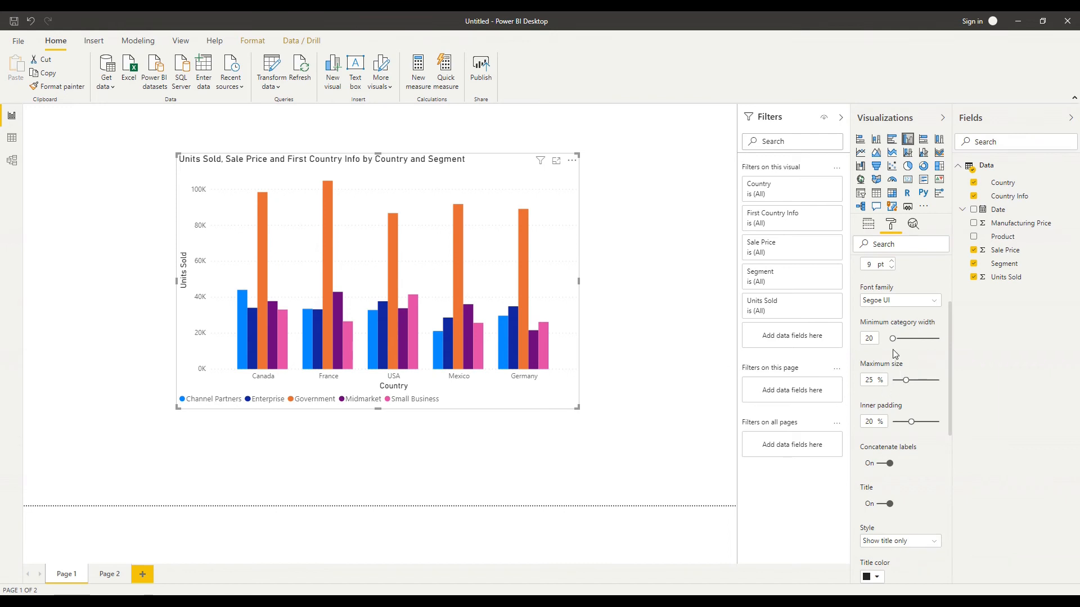
{"action": "scroll", "scroll_direction": "down", "scroll_amount": 3}
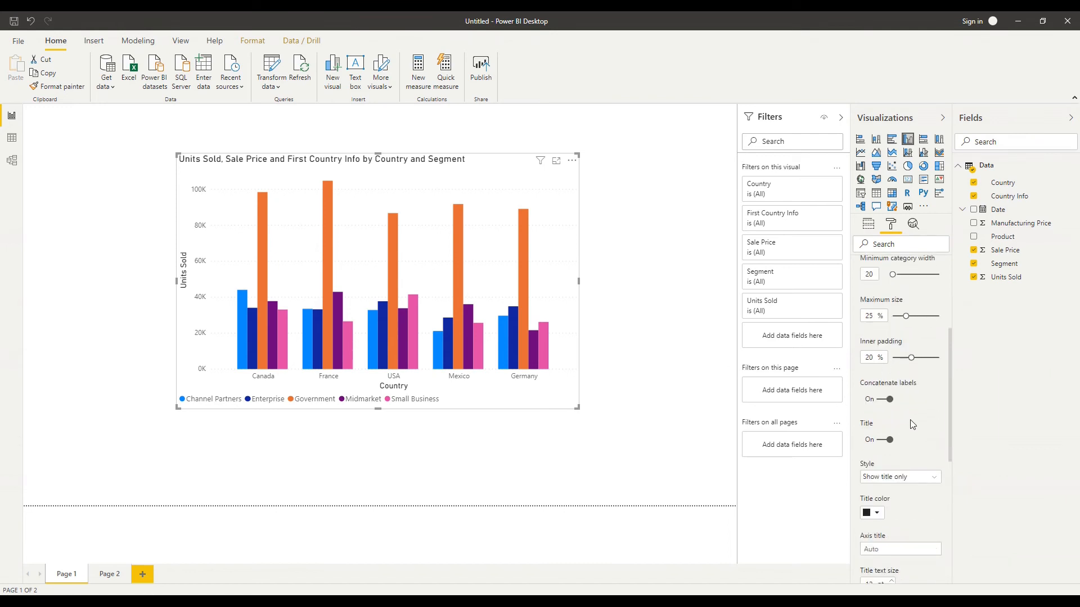
{"action": "scroll", "scroll_direction": "down", "scroll_amount": 3}
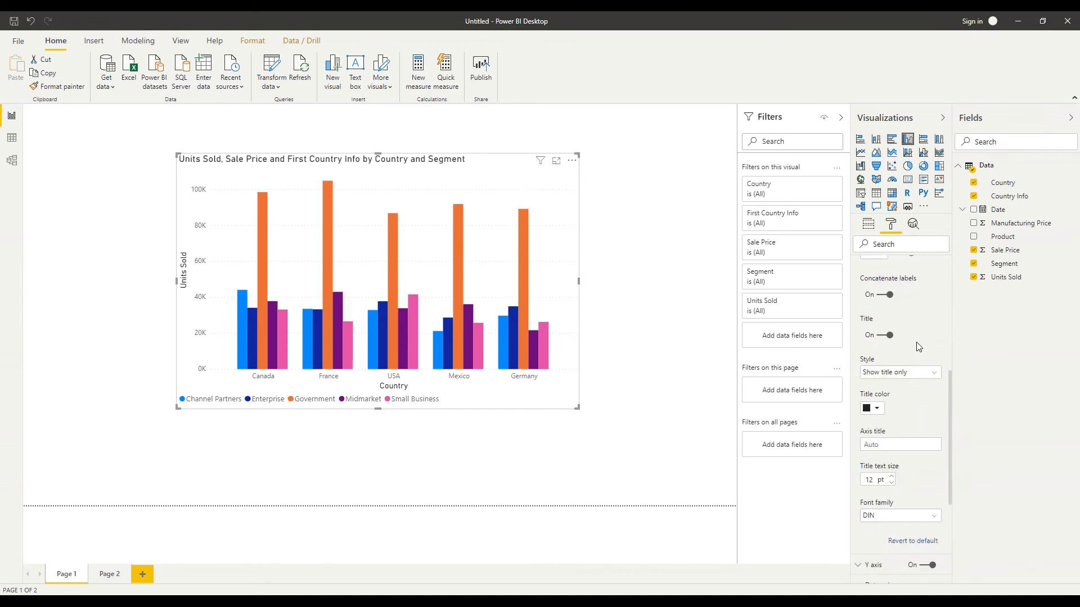
{"action": "mouse_move", "coordinate": [885, 337]}
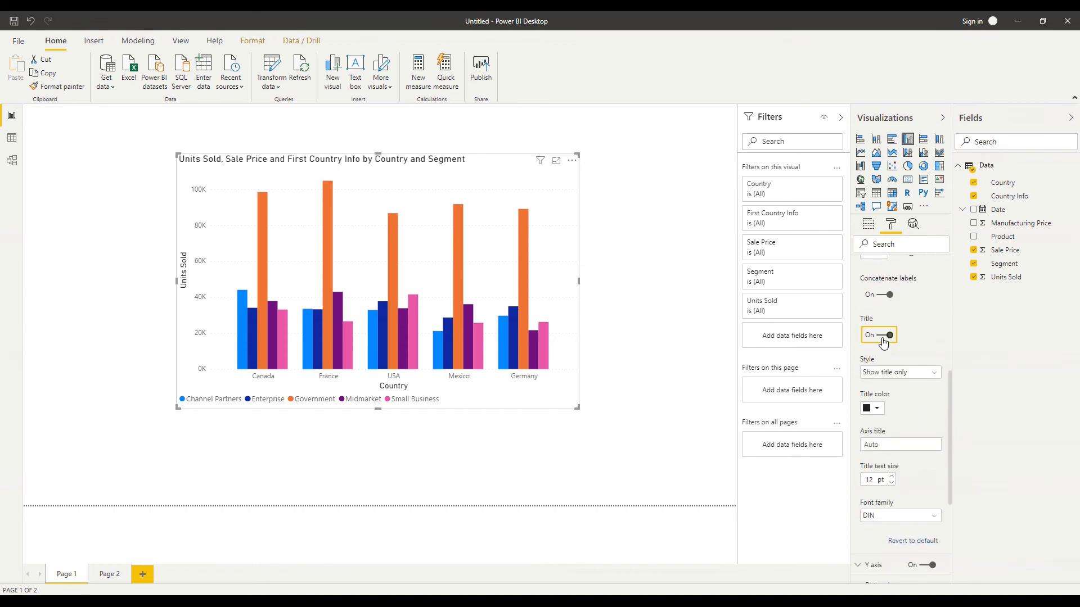
{"action": "left_click", "coordinate": [885, 335]}
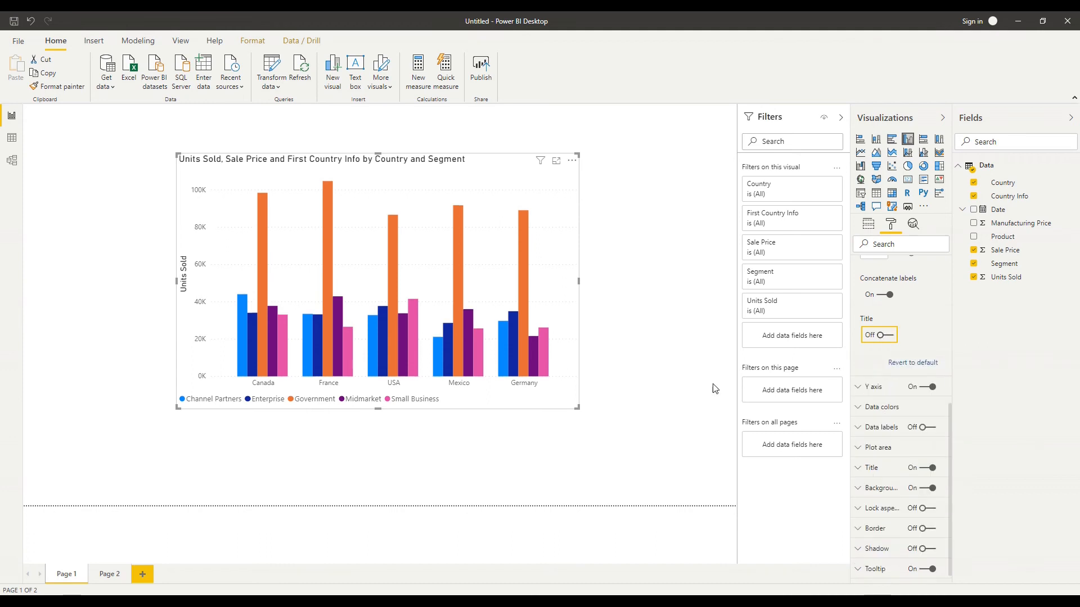
{"action": "mouse_move", "coordinate": [923, 351]}
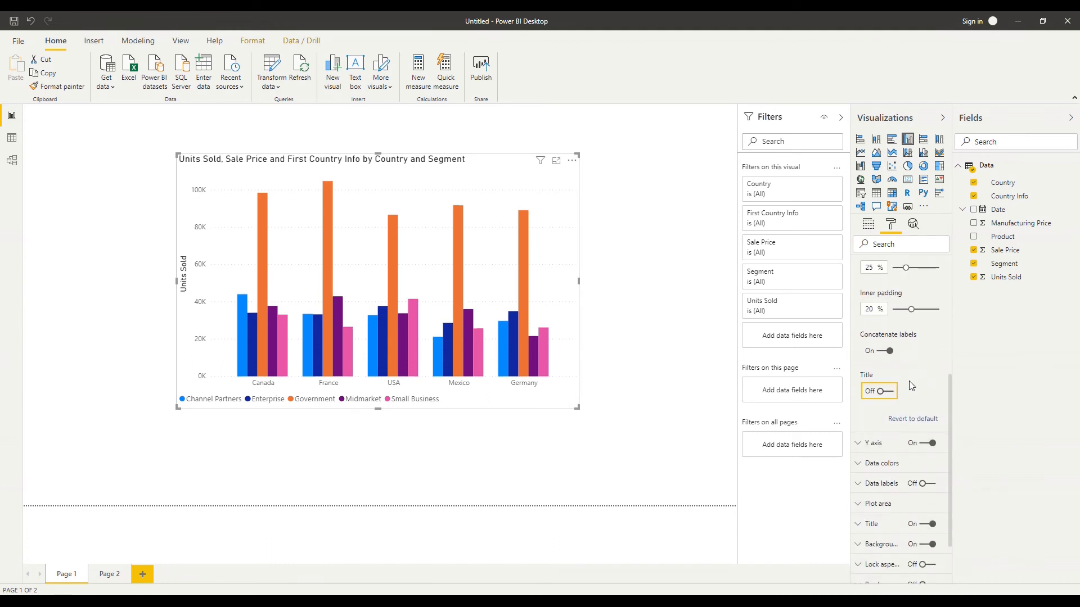
{"action": "left_click", "coordinate": [873, 306]}
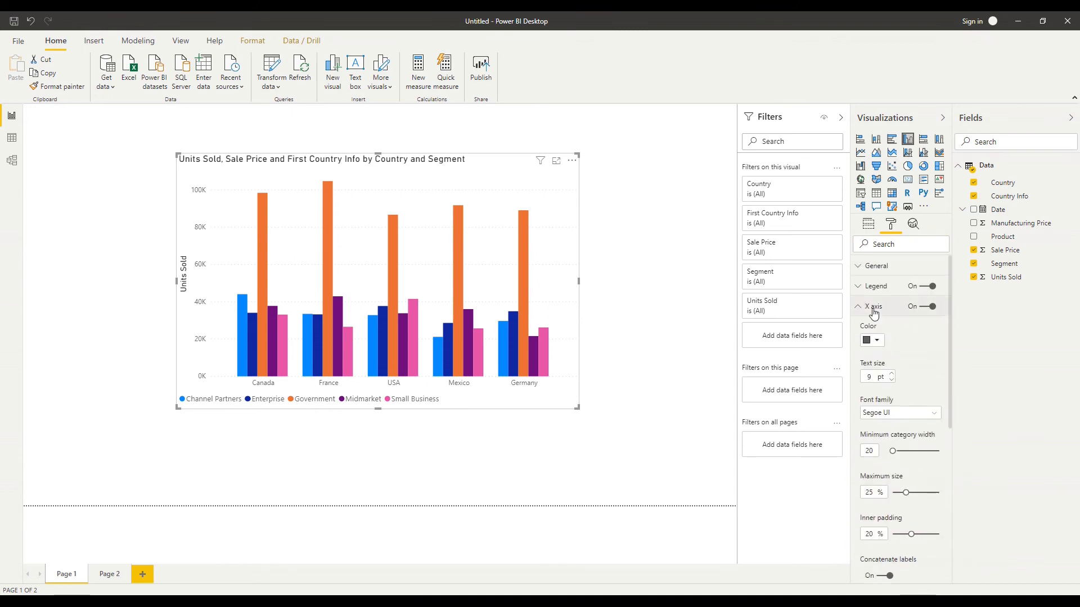
{"action": "left_click", "coordinate": [858, 306]}
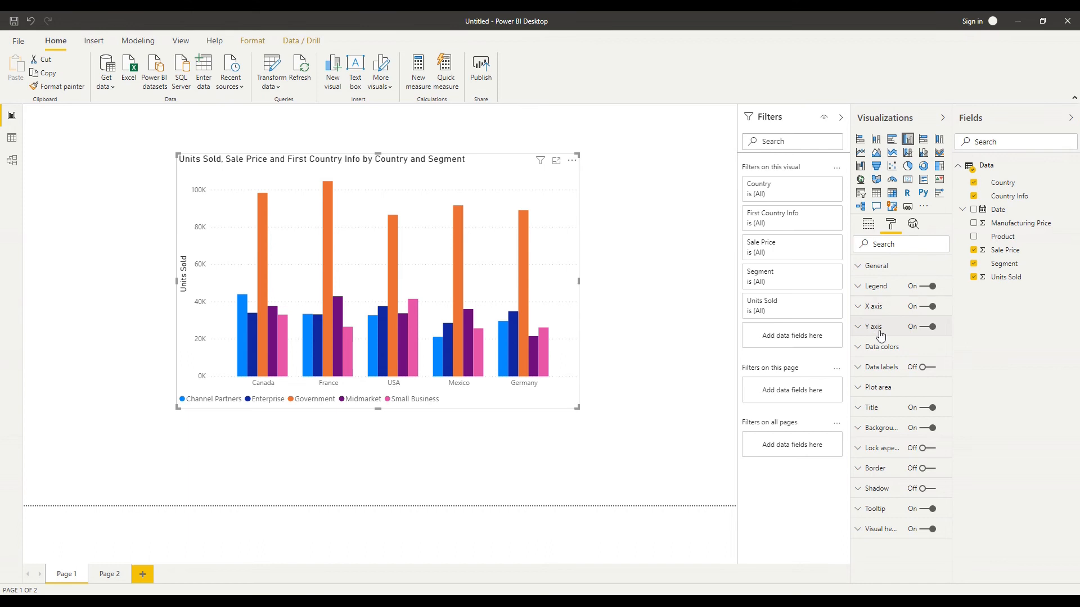
{"action": "left_click", "coordinate": [873, 326]}
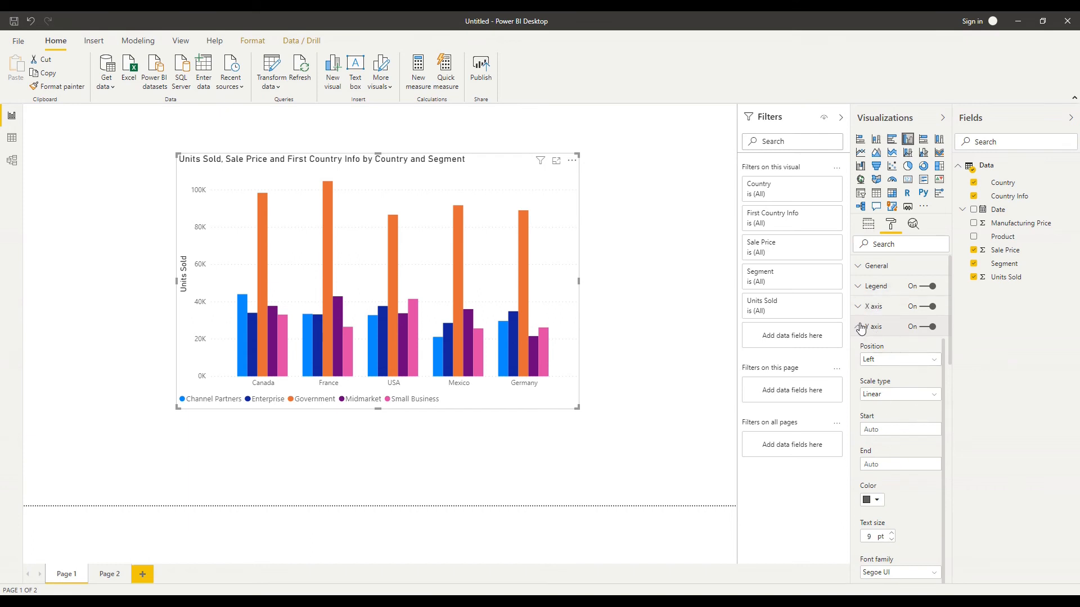
{"action": "mouse_move", "coordinate": [862, 328]}
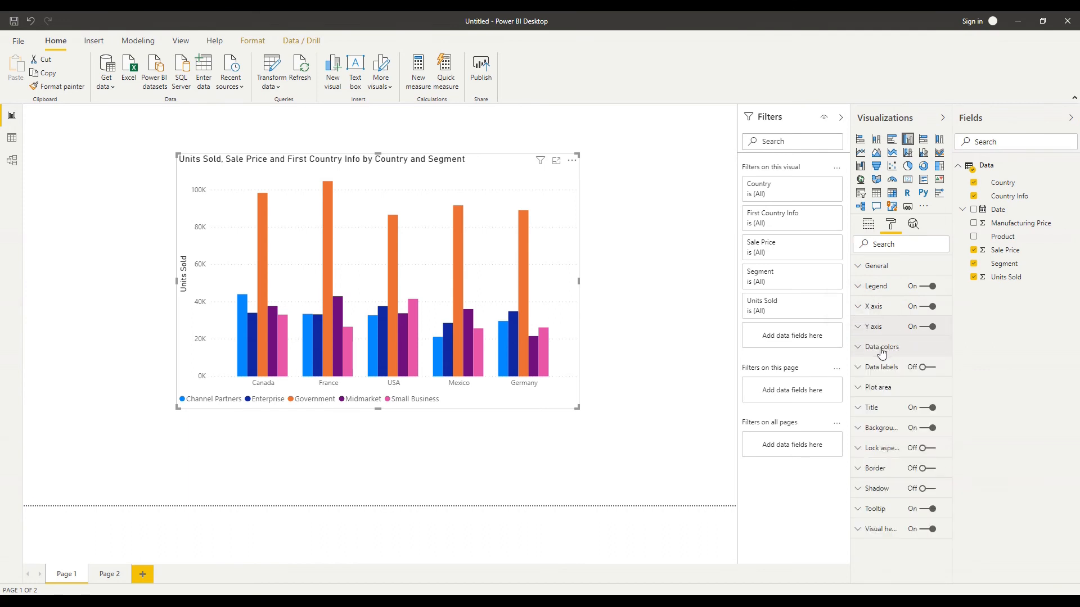
{"action": "left_click", "coordinate": [882, 346]}
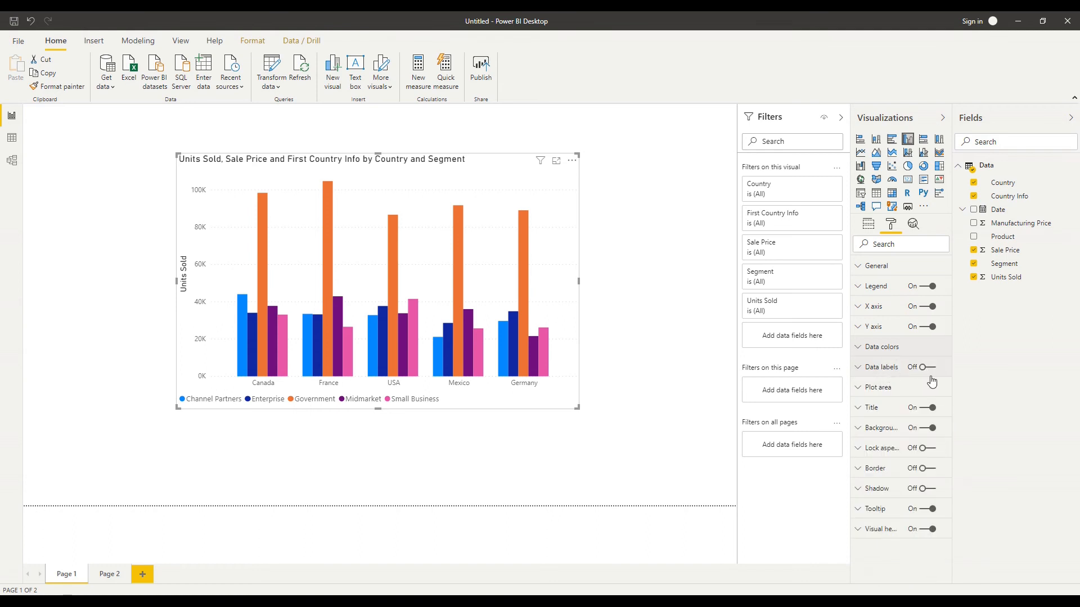
{"action": "left_click", "coordinate": [929, 367]}
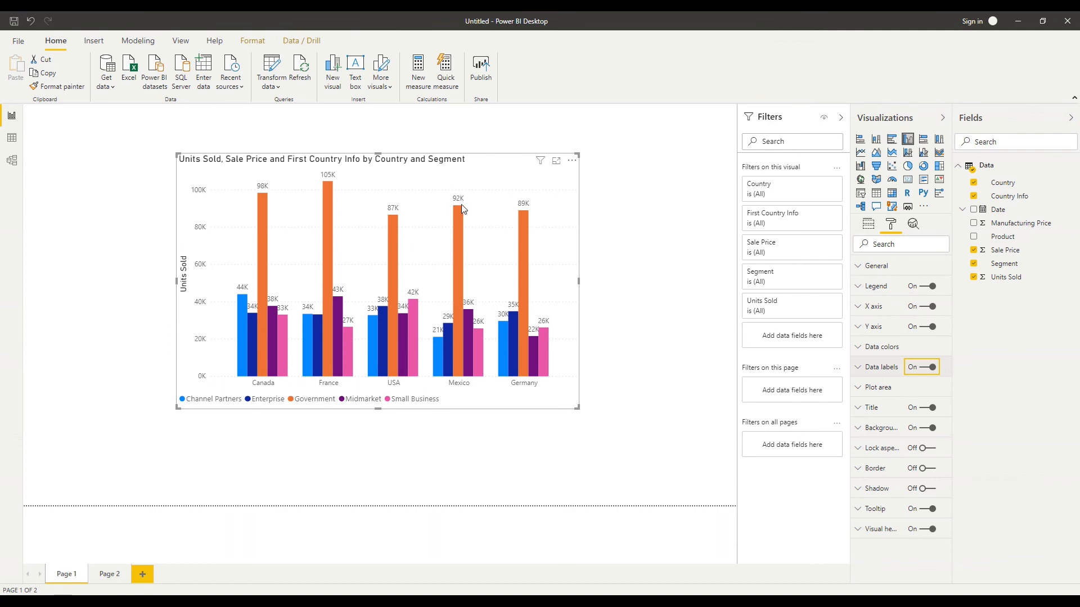
{"action": "mouse_move", "coordinate": [835, 398]}
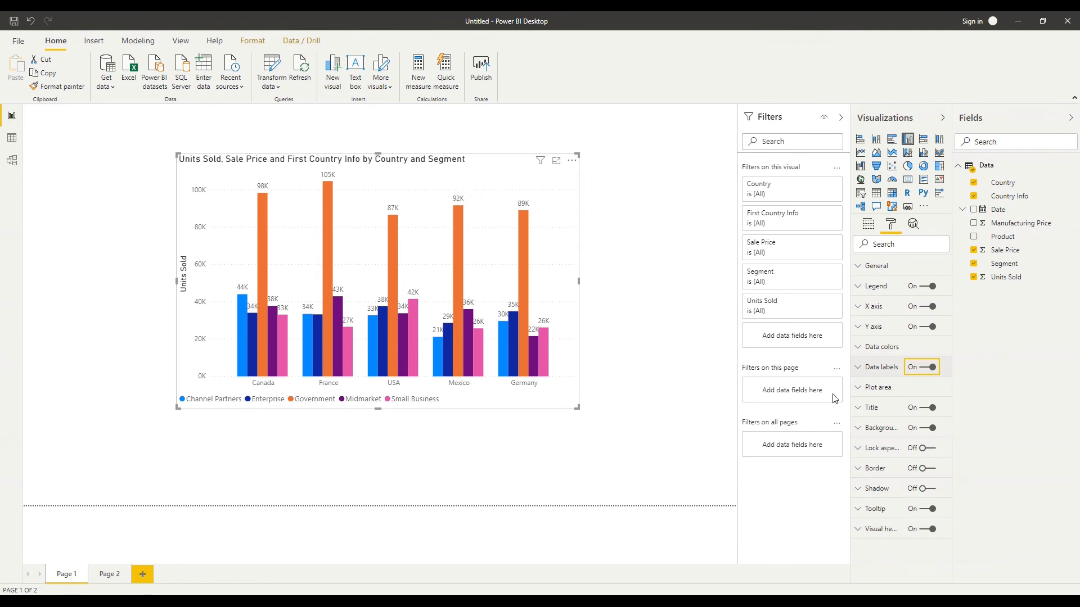
Collapse Data labels and Plot area, then show the Title card with the Units Sold title.
{"action": "left_click", "coordinate": [857, 367]}
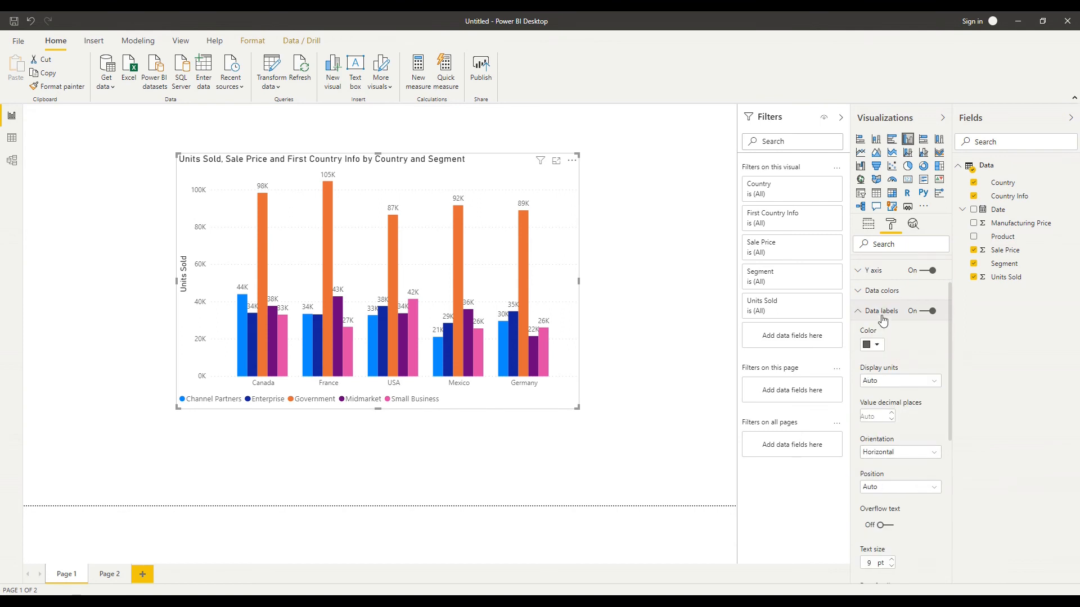
{"action": "left_click", "coordinate": [881, 311]}
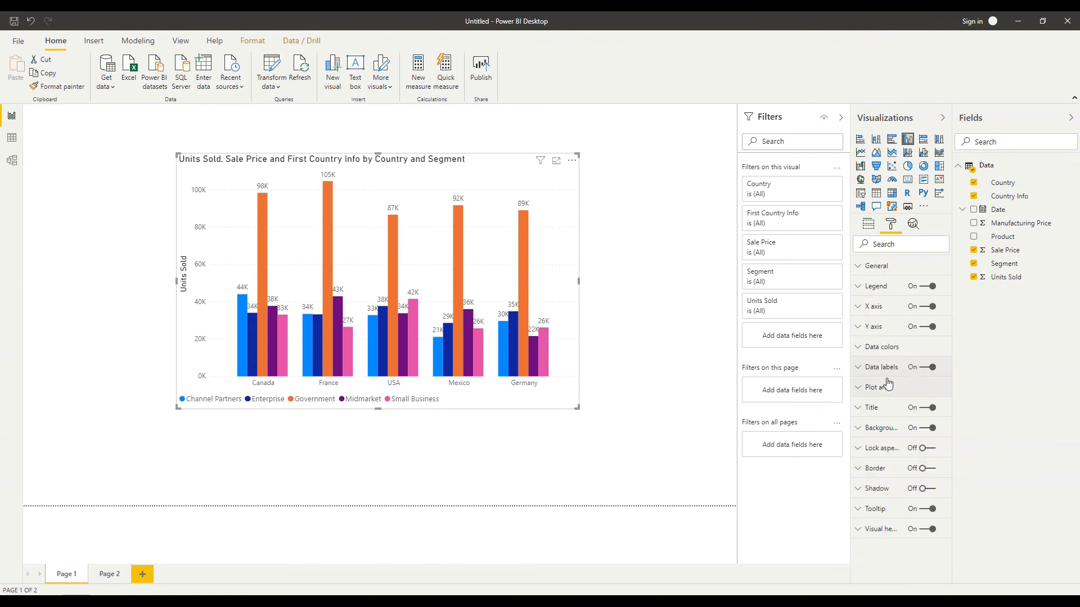
{"action": "left_click", "coordinate": [857, 387]}
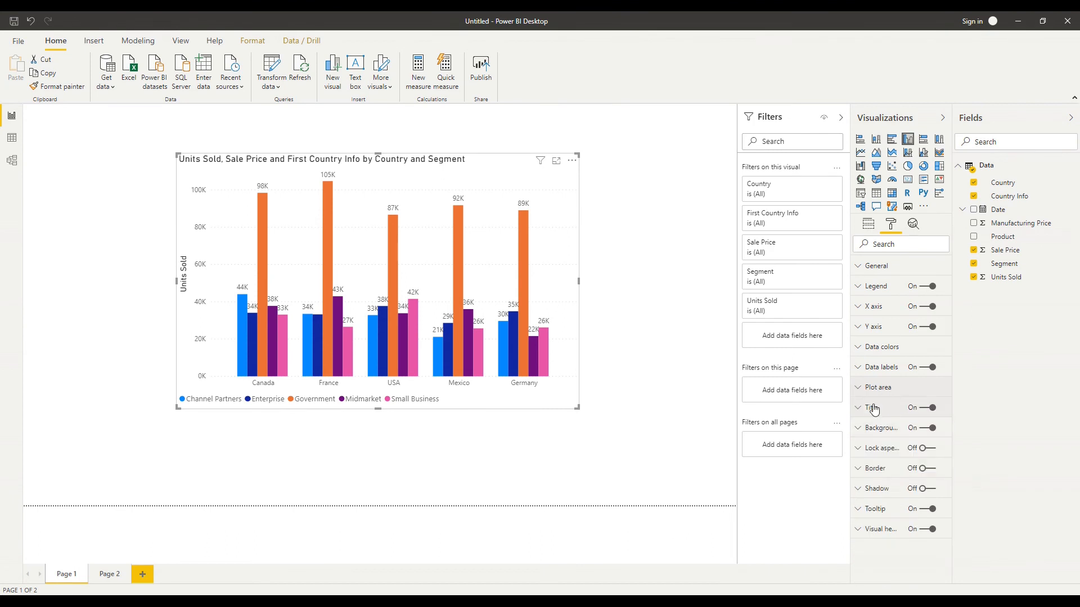
{"action": "left_click", "coordinate": [857, 408]}
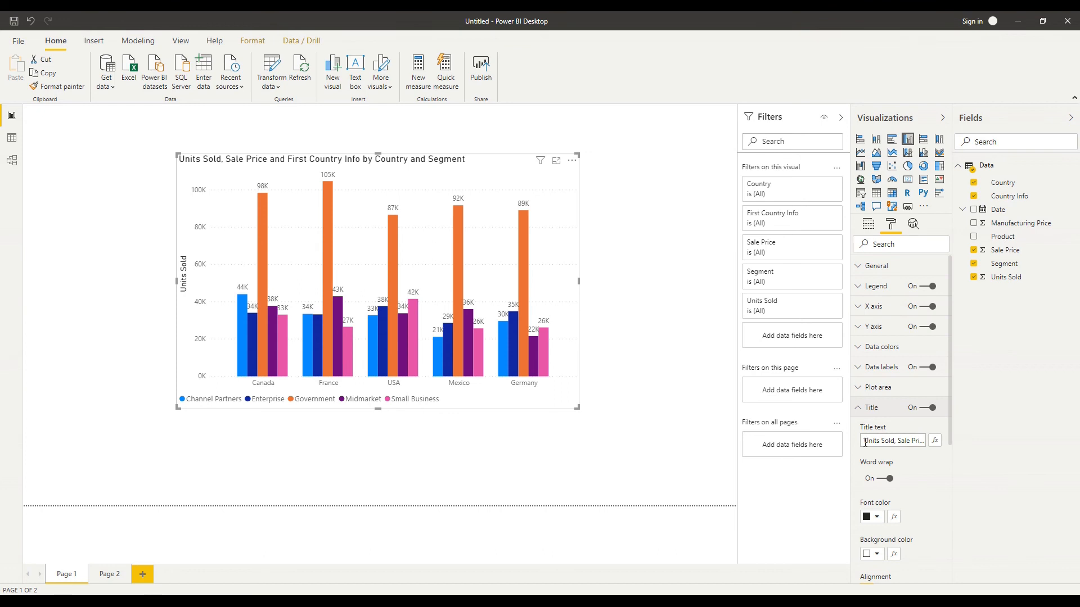
{"action": "mouse_move", "coordinate": [877, 419]}
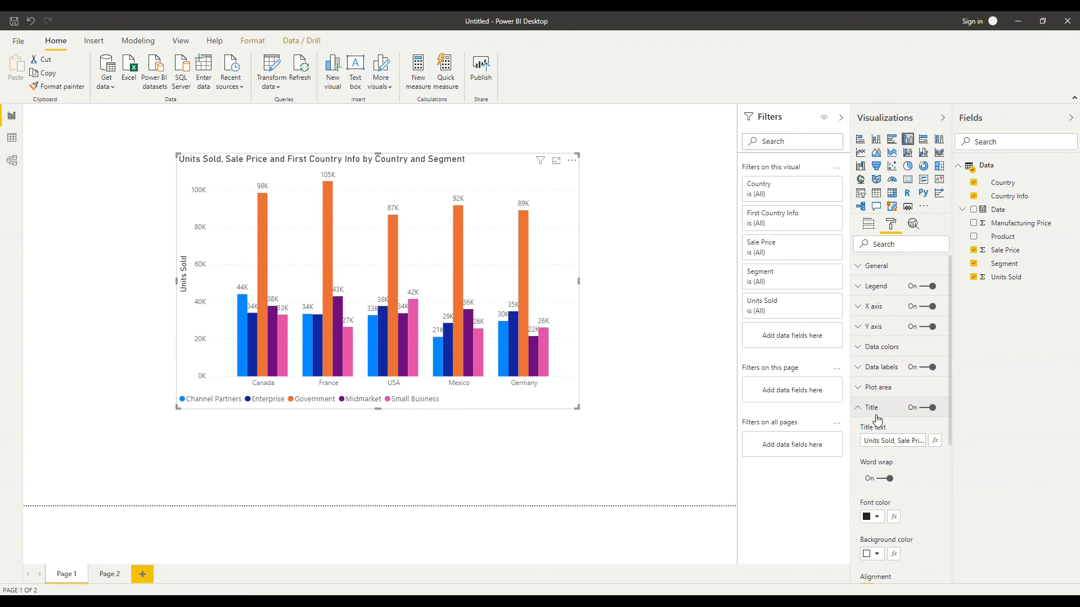
{"action": "mouse_move", "coordinate": [872, 416]}
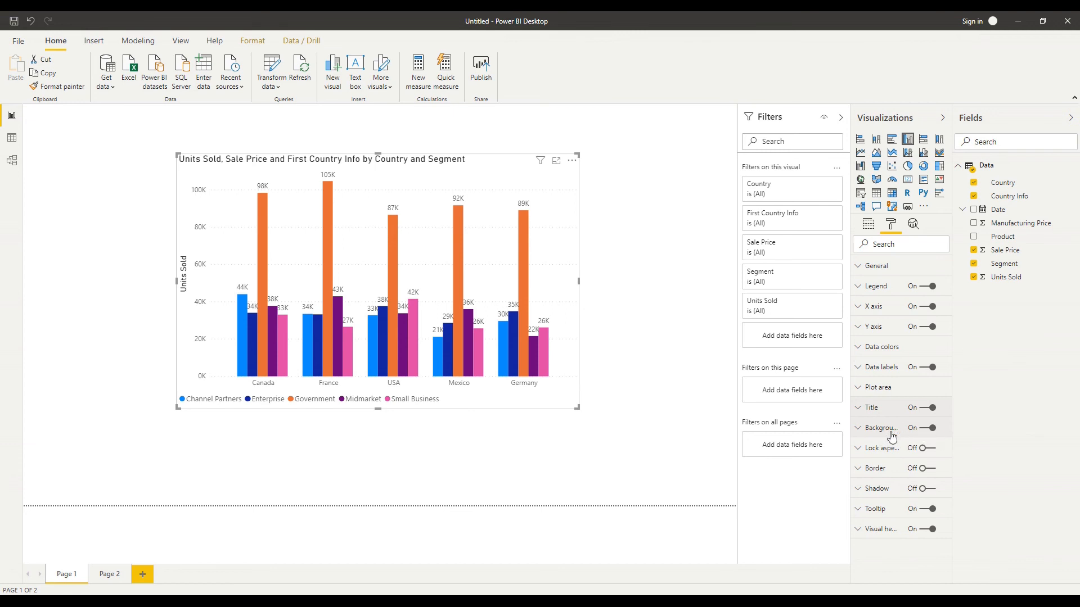
Show the chart Background settings with transparency at 0%.
{"action": "left_click", "coordinate": [857, 428]}
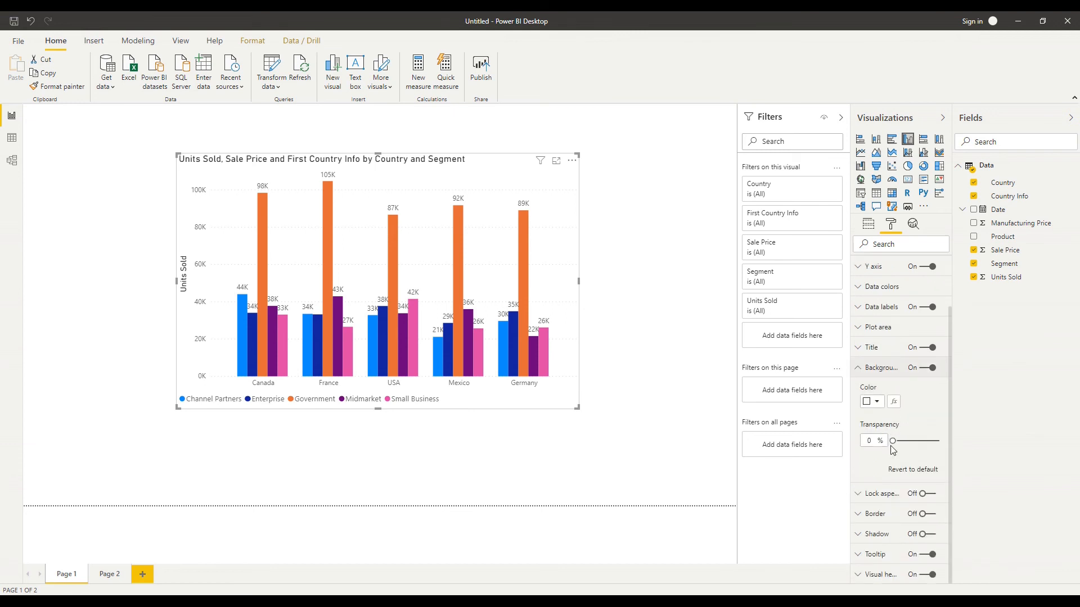
{"action": "mouse_move", "coordinate": [922, 422]}
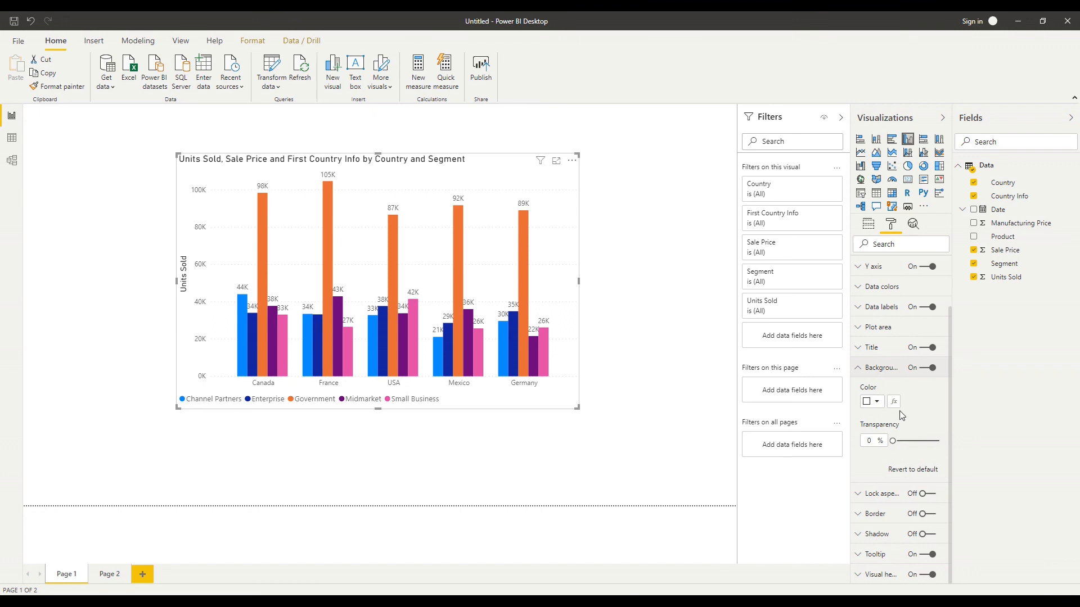
{"action": "mouse_move", "coordinate": [888, 392]}
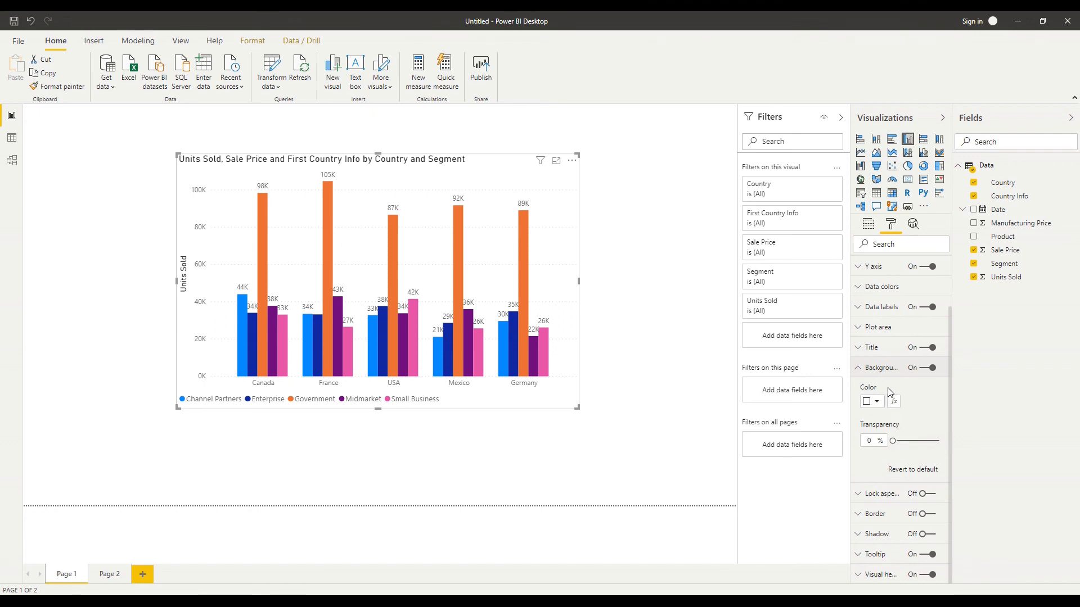
{"action": "mouse_move", "coordinate": [891, 378]}
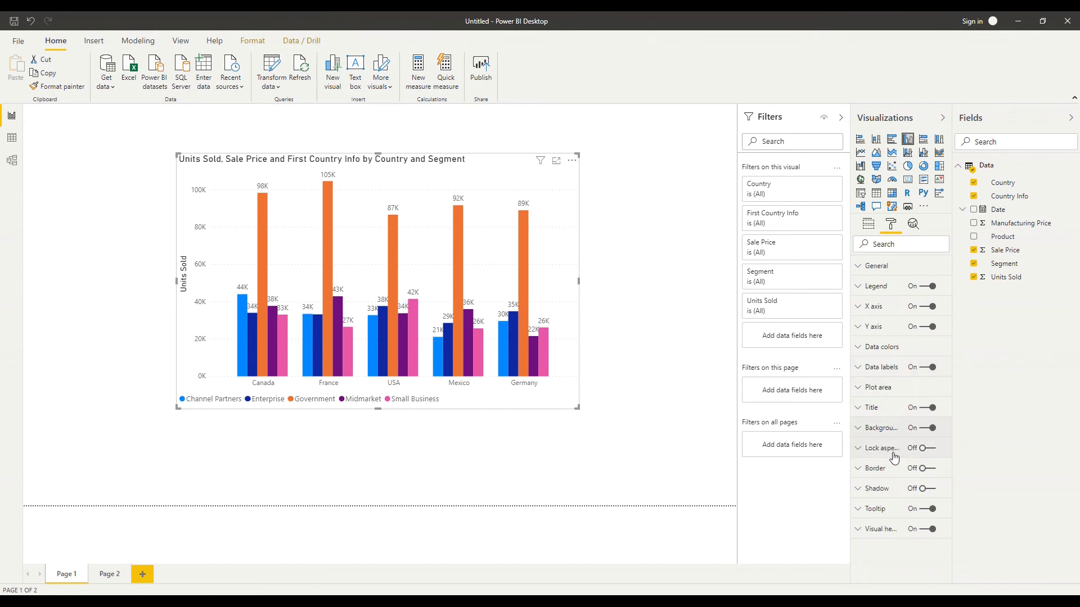
{"action": "mouse_move", "coordinate": [893, 455]}
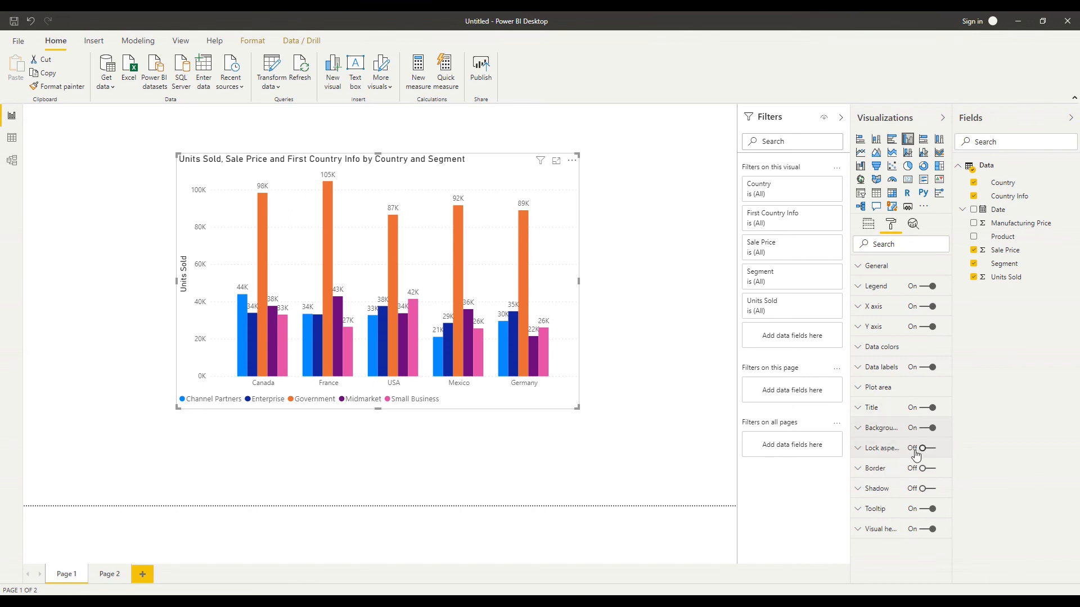
Set Lock aspect to On for the column chart.
{"action": "left_click", "coordinate": [927, 448]}
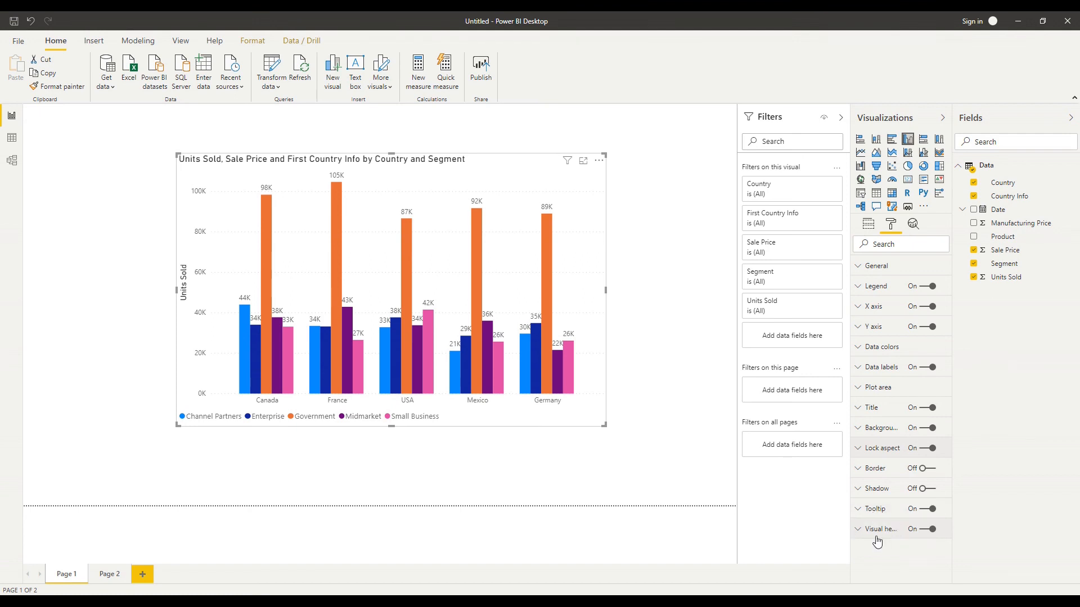
{"action": "mouse_move", "coordinate": [877, 536]}
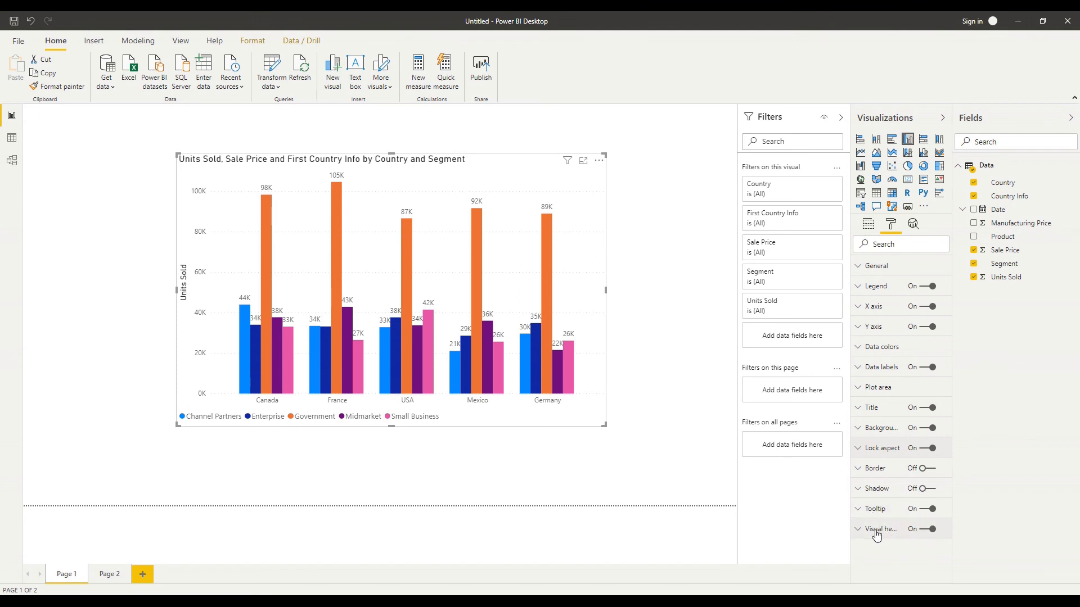
Deselect the enlarged chart, then reselect it to show its formatting settings.
{"action": "left_click", "coordinate": [695, 356]}
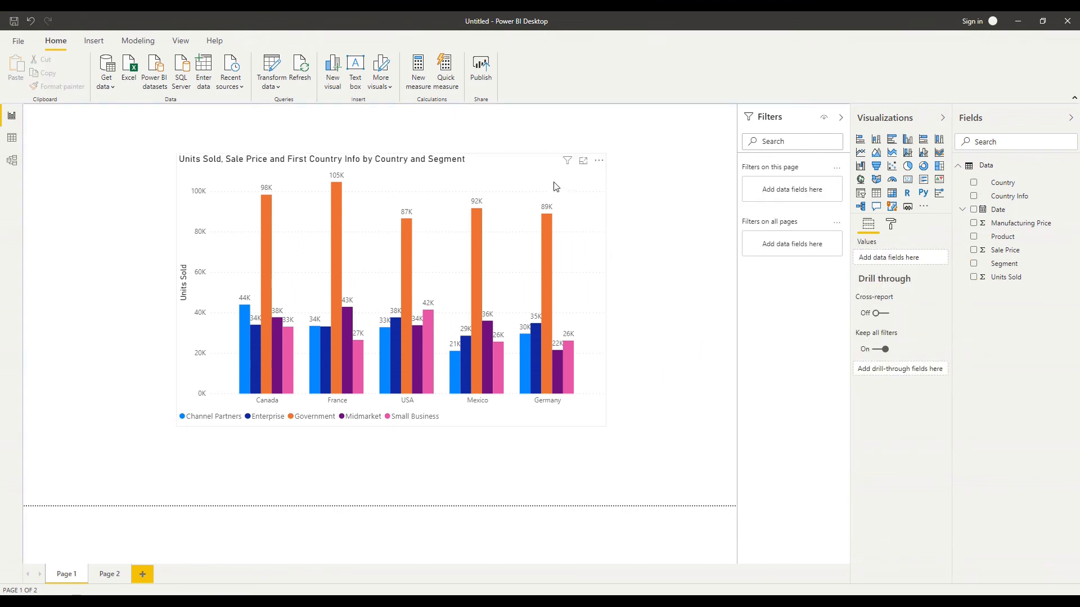
{"action": "mouse_move", "coordinate": [562, 208]}
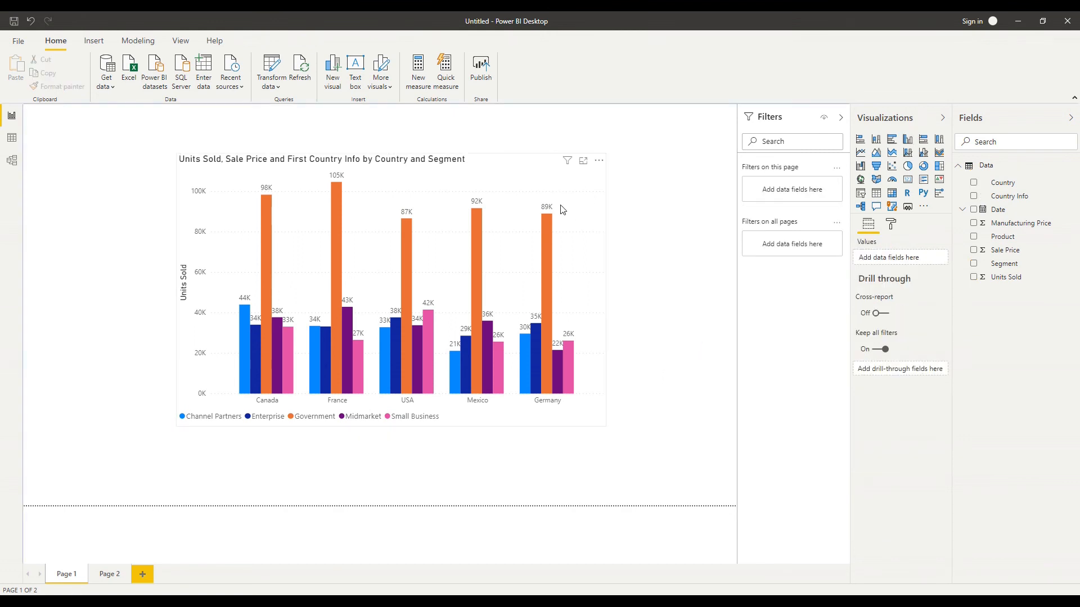
{"action": "mouse_move", "coordinate": [585, 171]}
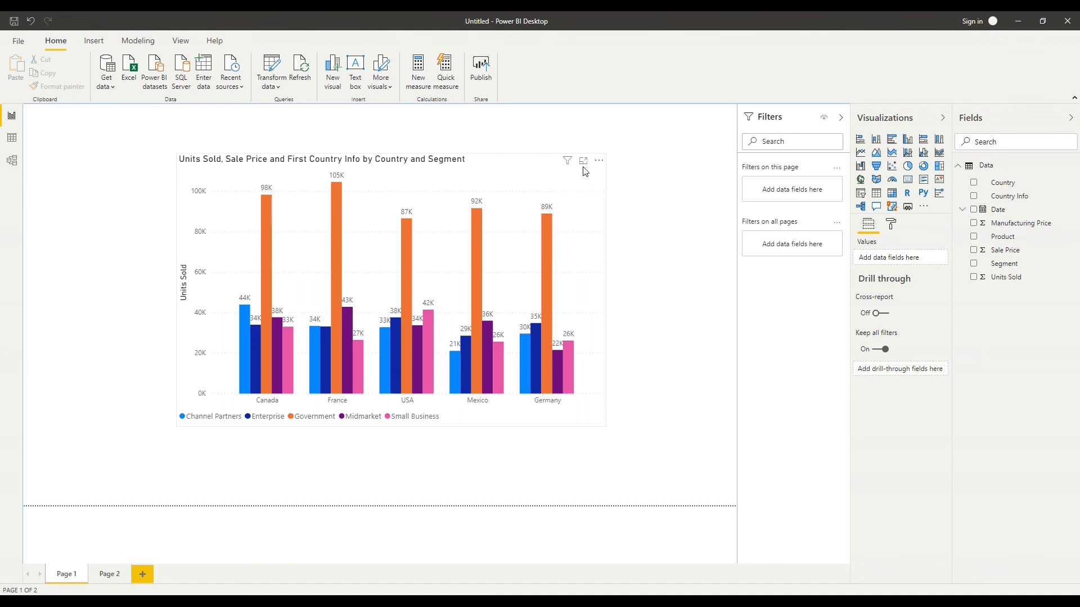
{"action": "mouse_move", "coordinate": [673, 287]}
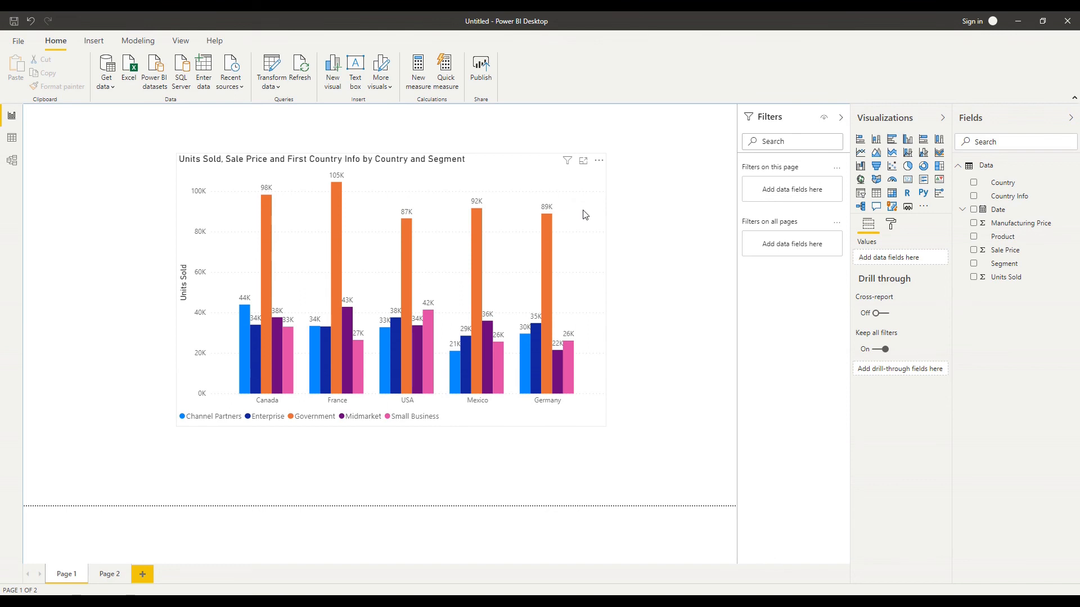
{"action": "mouse_move", "coordinate": [587, 221]}
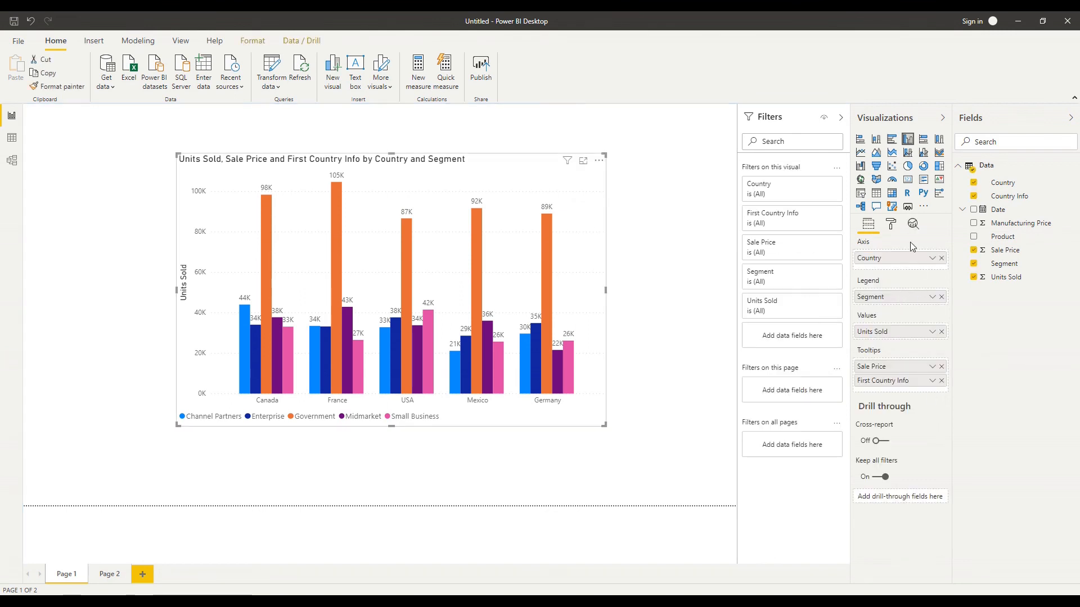
{"action": "left_click", "coordinate": [890, 224]}
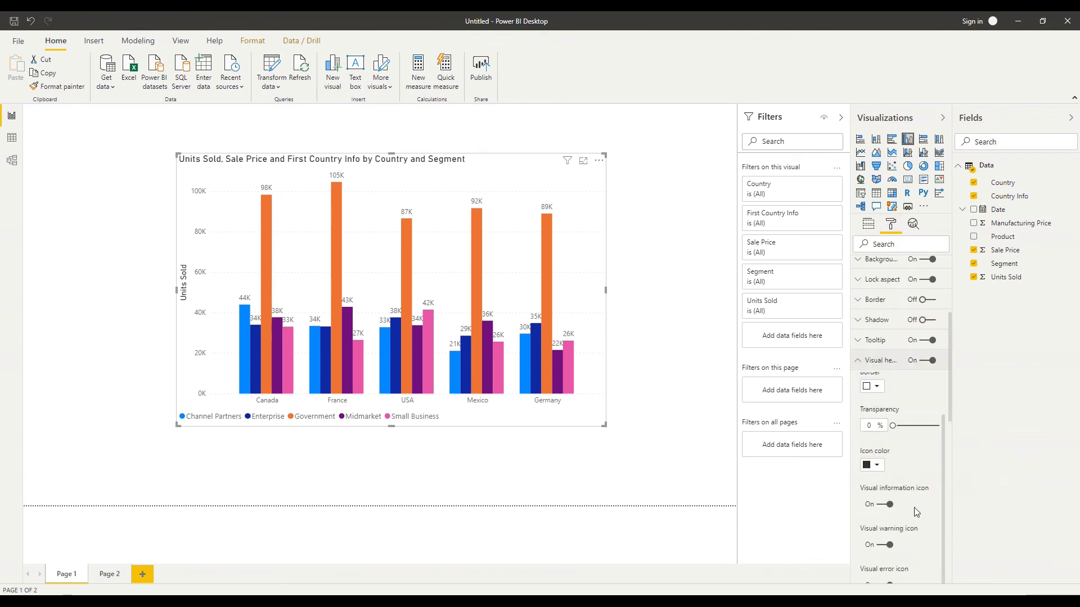
Scroll through the Visual header options in the Format pane.
{"action": "scroll", "scroll_direction": "down", "scroll_amount": 3}
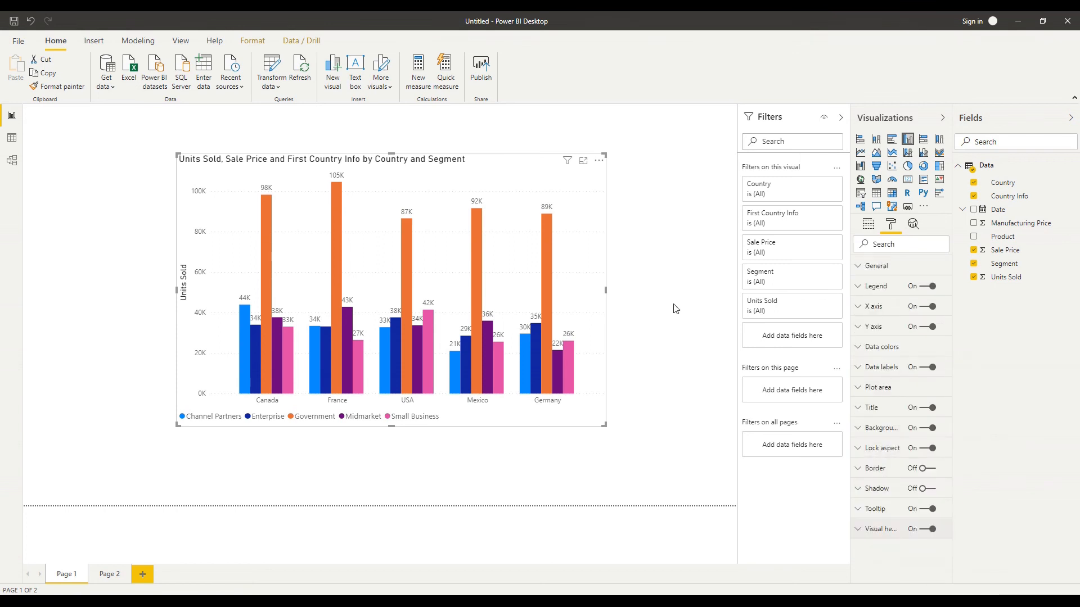
{"action": "mouse_move", "coordinate": [666, 310]}
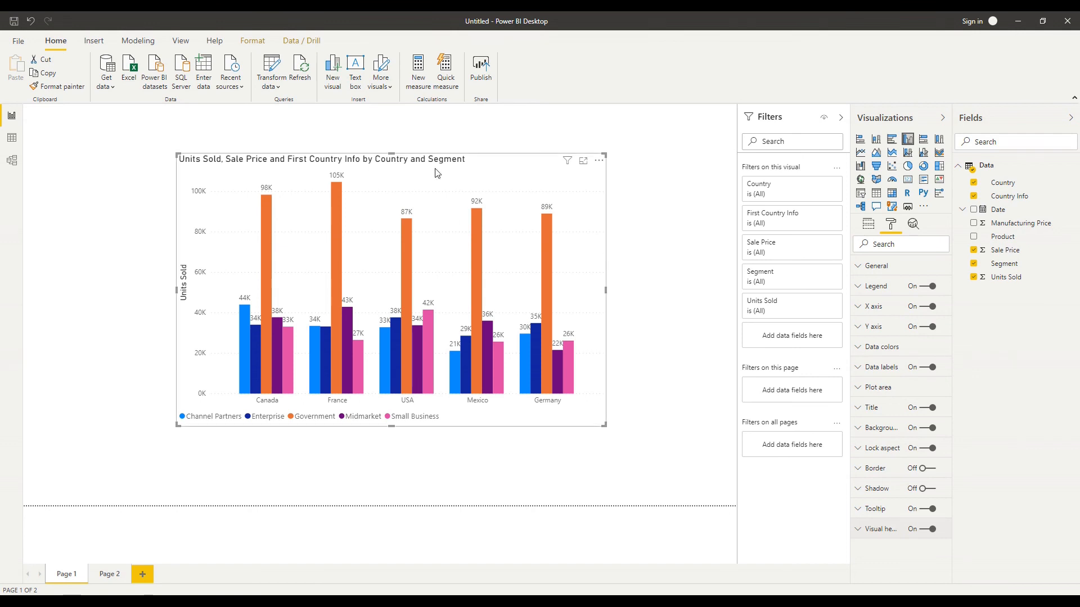
{"action": "mouse_move", "coordinate": [157, 161]}
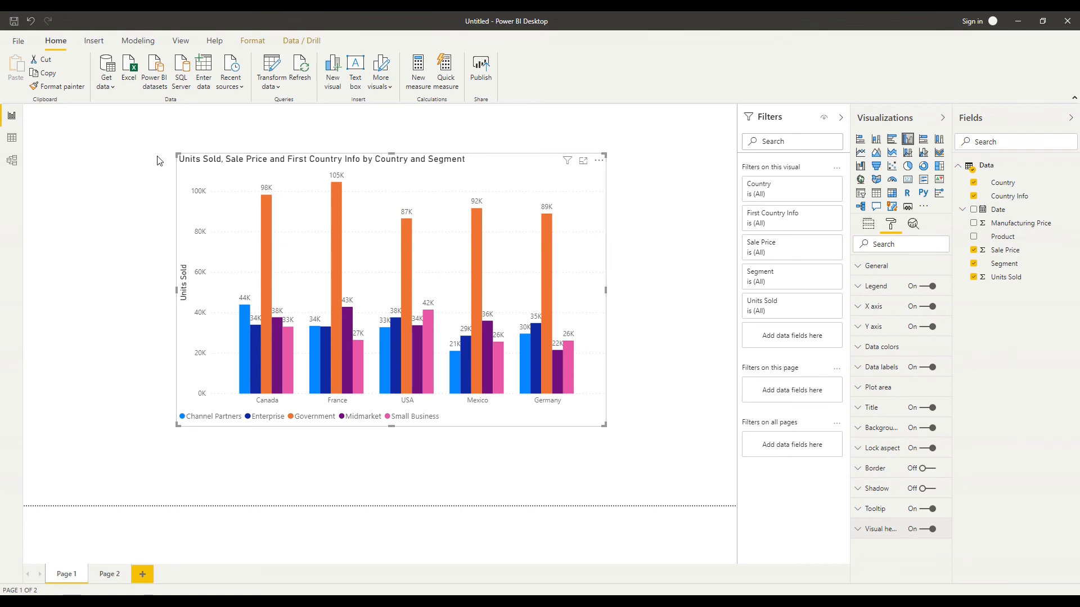
{"action": "mouse_move", "coordinate": [486, 166]}
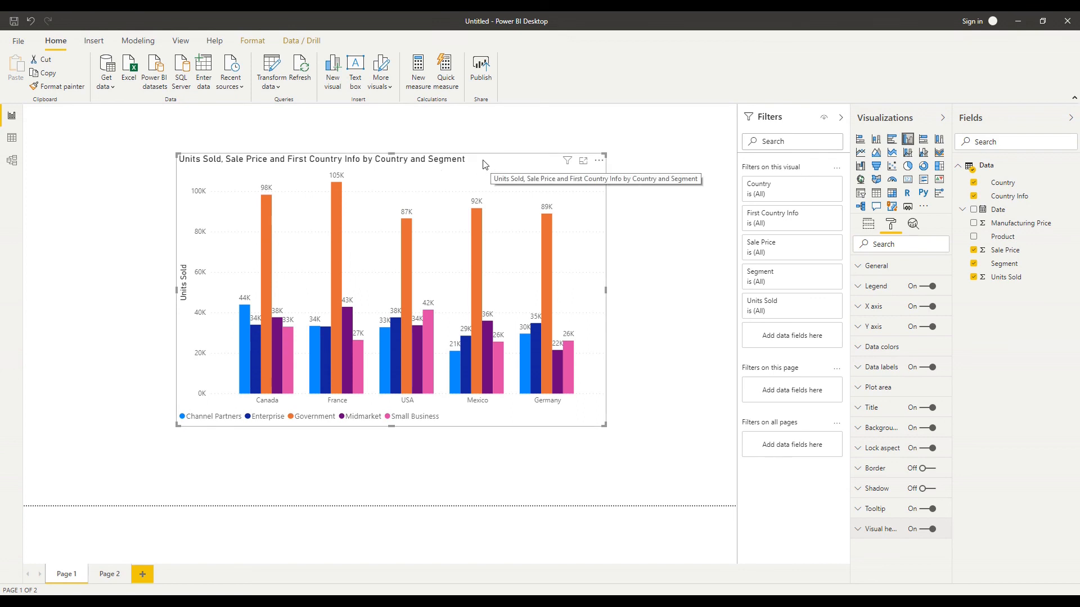
{"action": "mouse_move", "coordinate": [674, 229]}
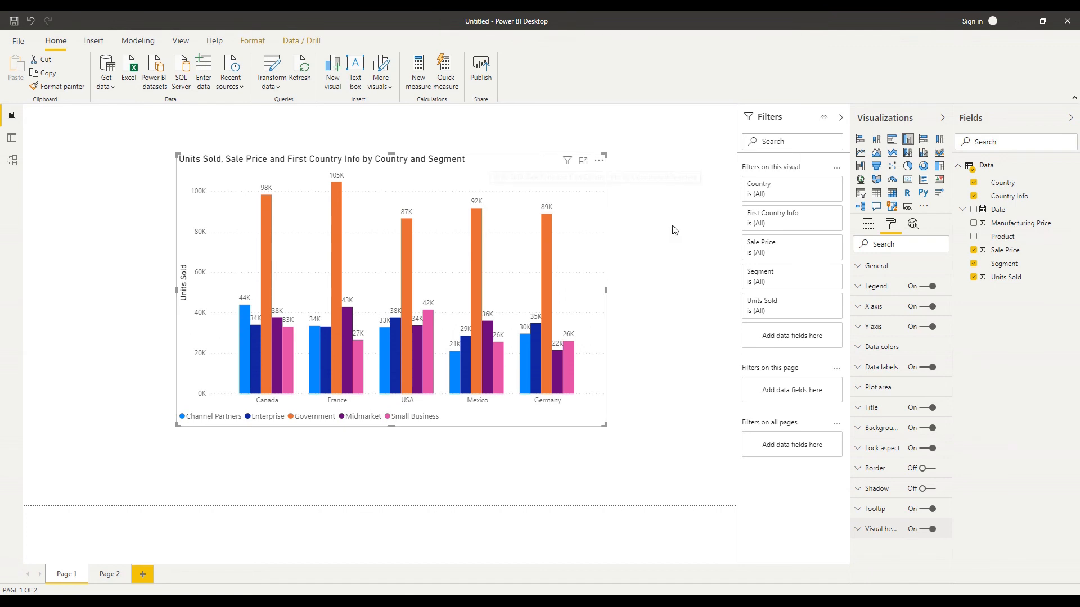
{"action": "mouse_move", "coordinate": [664, 266]}
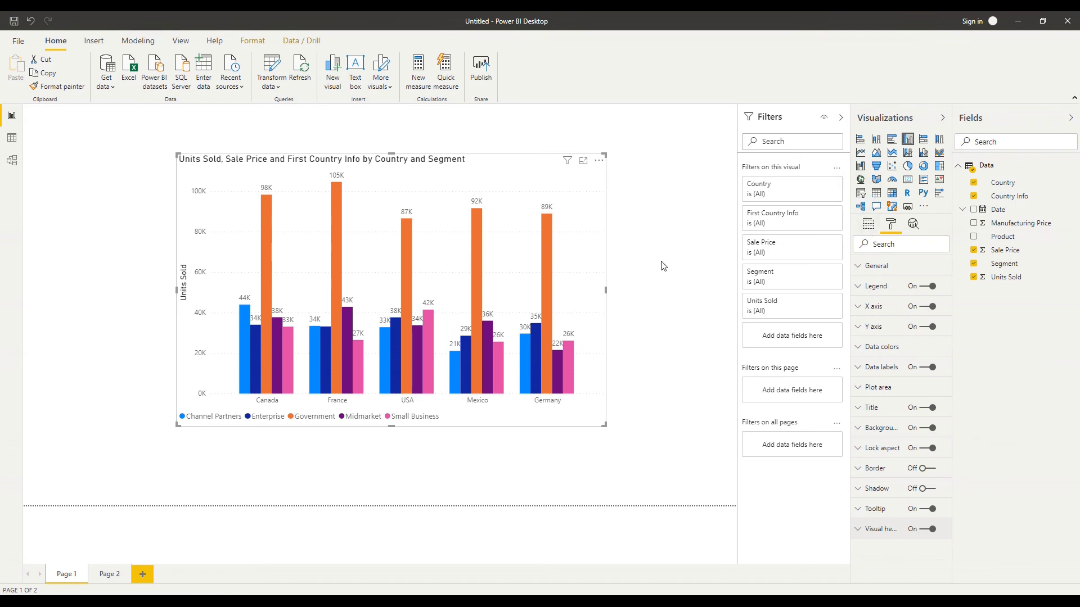
{"action": "mouse_move", "coordinate": [630, 271]}
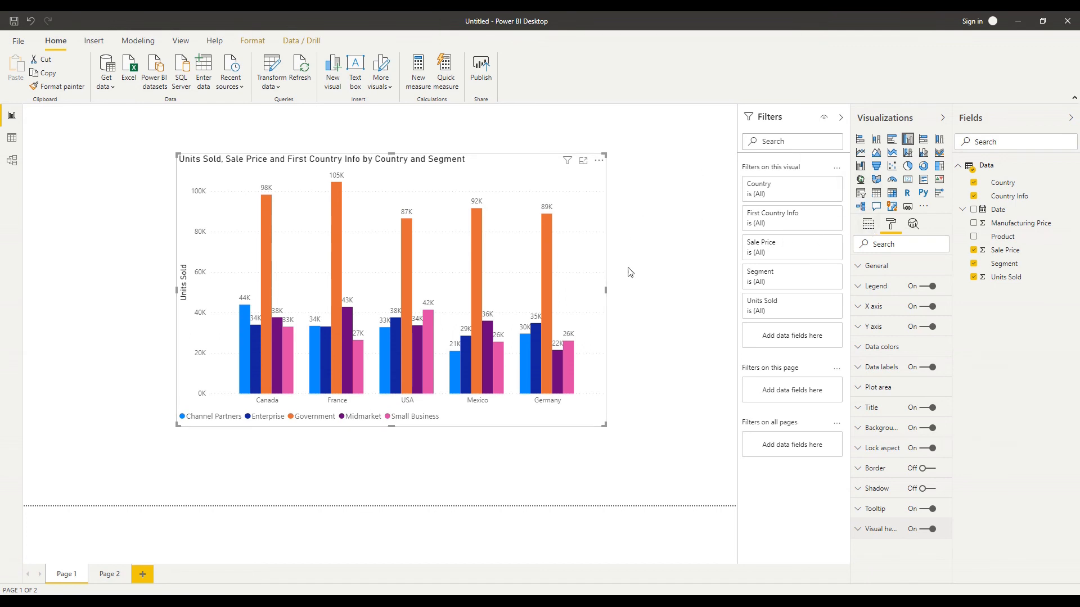
{"action": "mouse_move", "coordinate": [697, 279]}
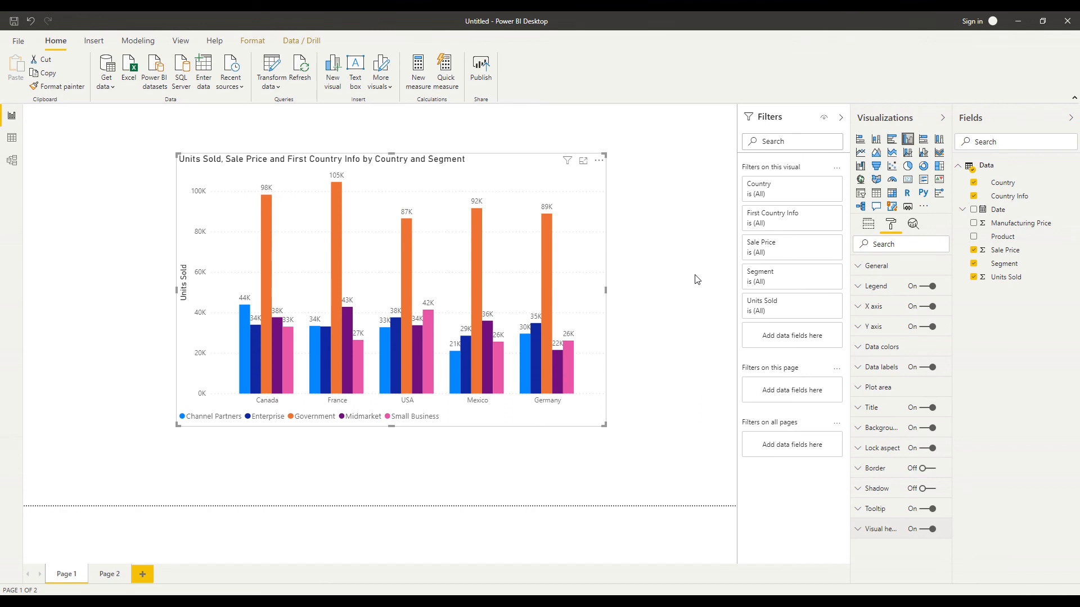
{"action": "mouse_move", "coordinate": [693, 277]}
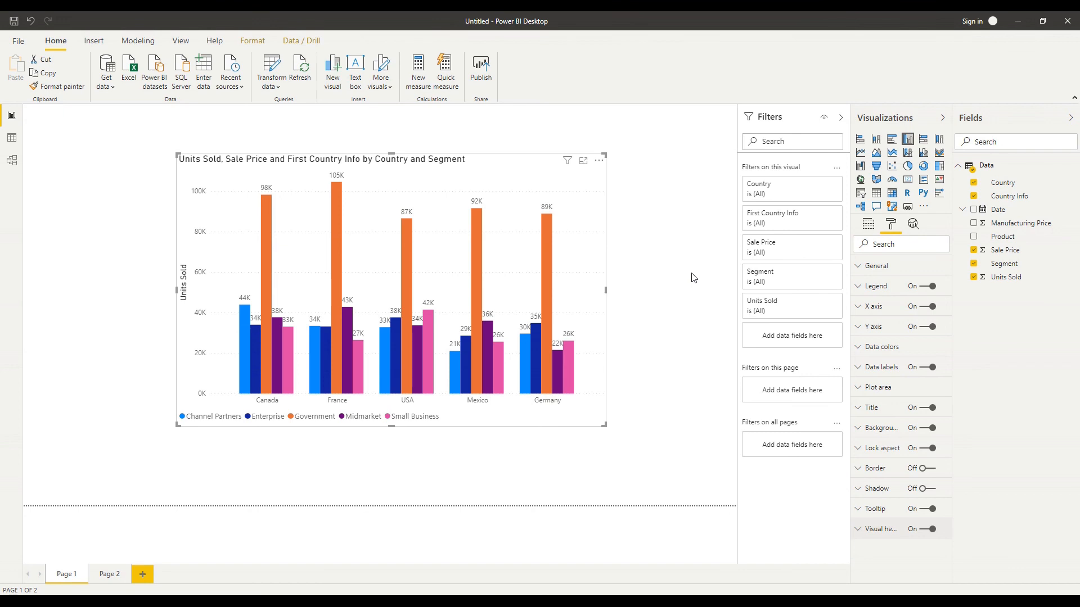
{"action": "mouse_move", "coordinate": [654, 438]}
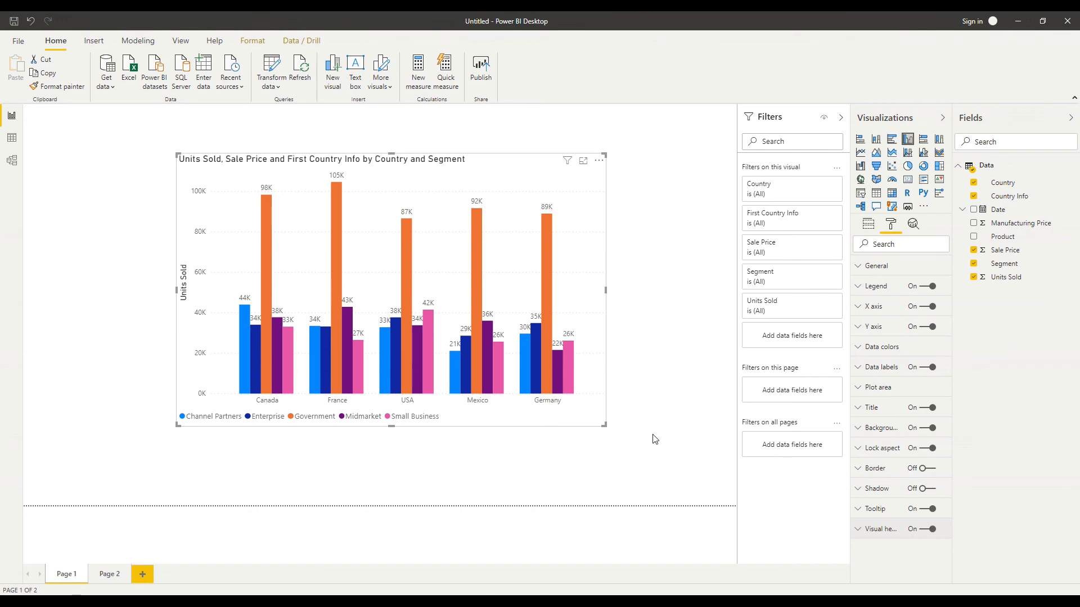
{"action": "mouse_move", "coordinate": [609, 434]}
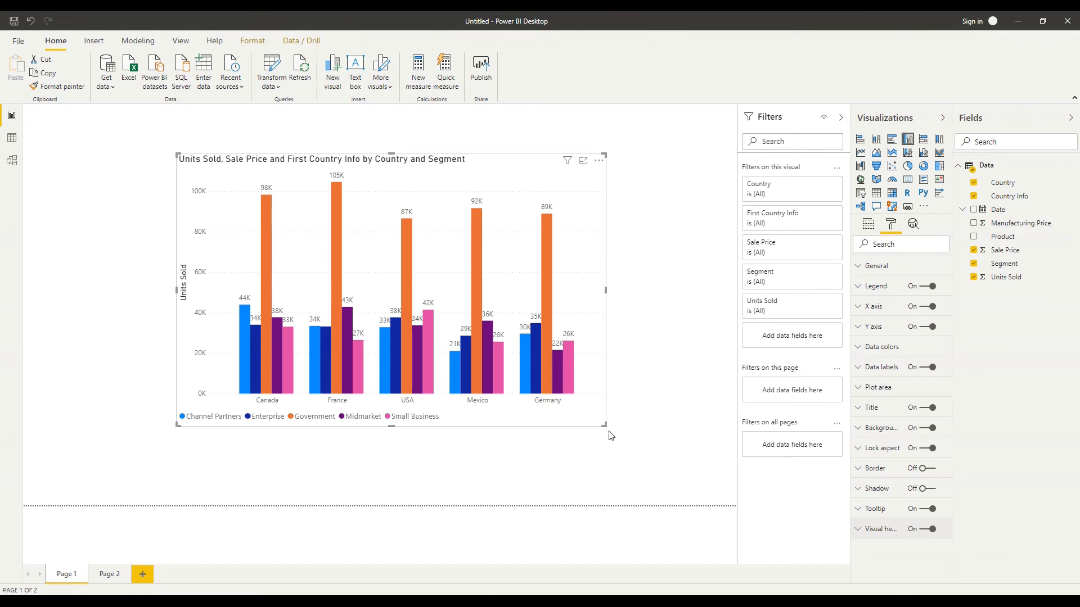